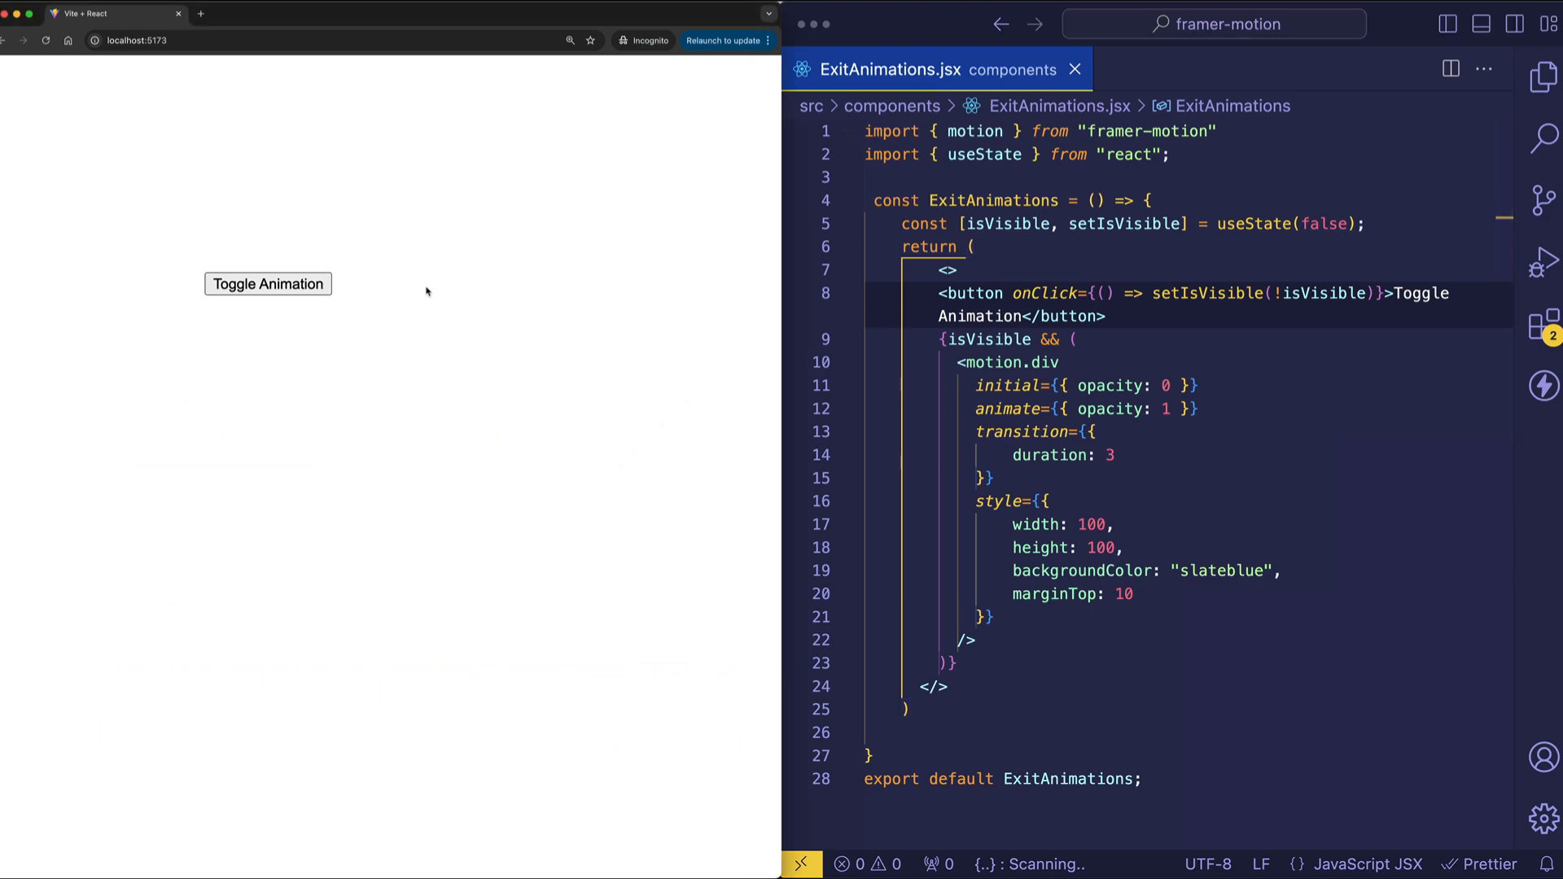
mouse_move(285, 404)
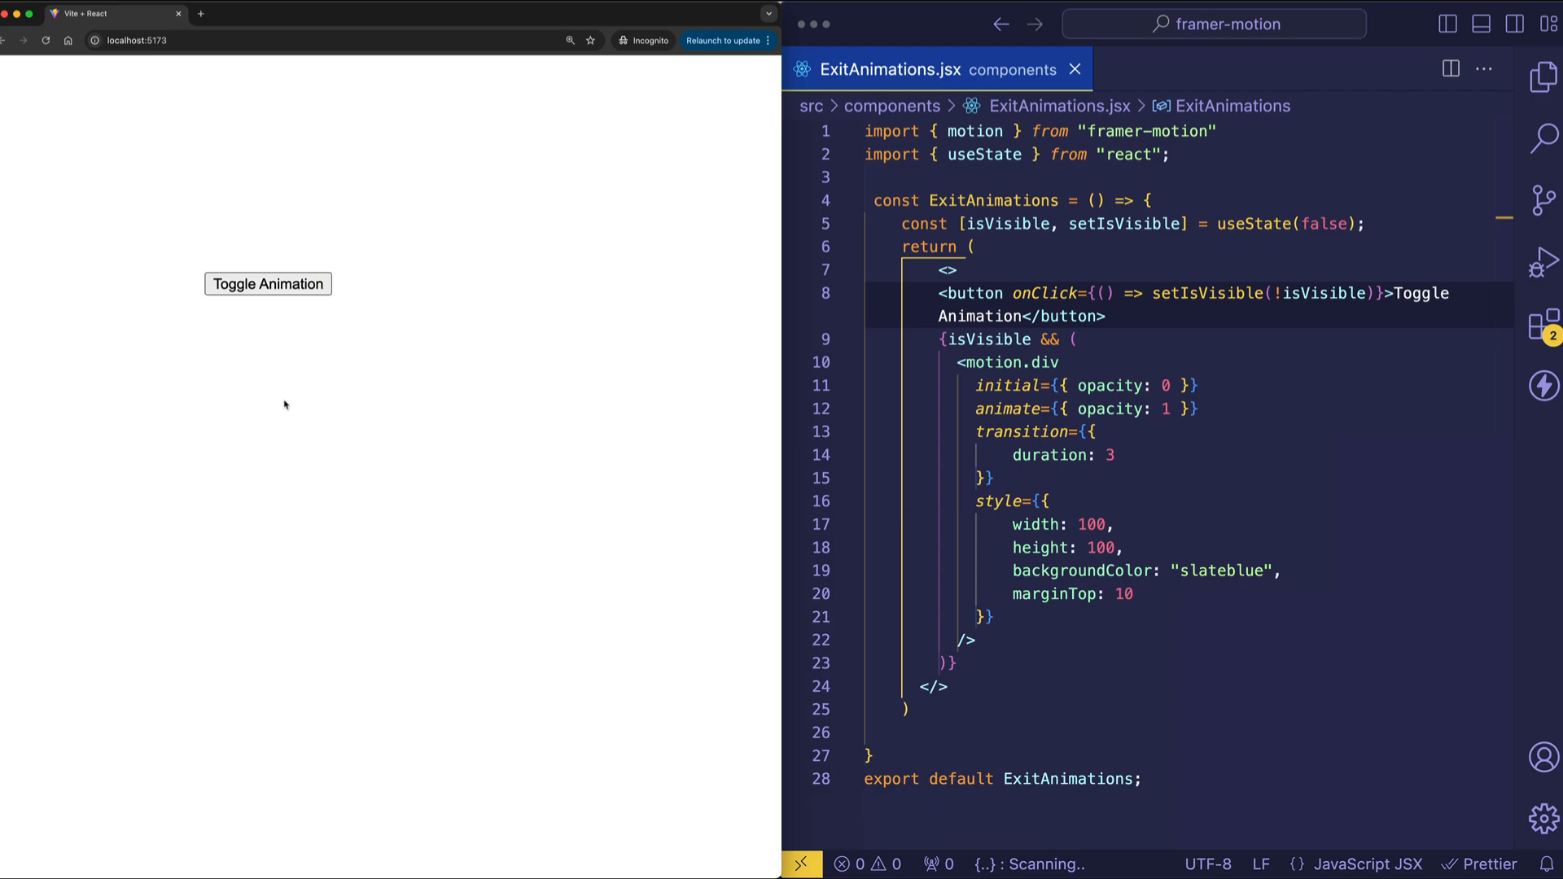
mouse_move(338, 386)
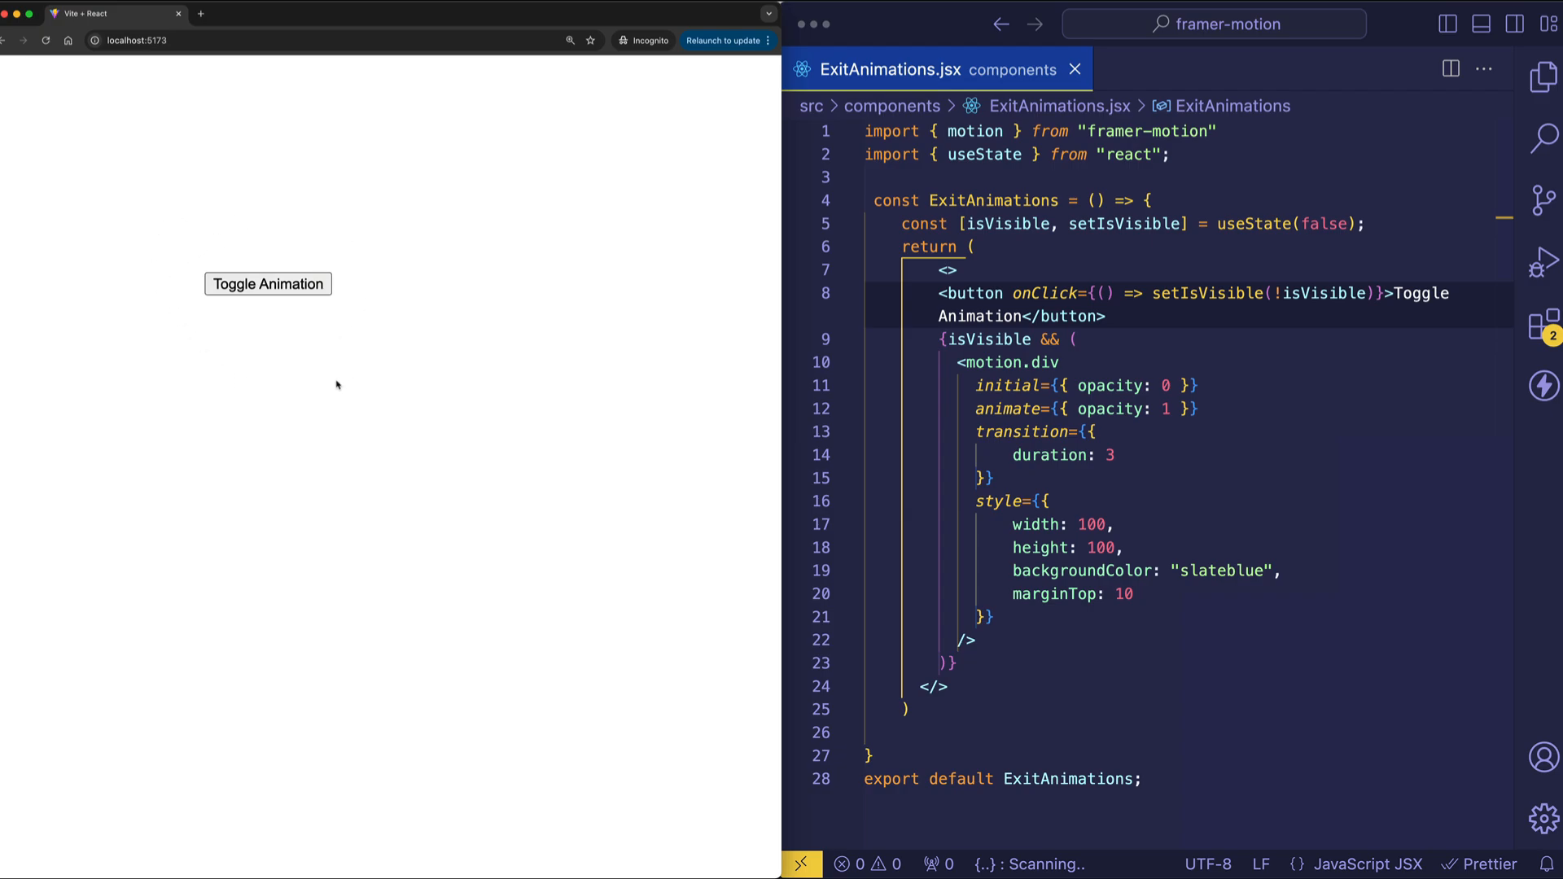
mouse_move(262, 314)
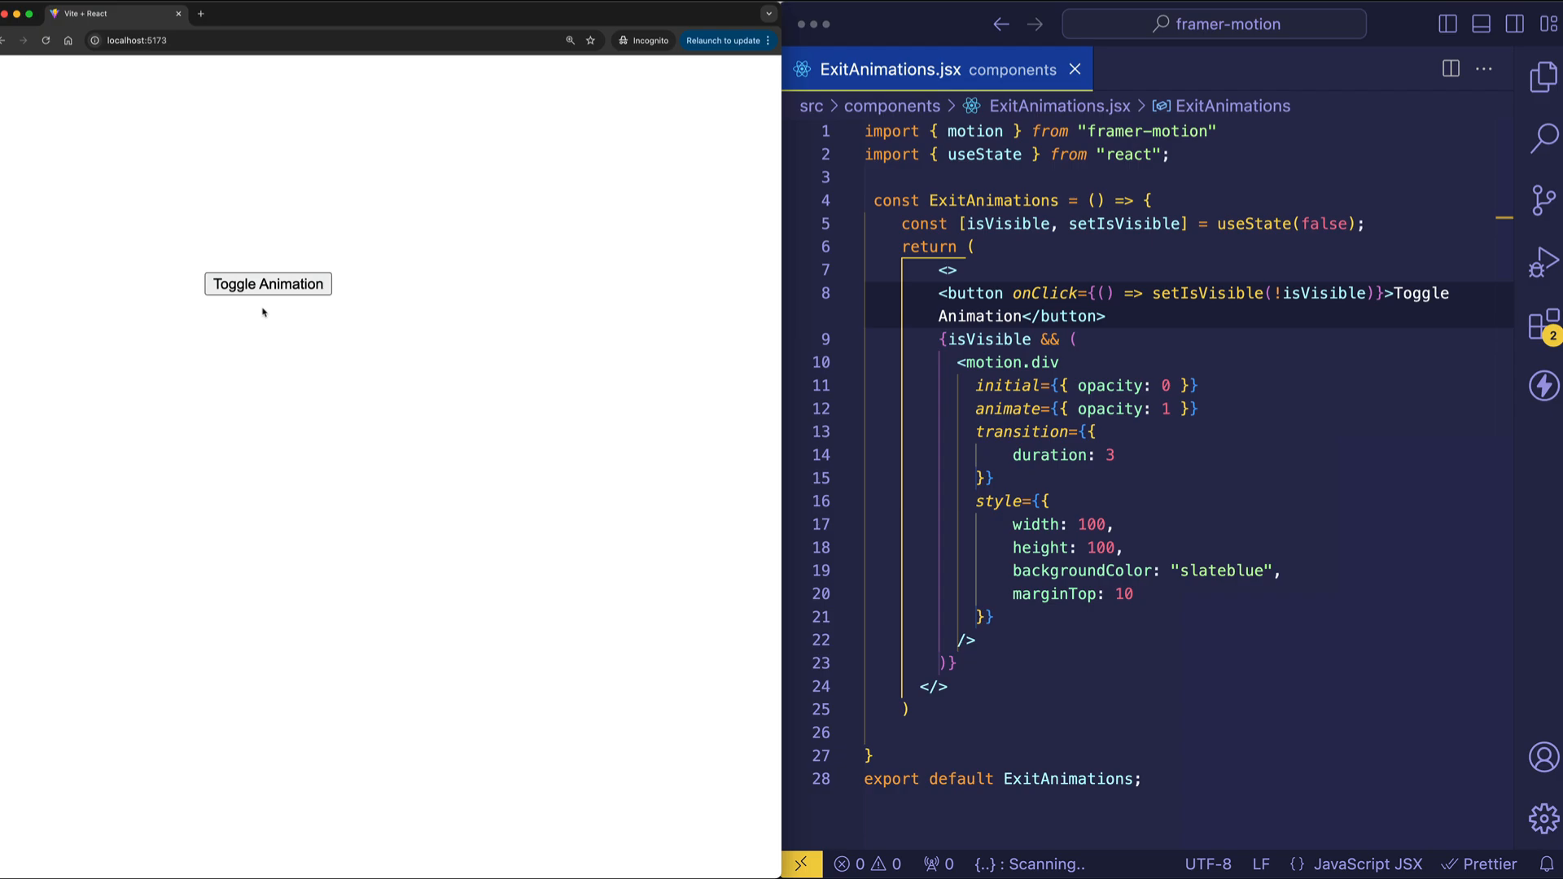
mouse_move(358, 365)
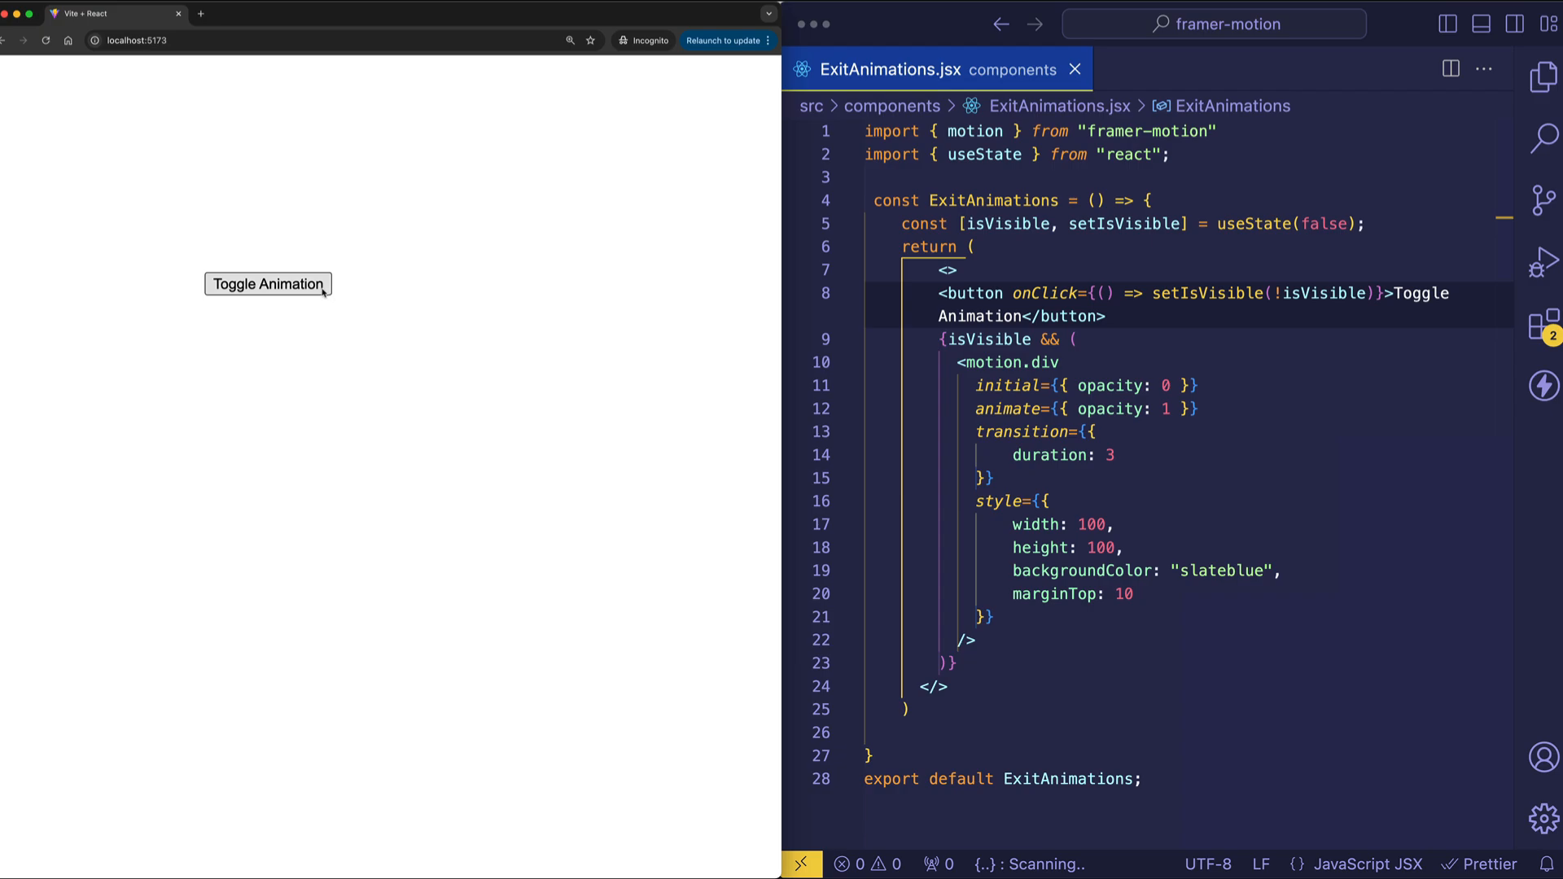
Toggle the slateblue box on and off in the preview to show its fade-in
click(267, 283)
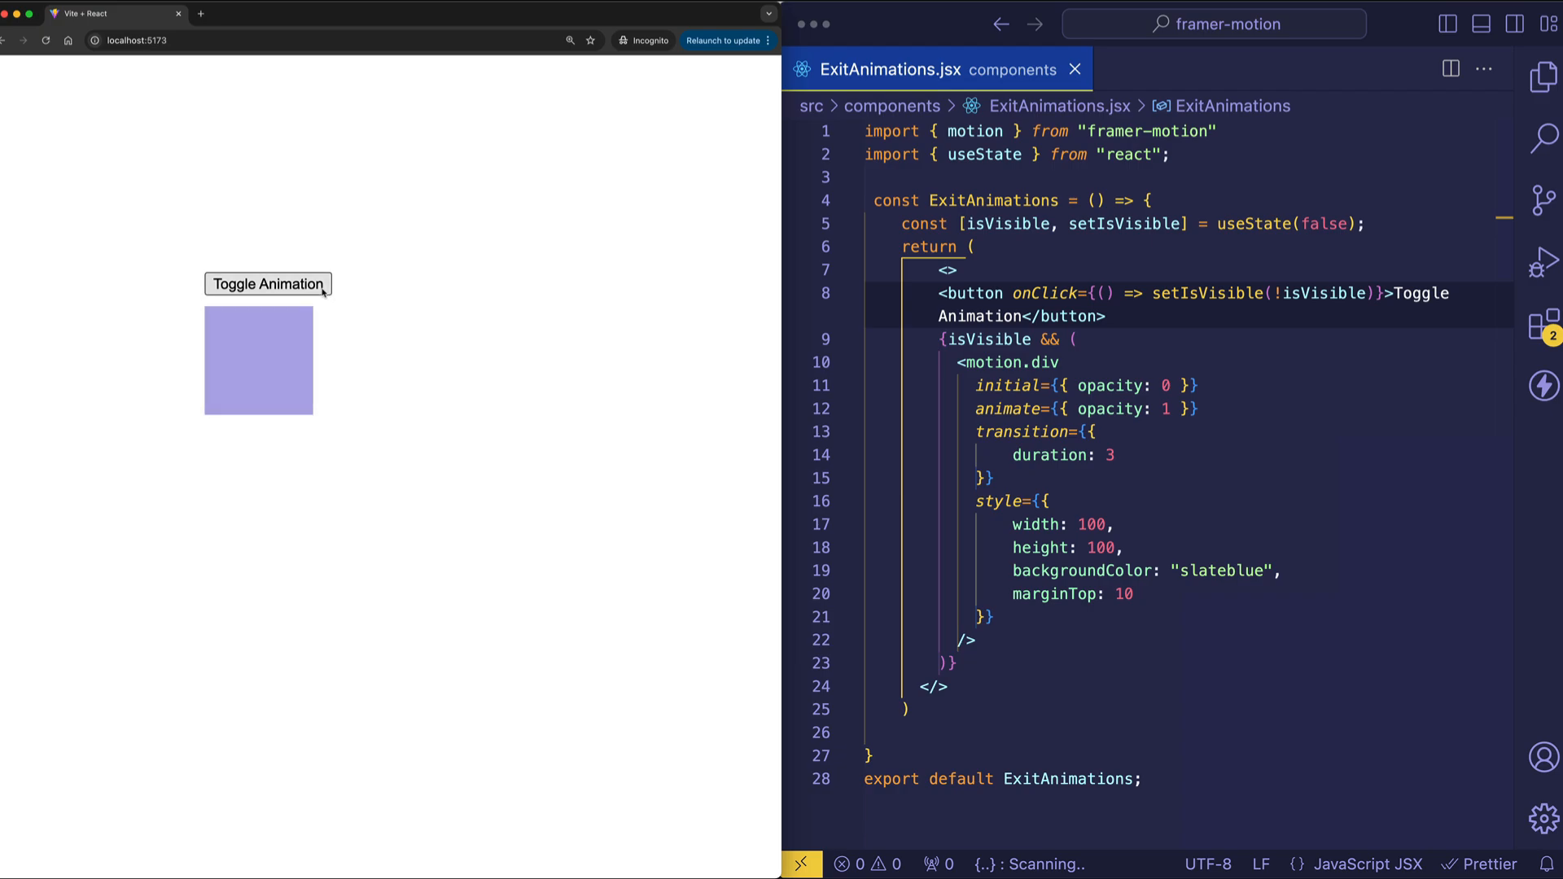
click(267, 283)
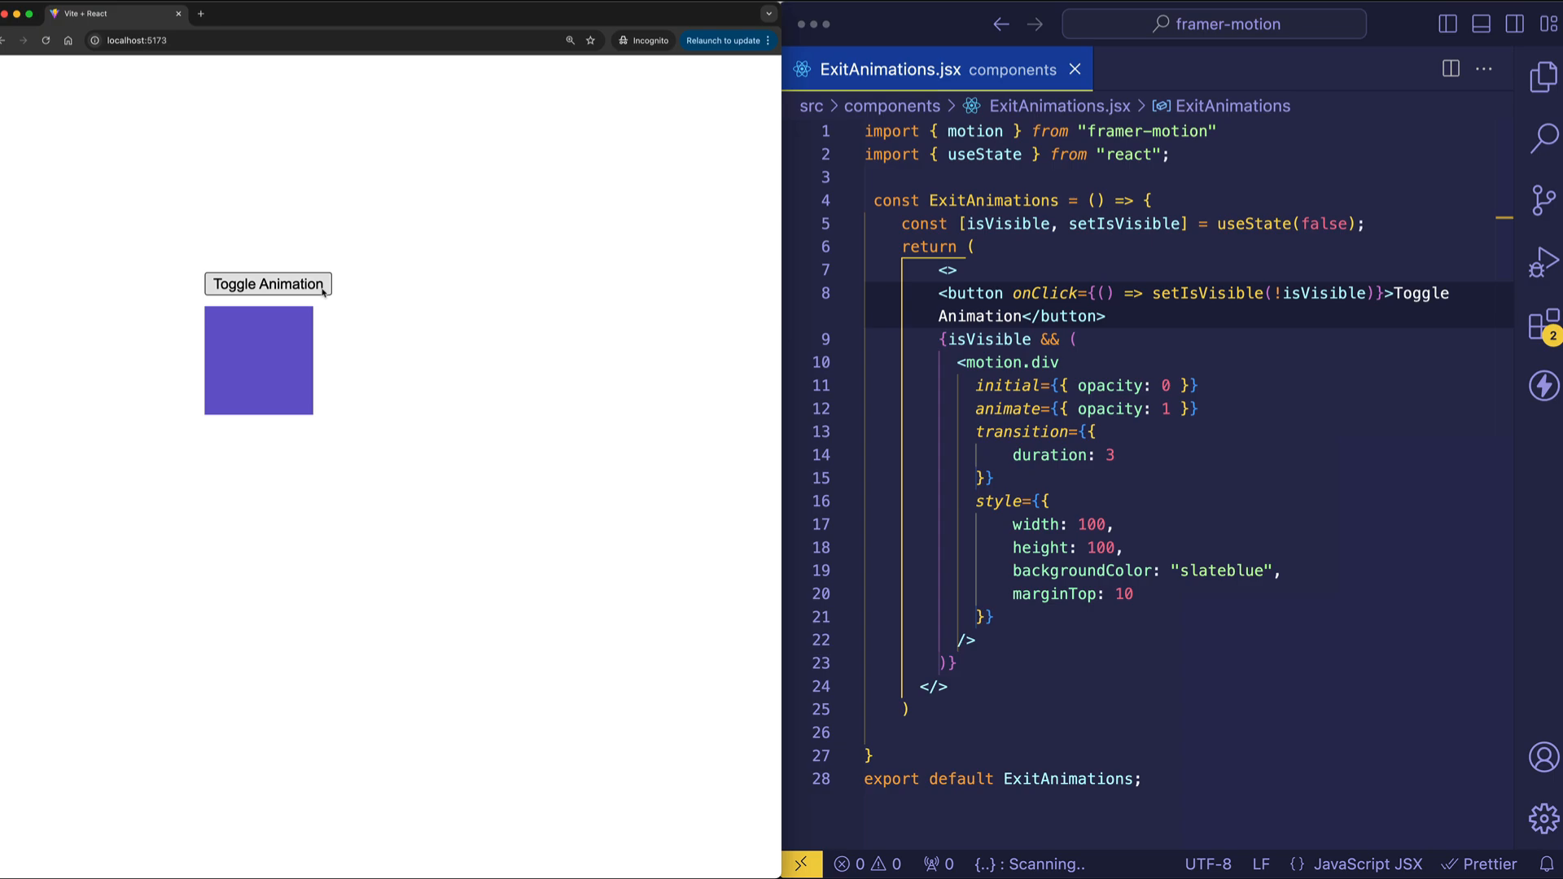
click(267, 284)
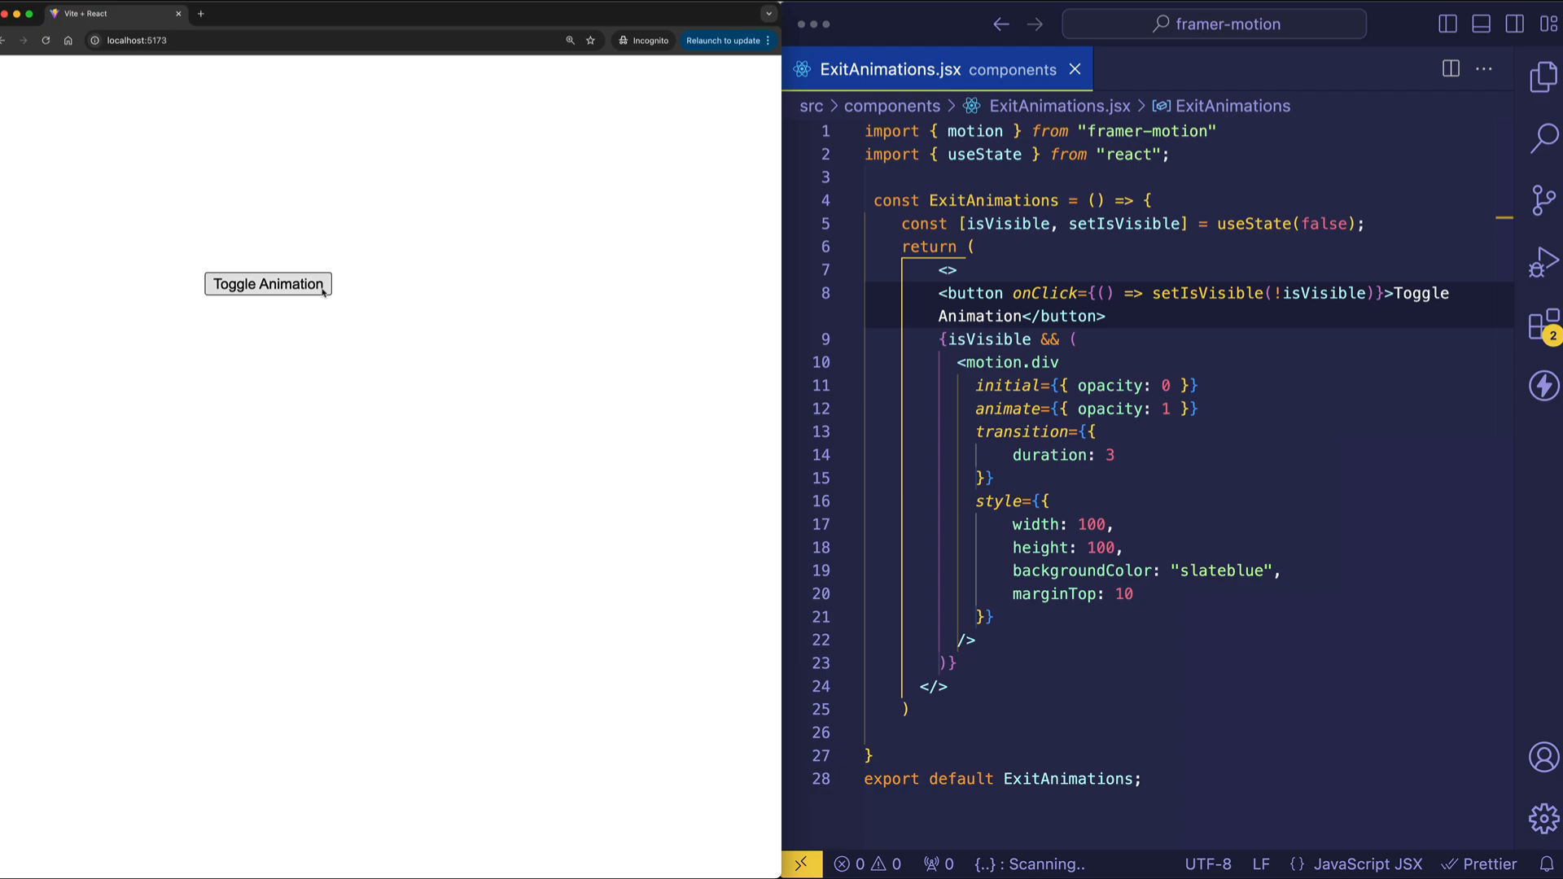
mouse_move(339, 396)
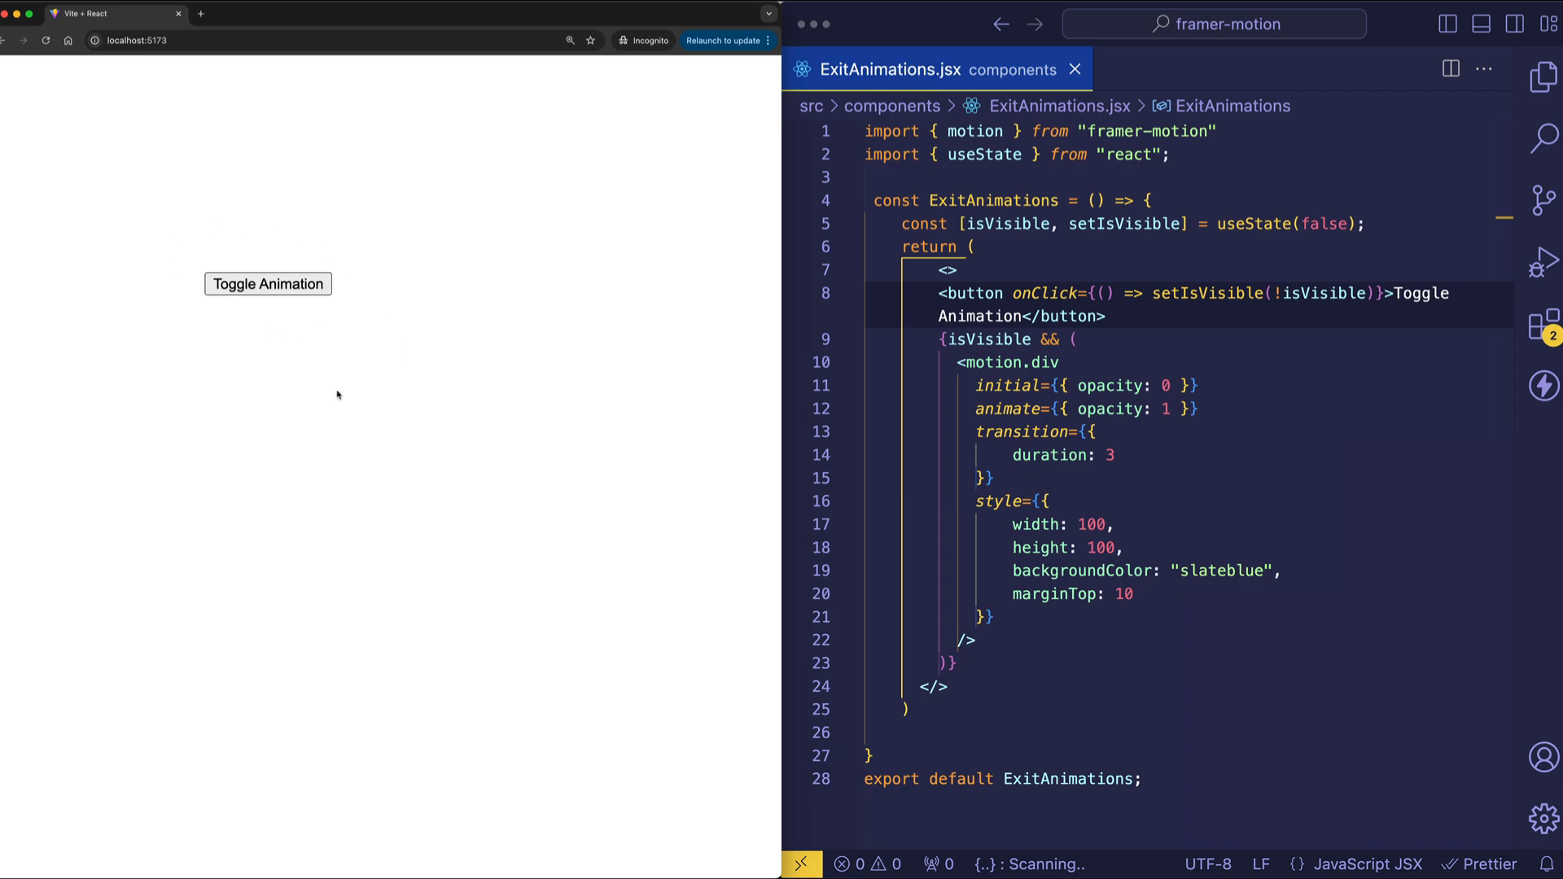
mouse_move(298, 397)
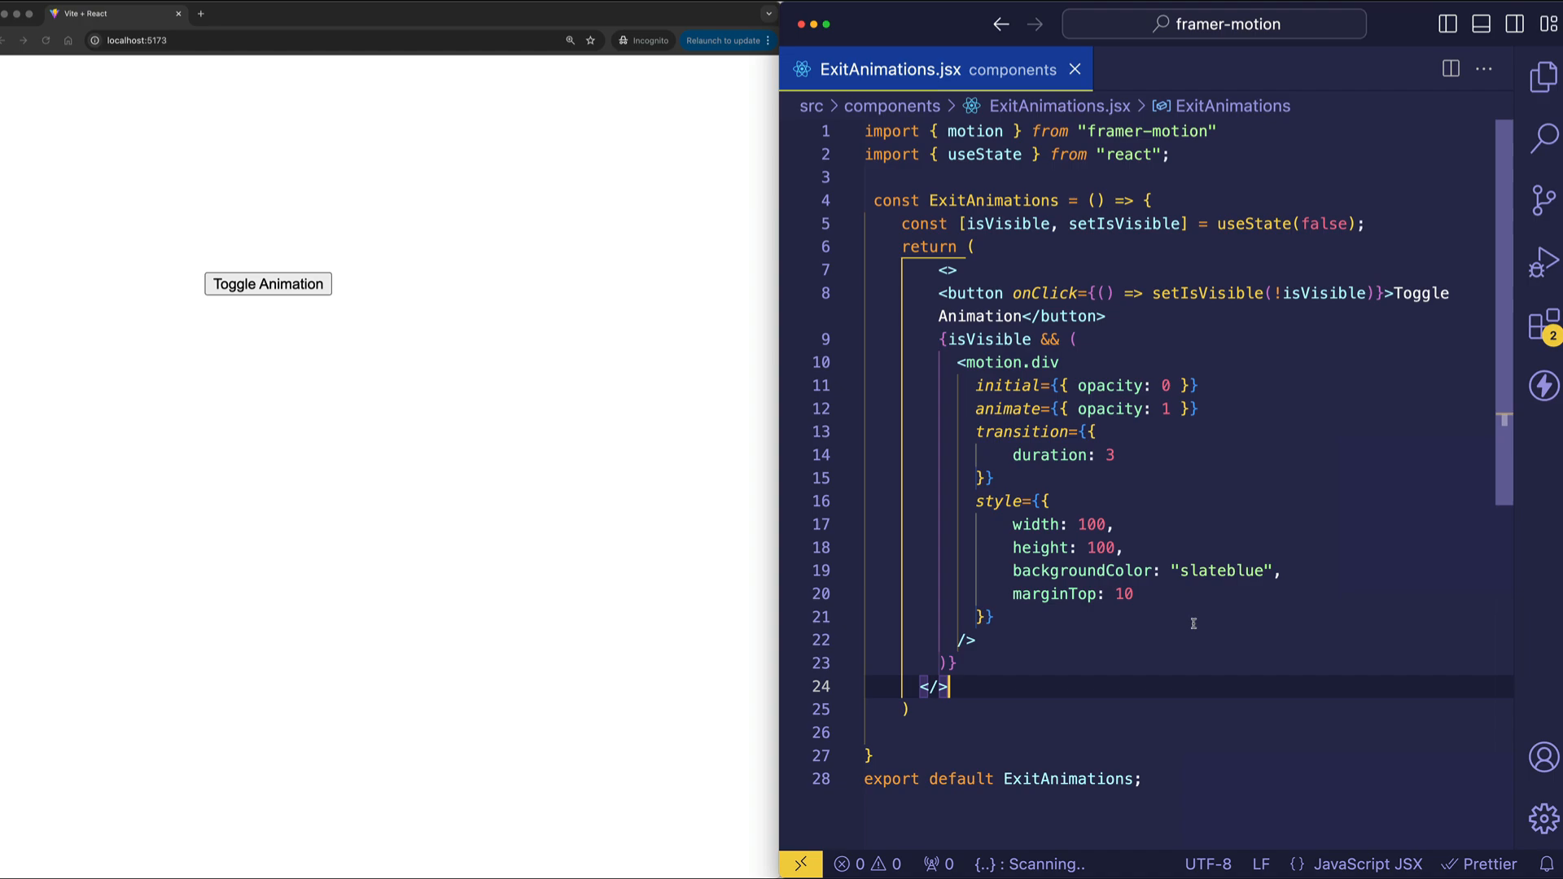
mouse_move(1105, 632)
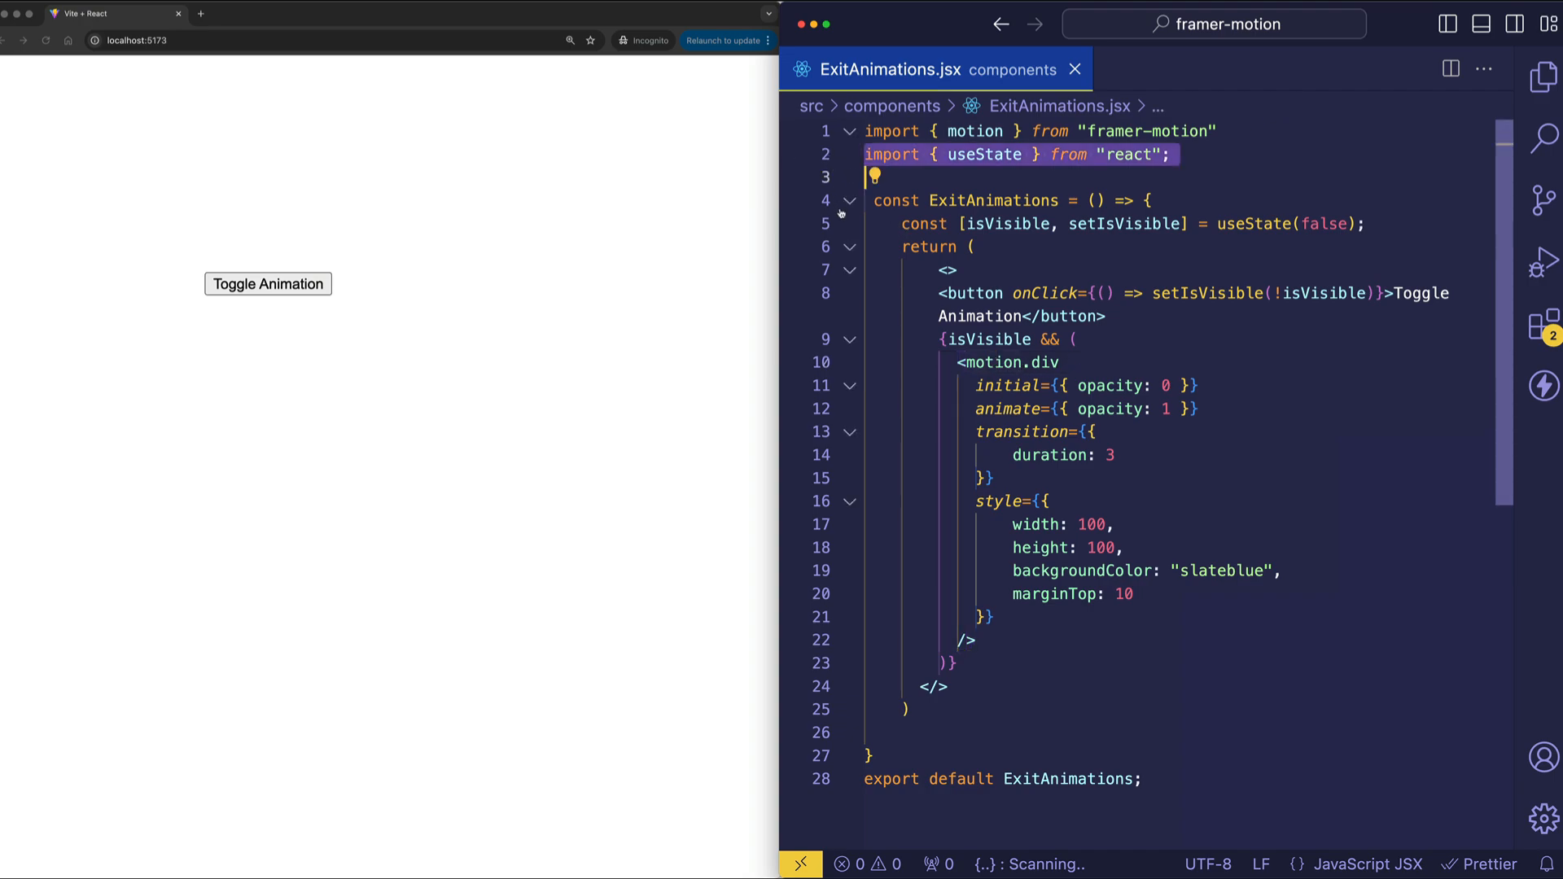
Highlight the useState import and isVisible condition, then show the box again
click(1003, 223)
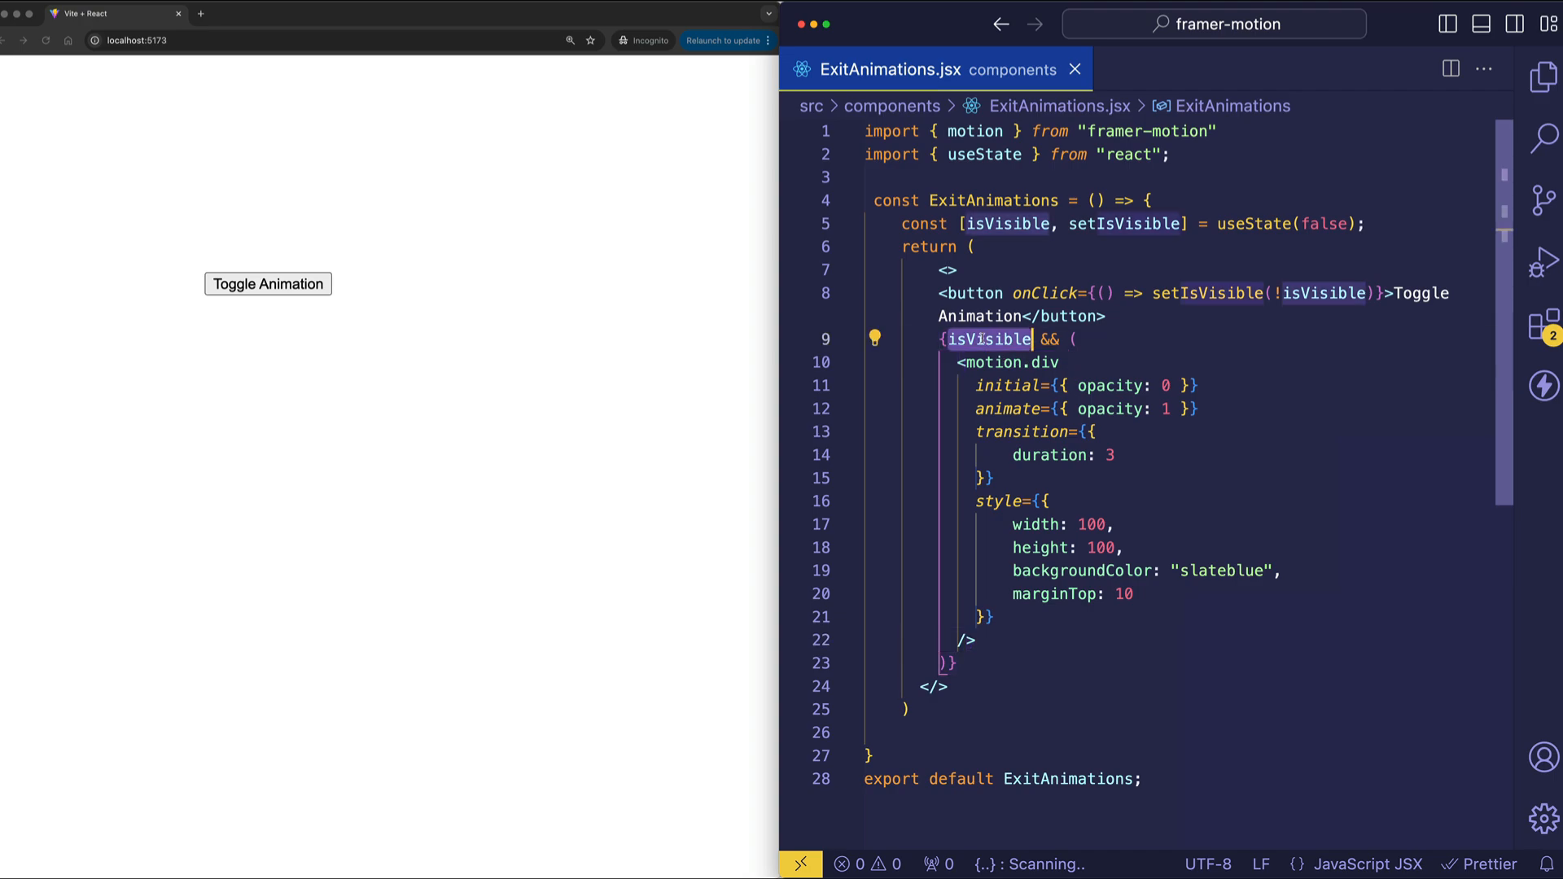
drag(949, 338, 1052, 547)
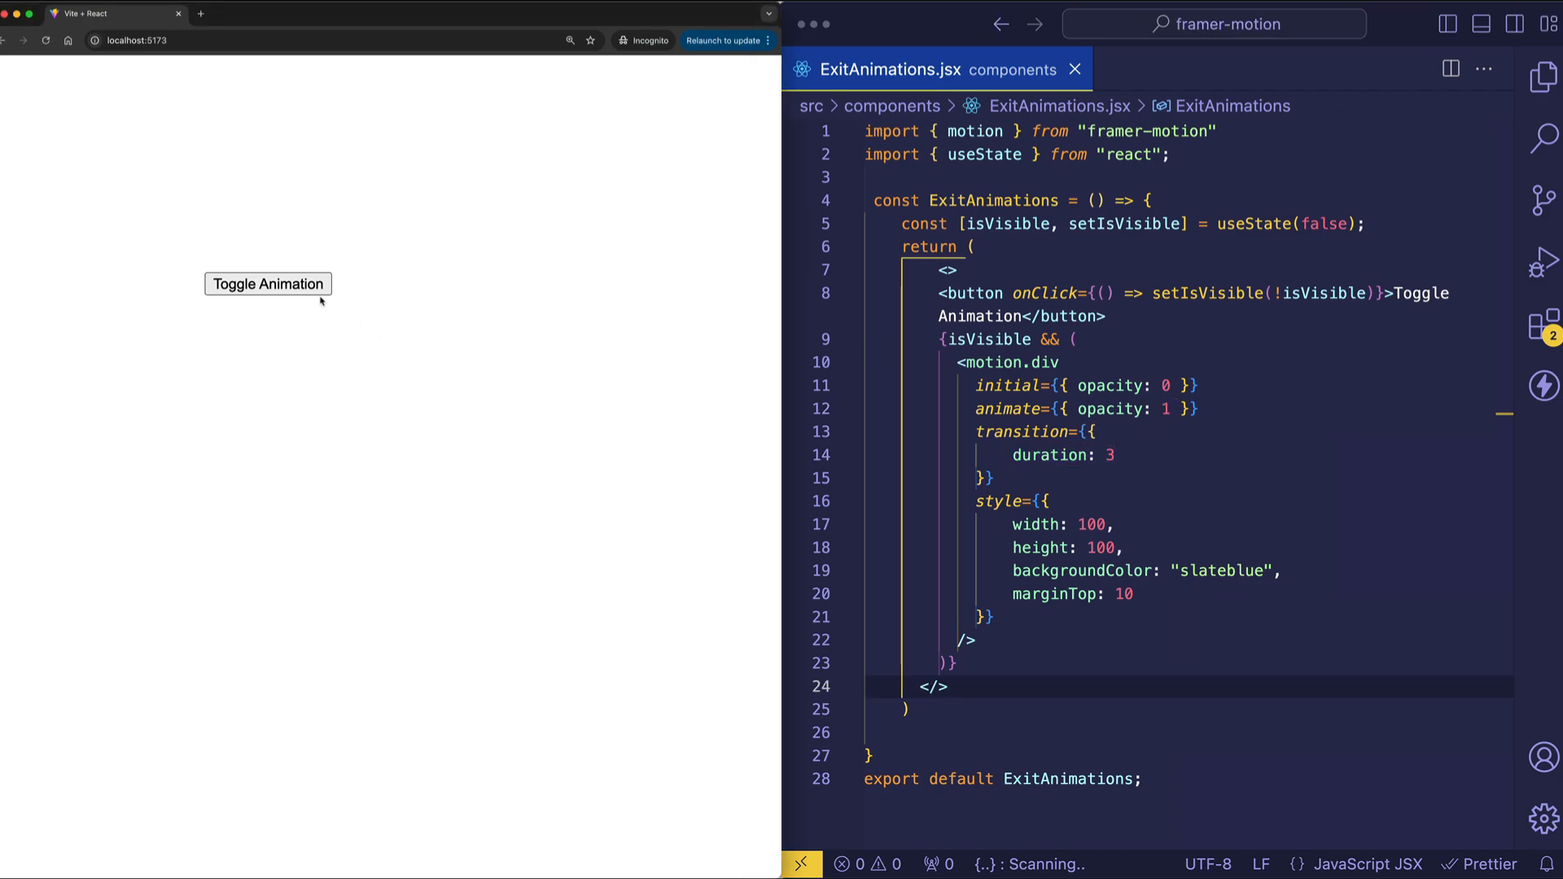
click(267, 283)
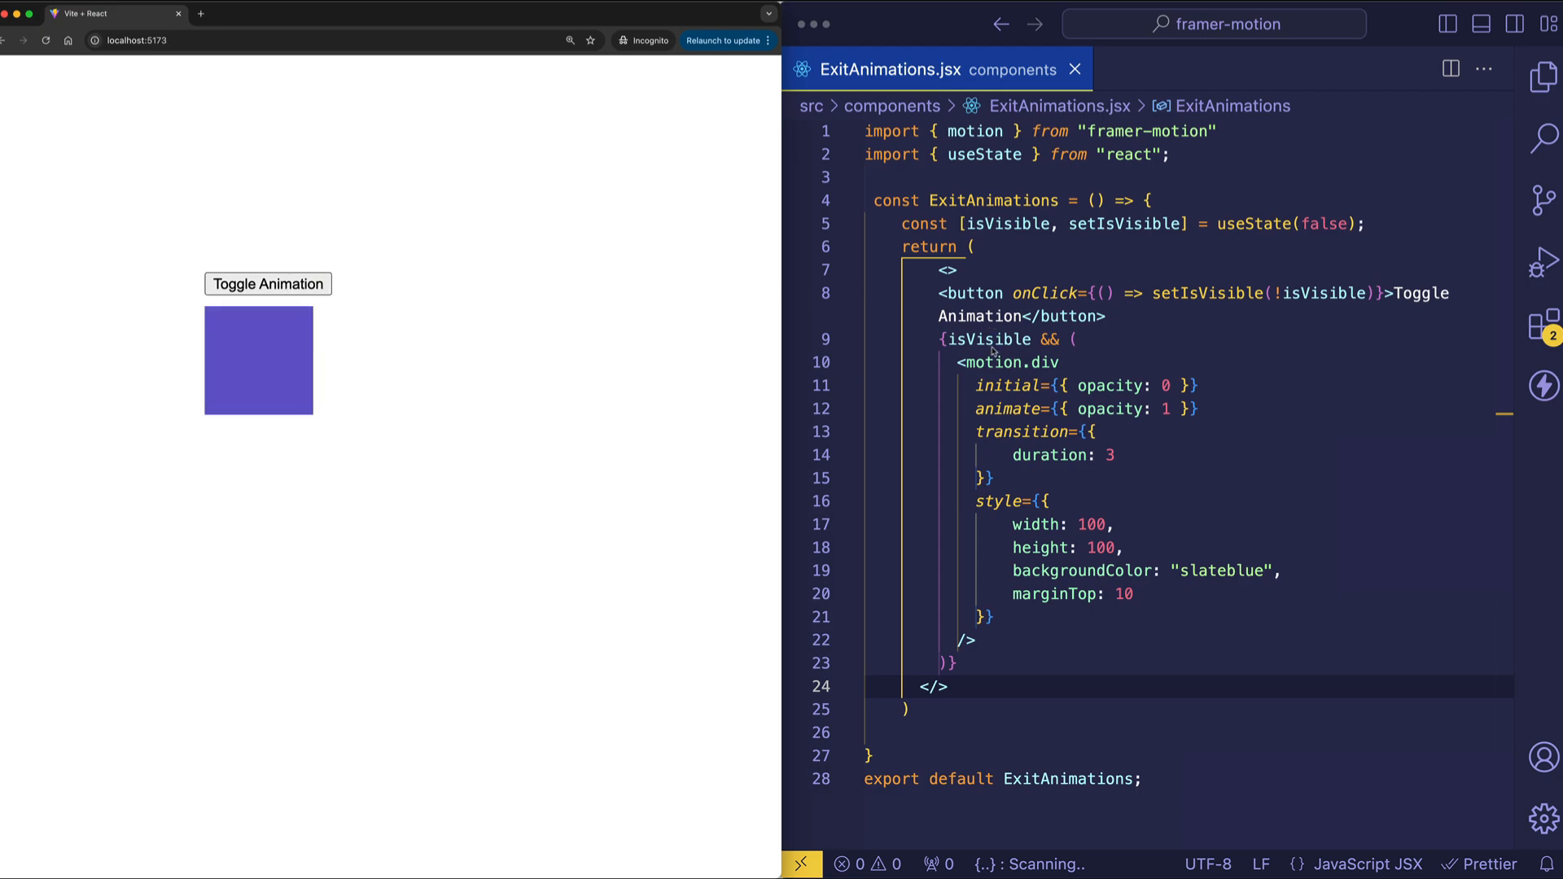
drag(982, 361, 995, 615)
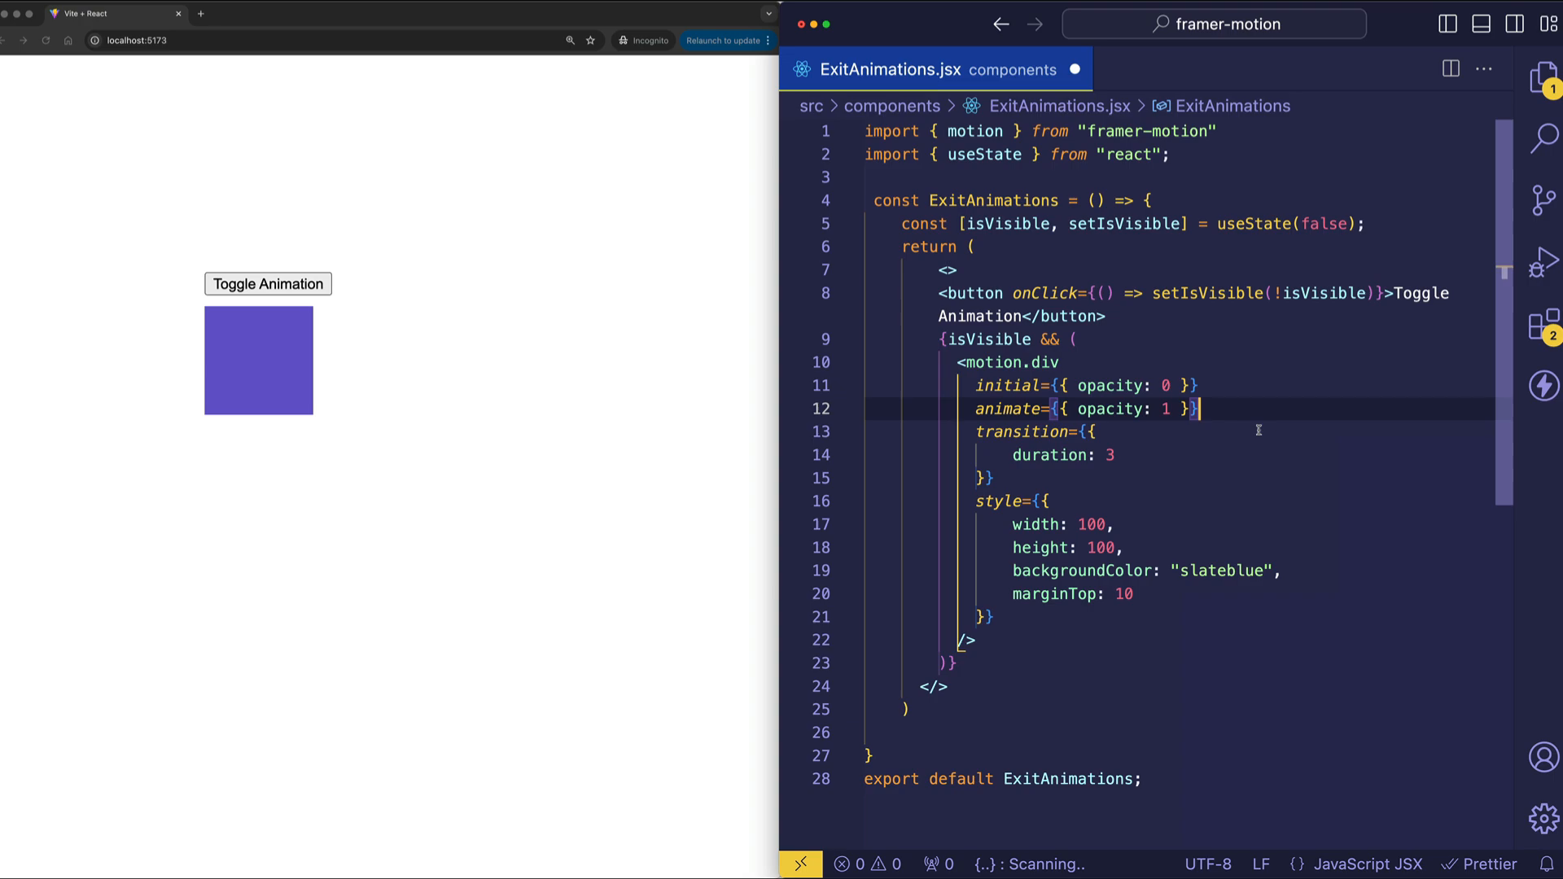
Add exit={{ opacity: 0 }} below the animate prop and save the component
key(Enter)
text(exit={{)
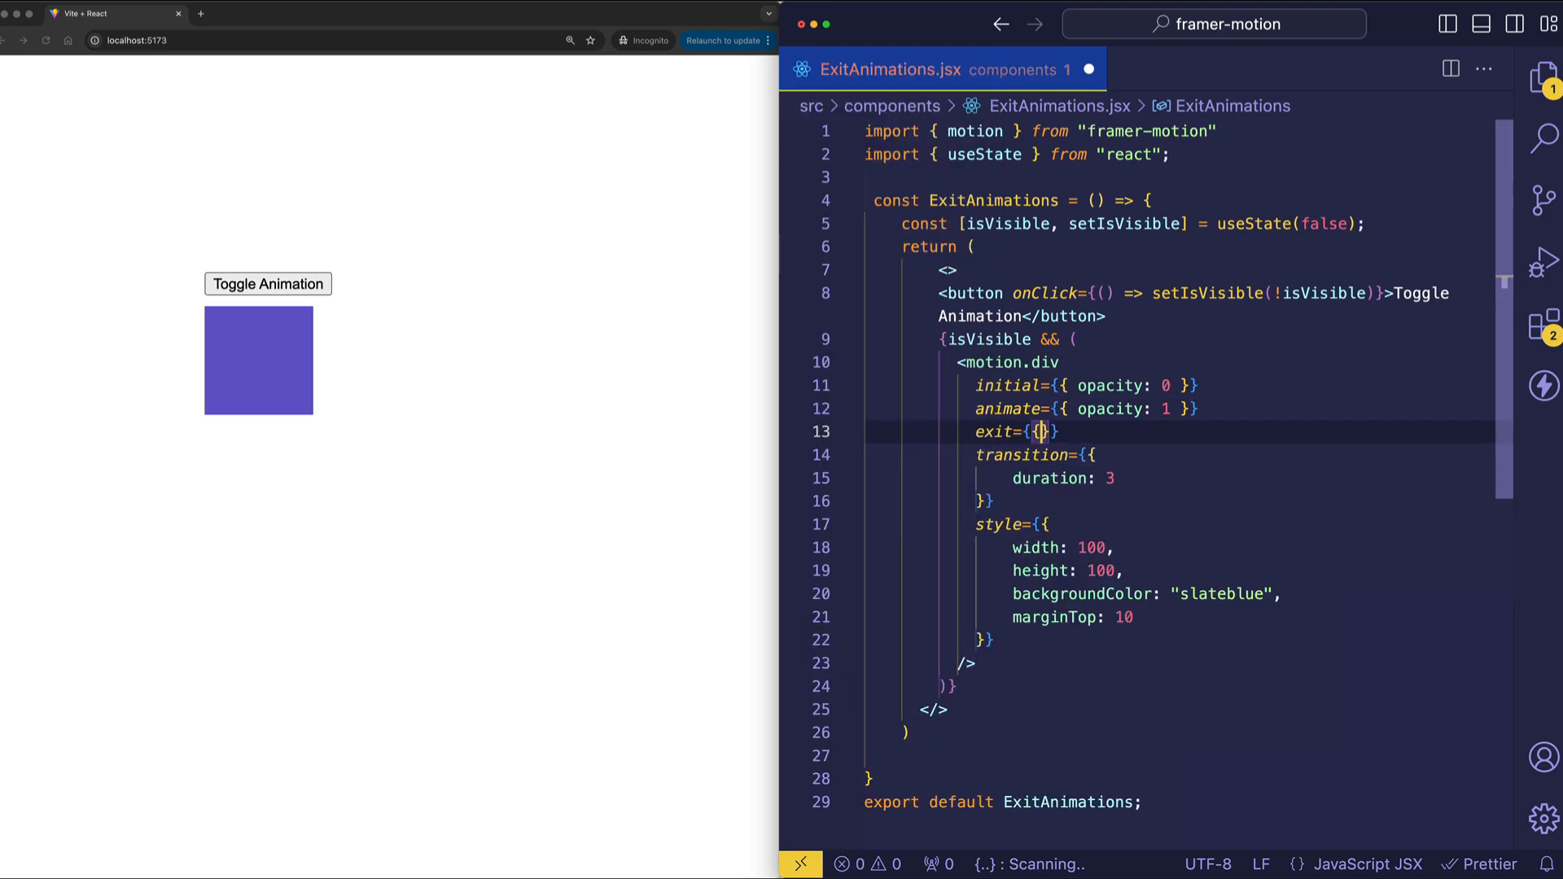
text(" ")
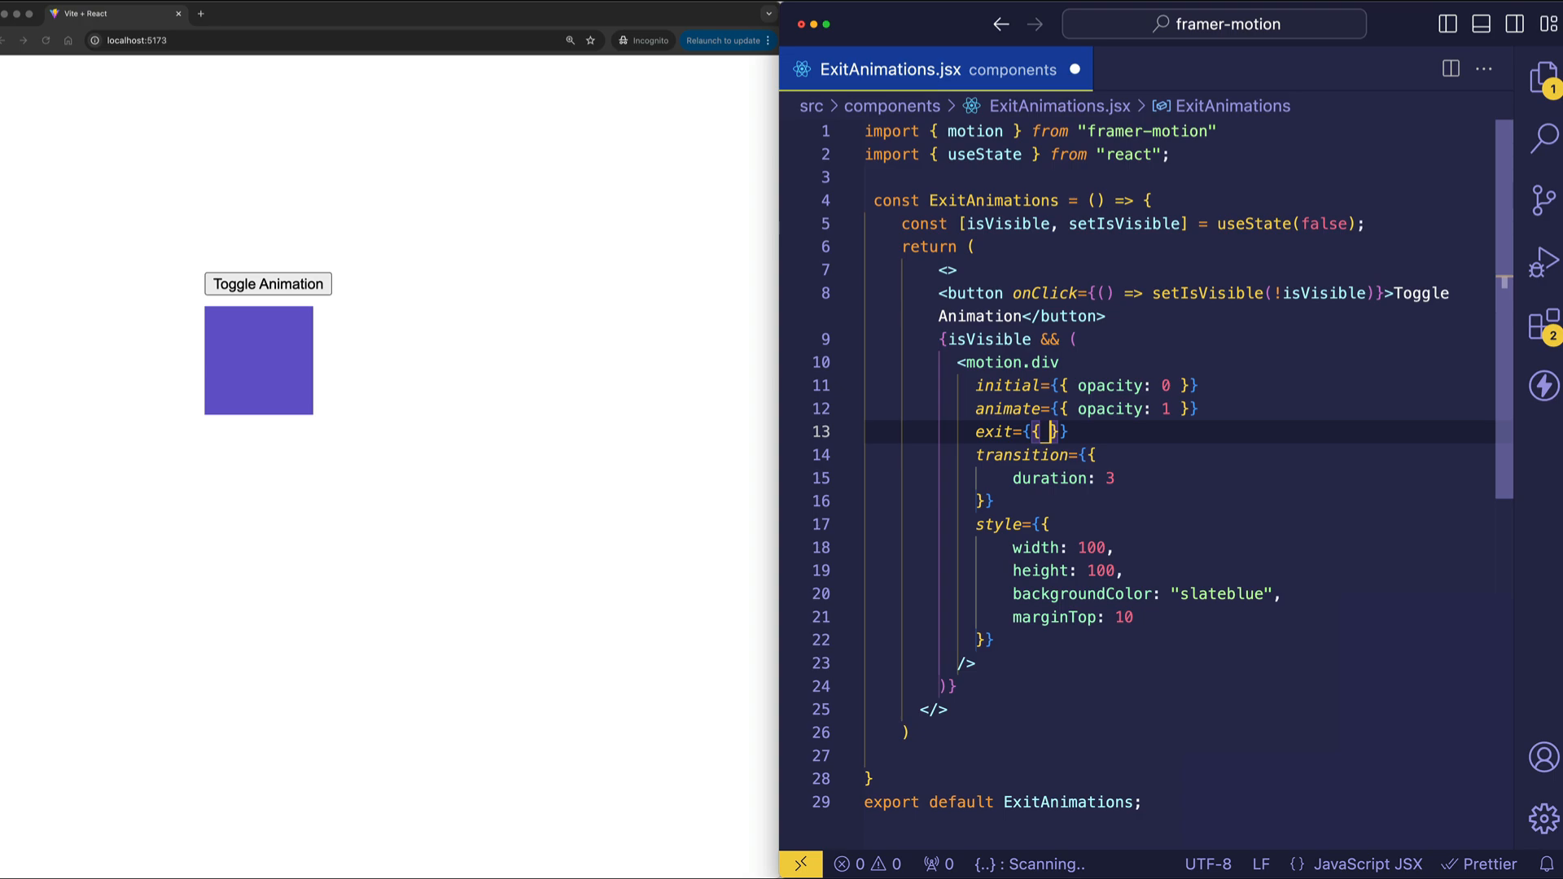
text(opacity:)
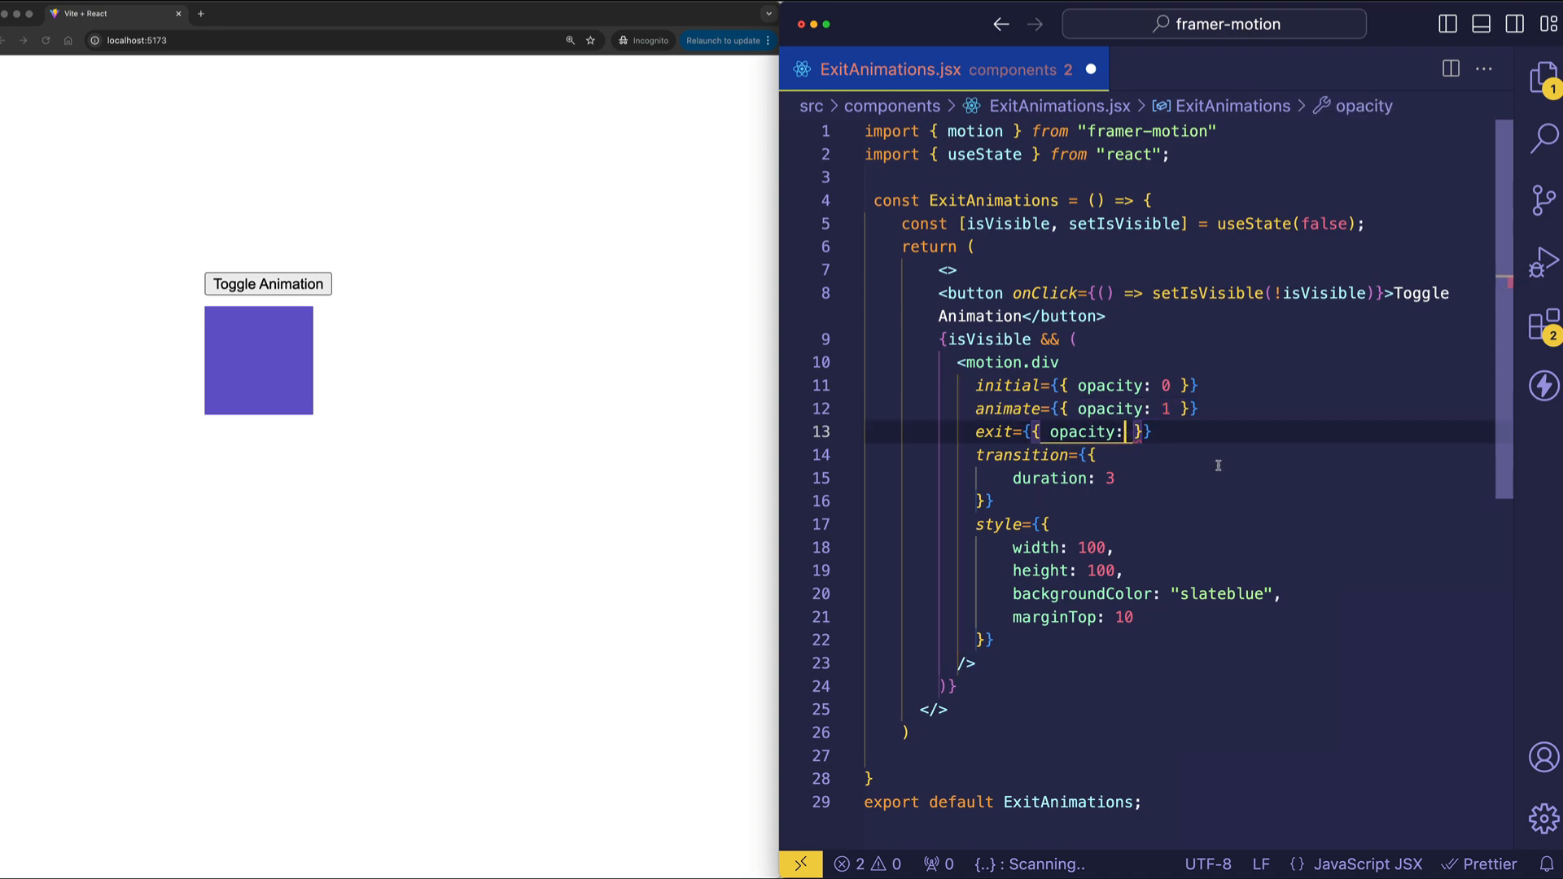
text(0)
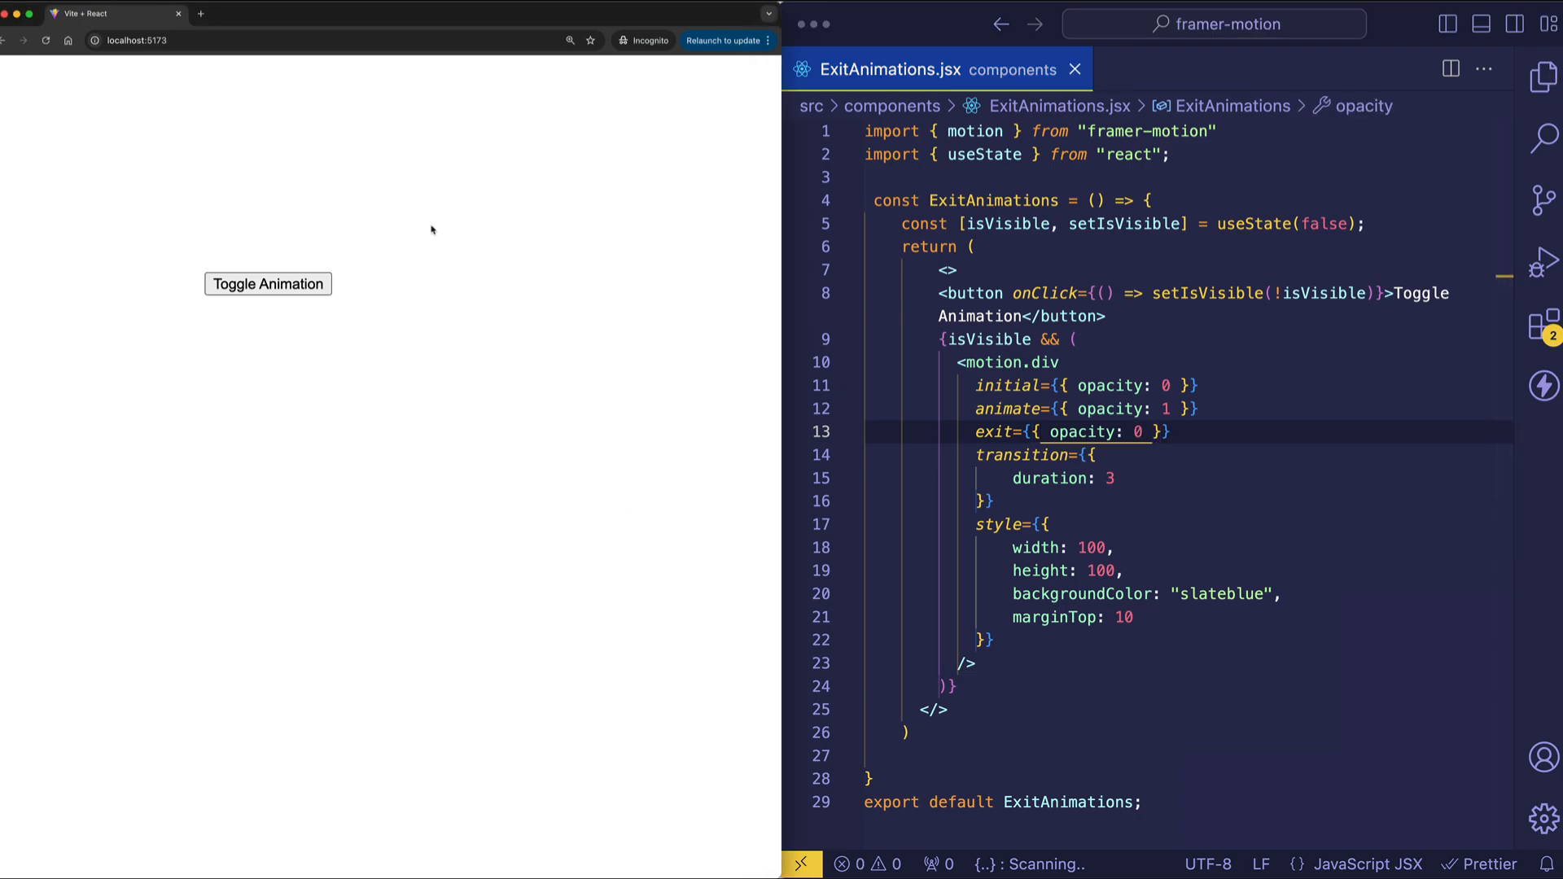
mouse_move(324, 250)
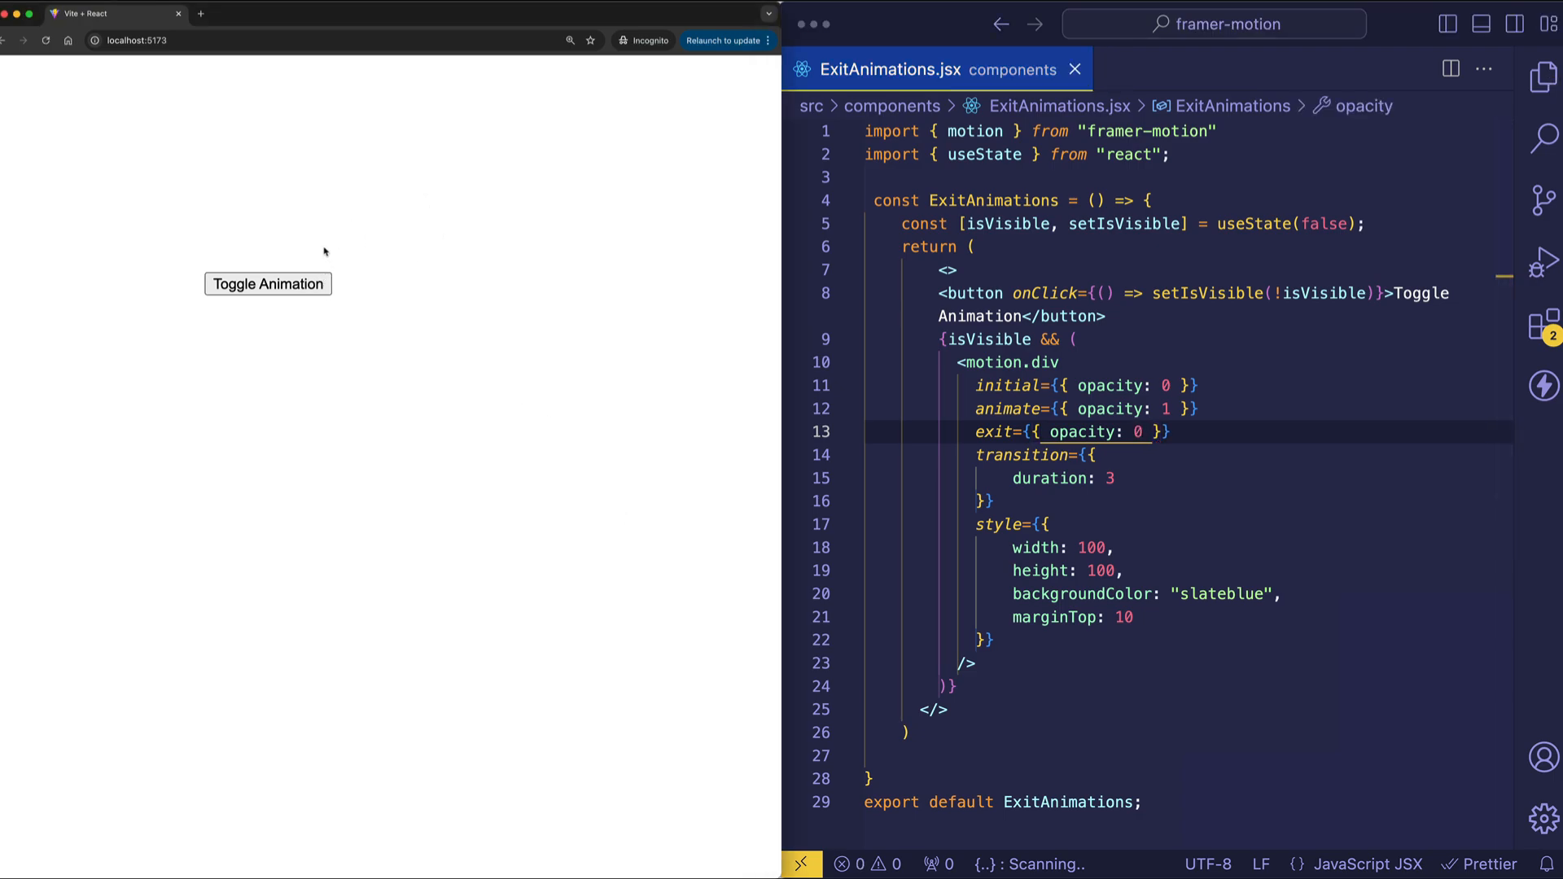
click(267, 283)
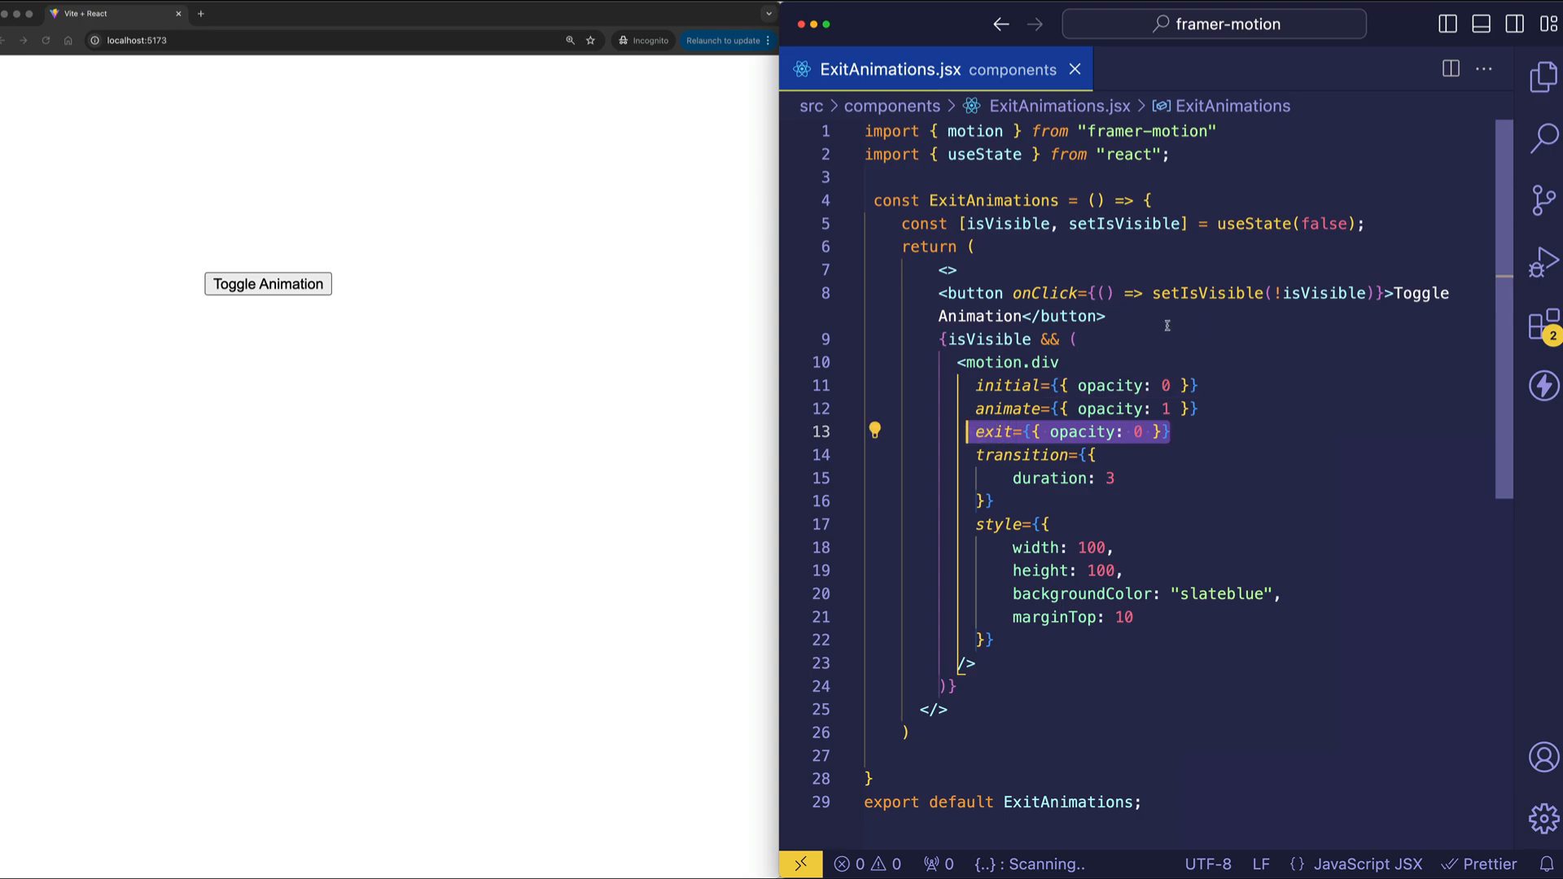
mouse_move(1252, 430)
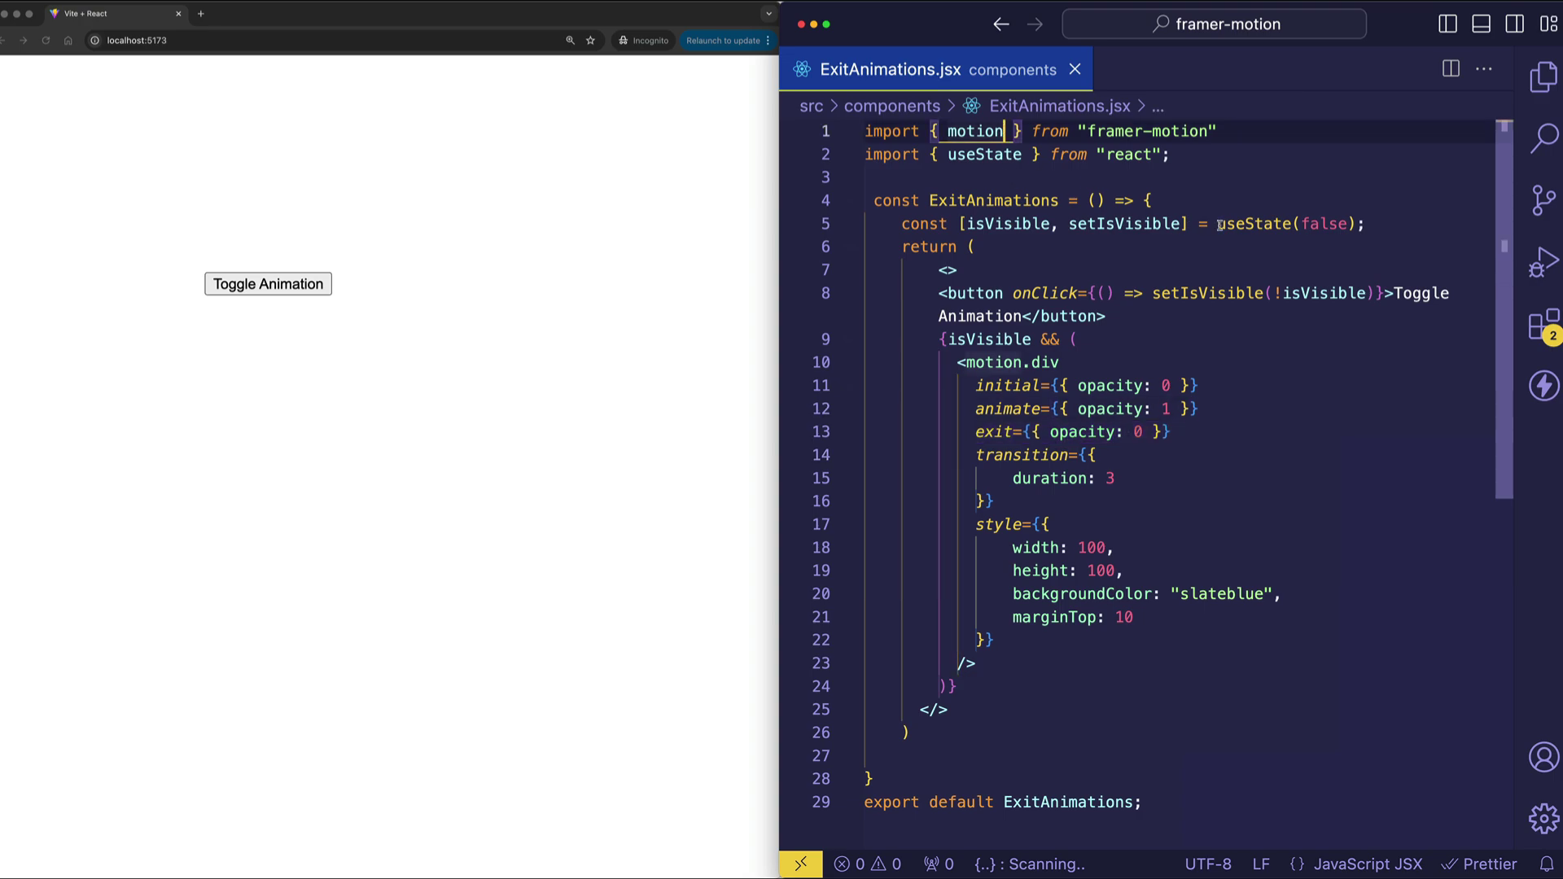
Import AnimatePresence from framer-motion and wrap the isVisible block in it, then save
text(, Animate)
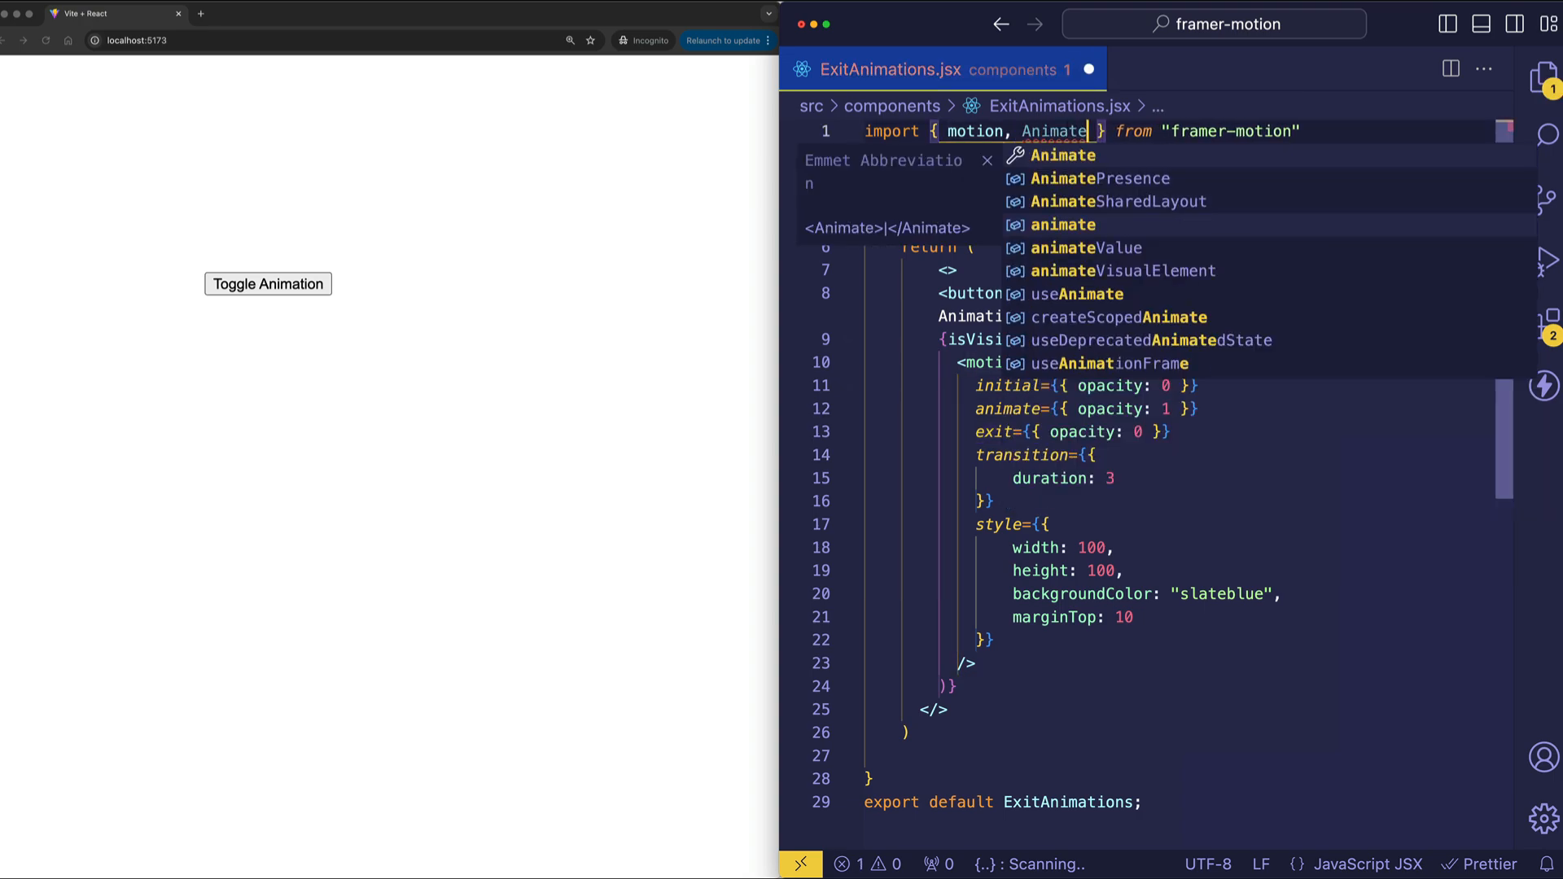
text(Presence)
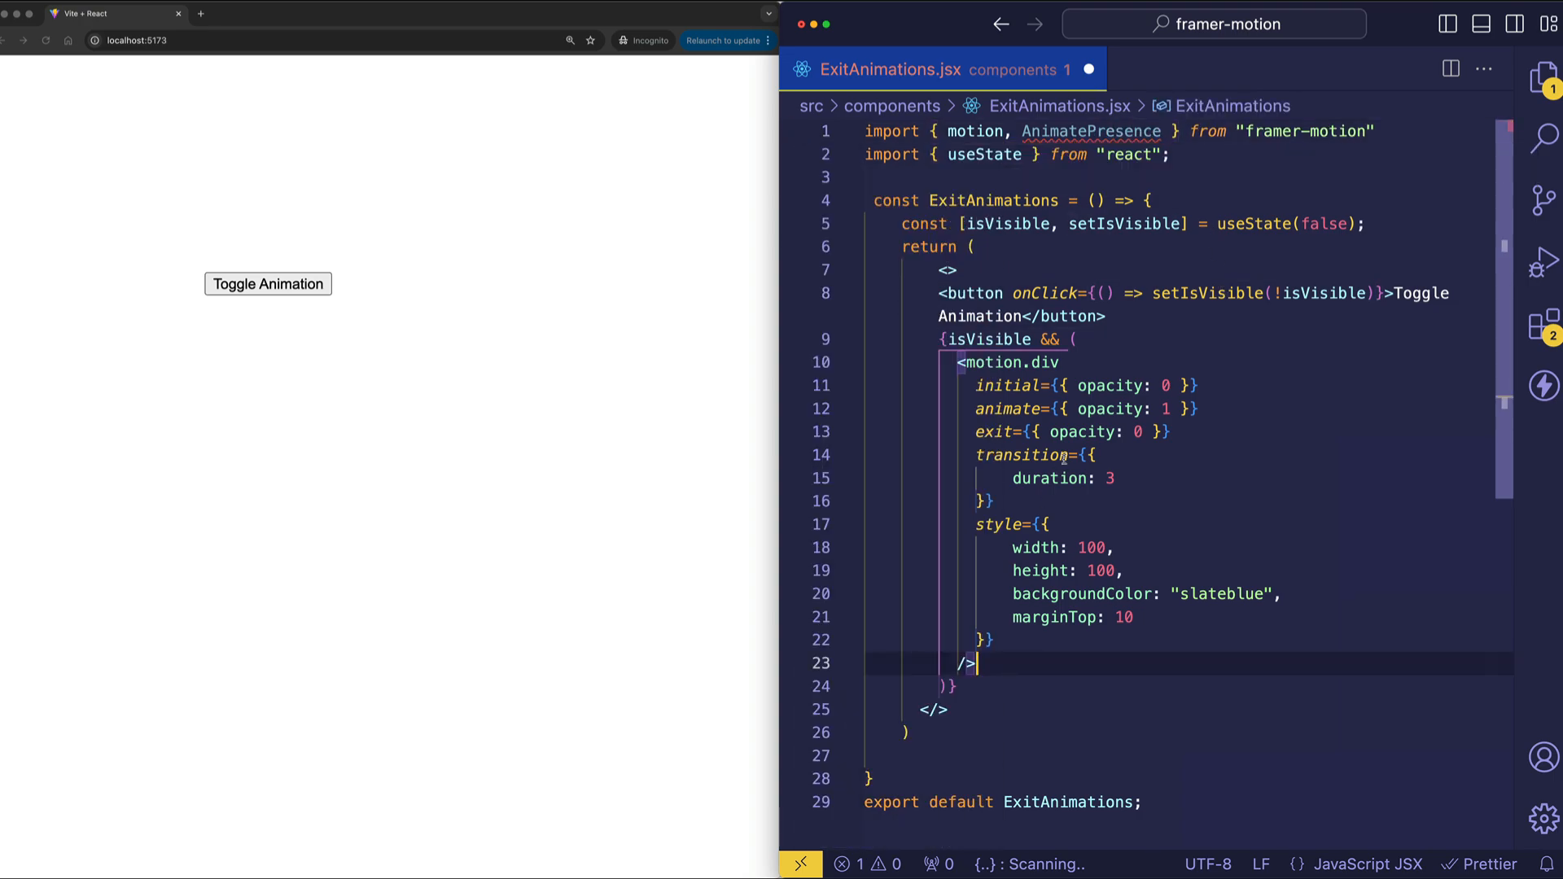
mouse_move(1008, 662)
text(<AnimatePresence>)
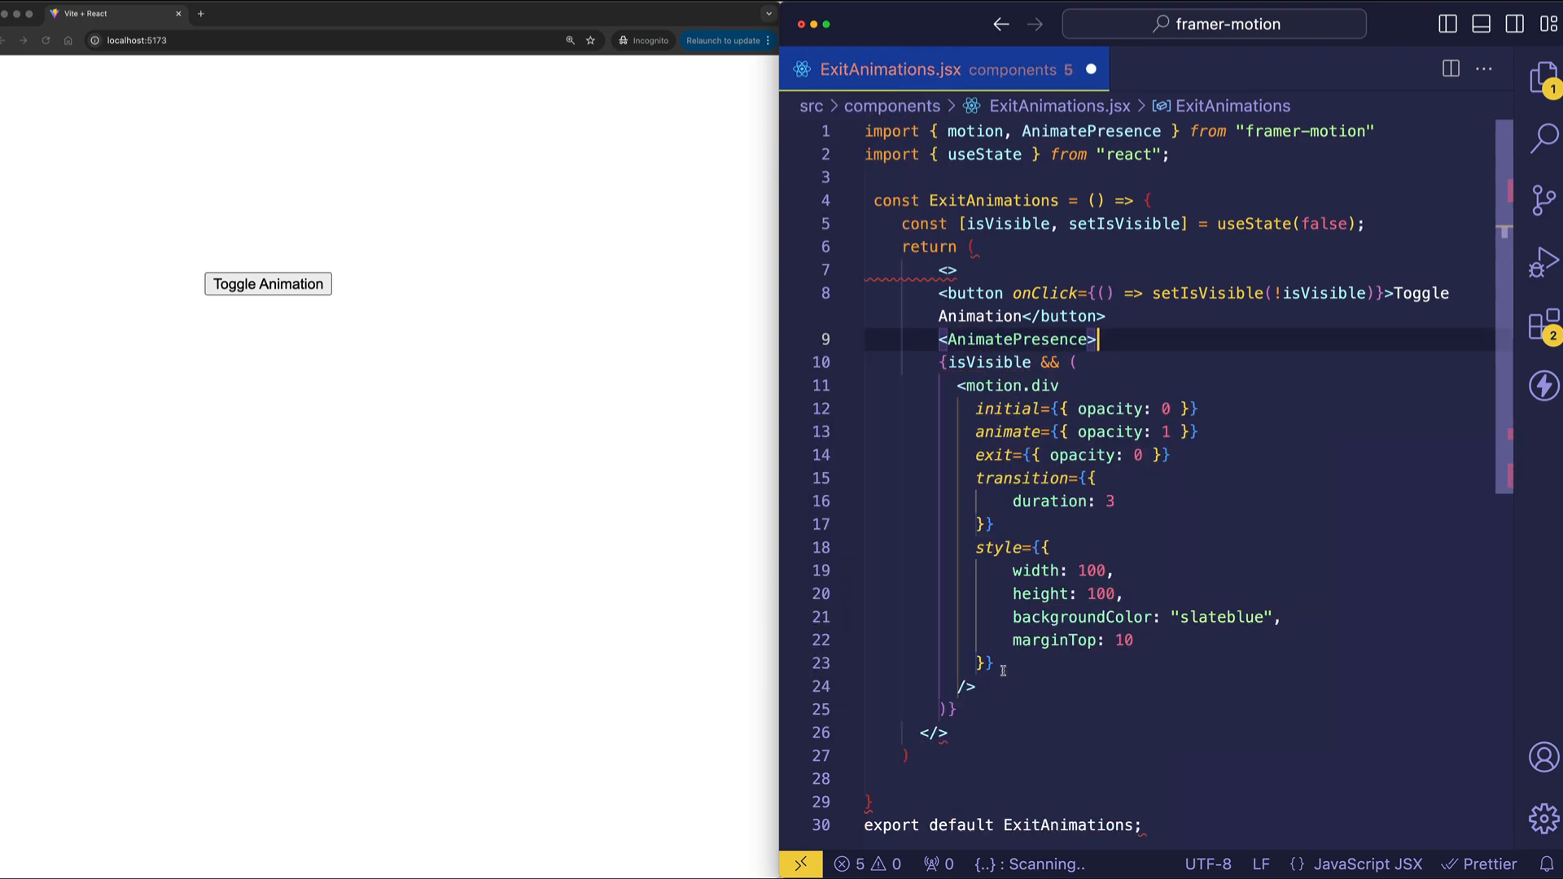
drag(941, 361, 987, 593)
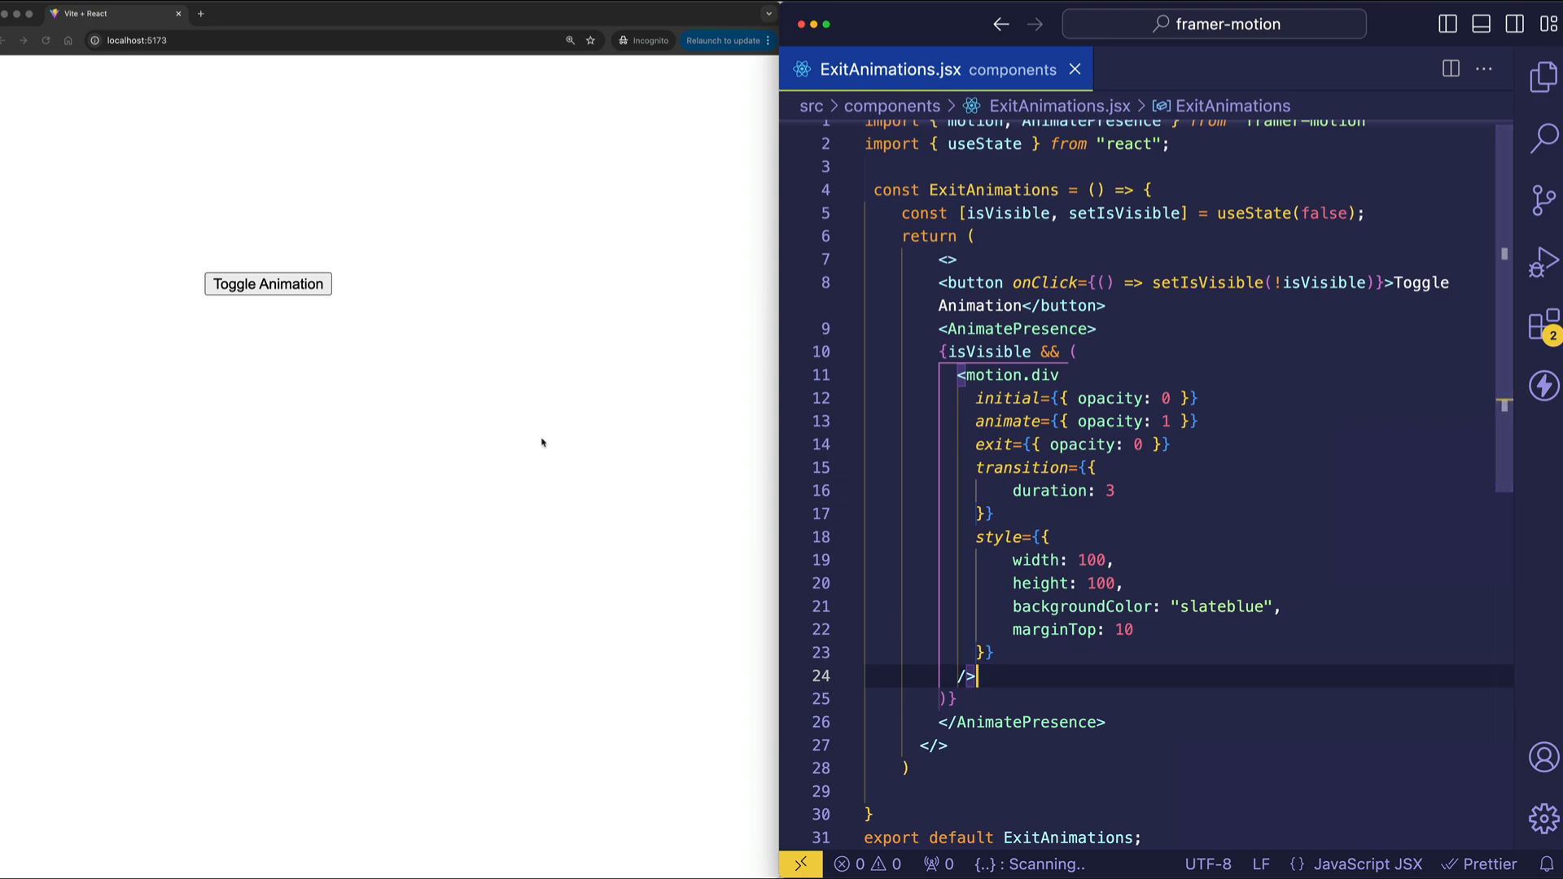
mouse_move(306, 298)
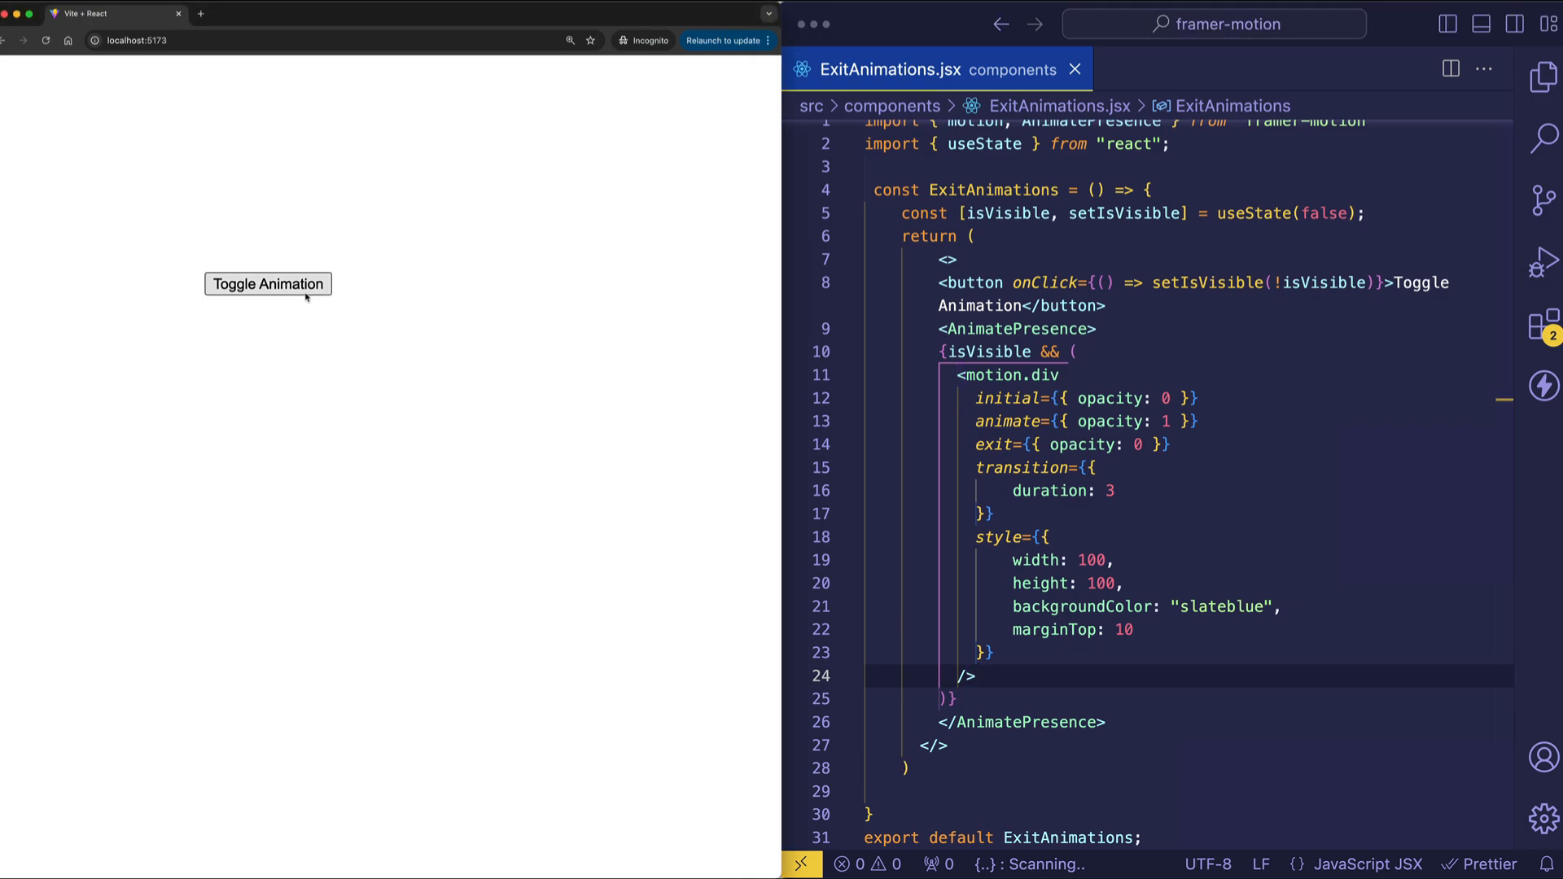
click(267, 283)
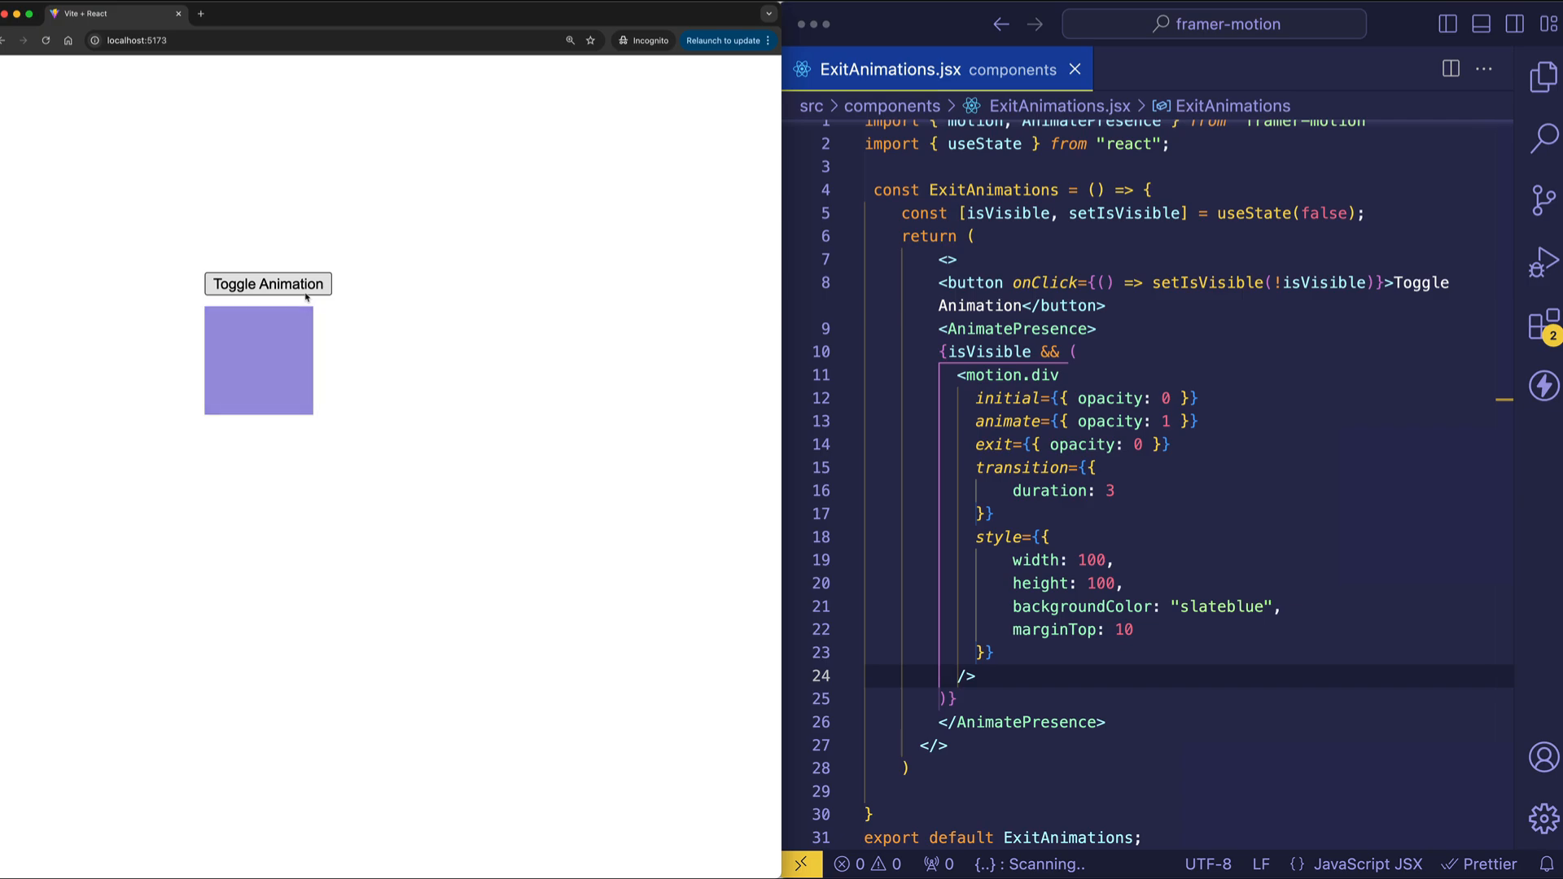
click(267, 284)
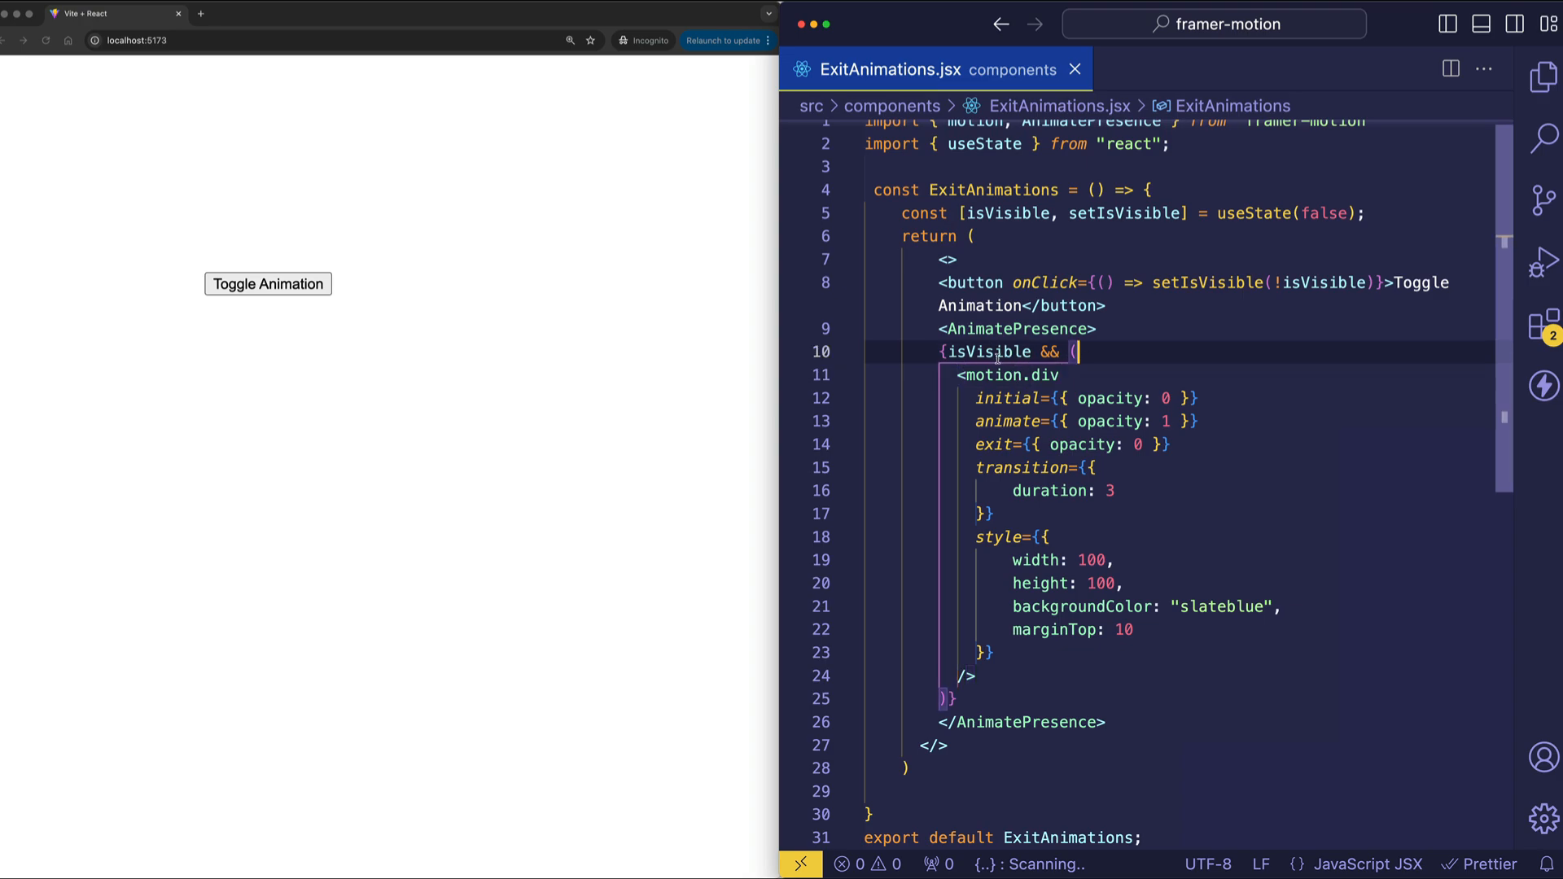
Wrap the isVisible conditional block in a div inside AnimatePresence and save
double_click(1016, 329)
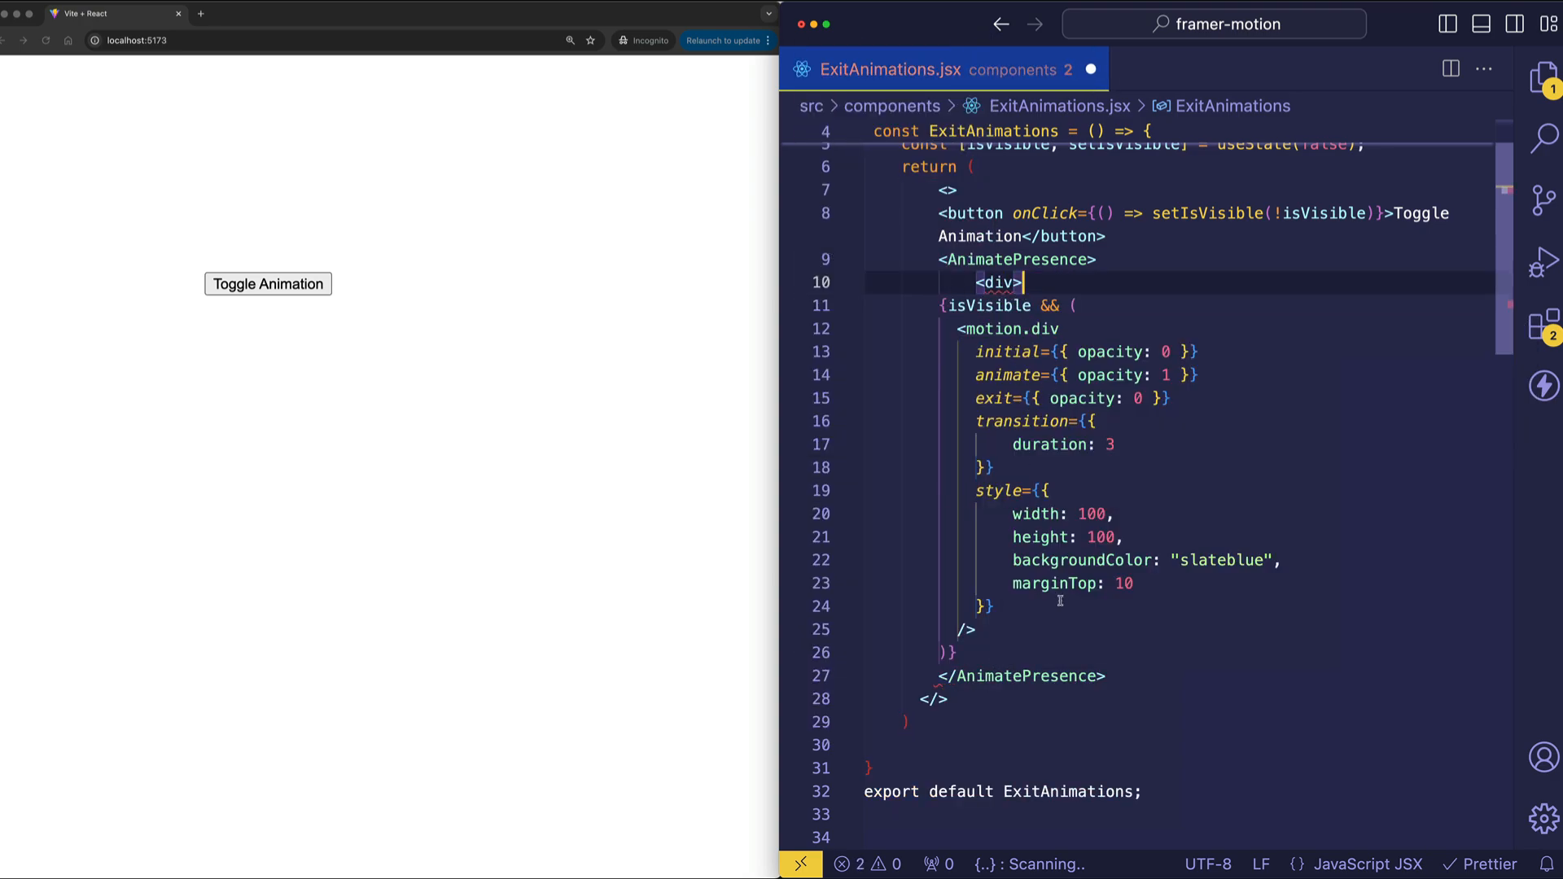
text(</div>)
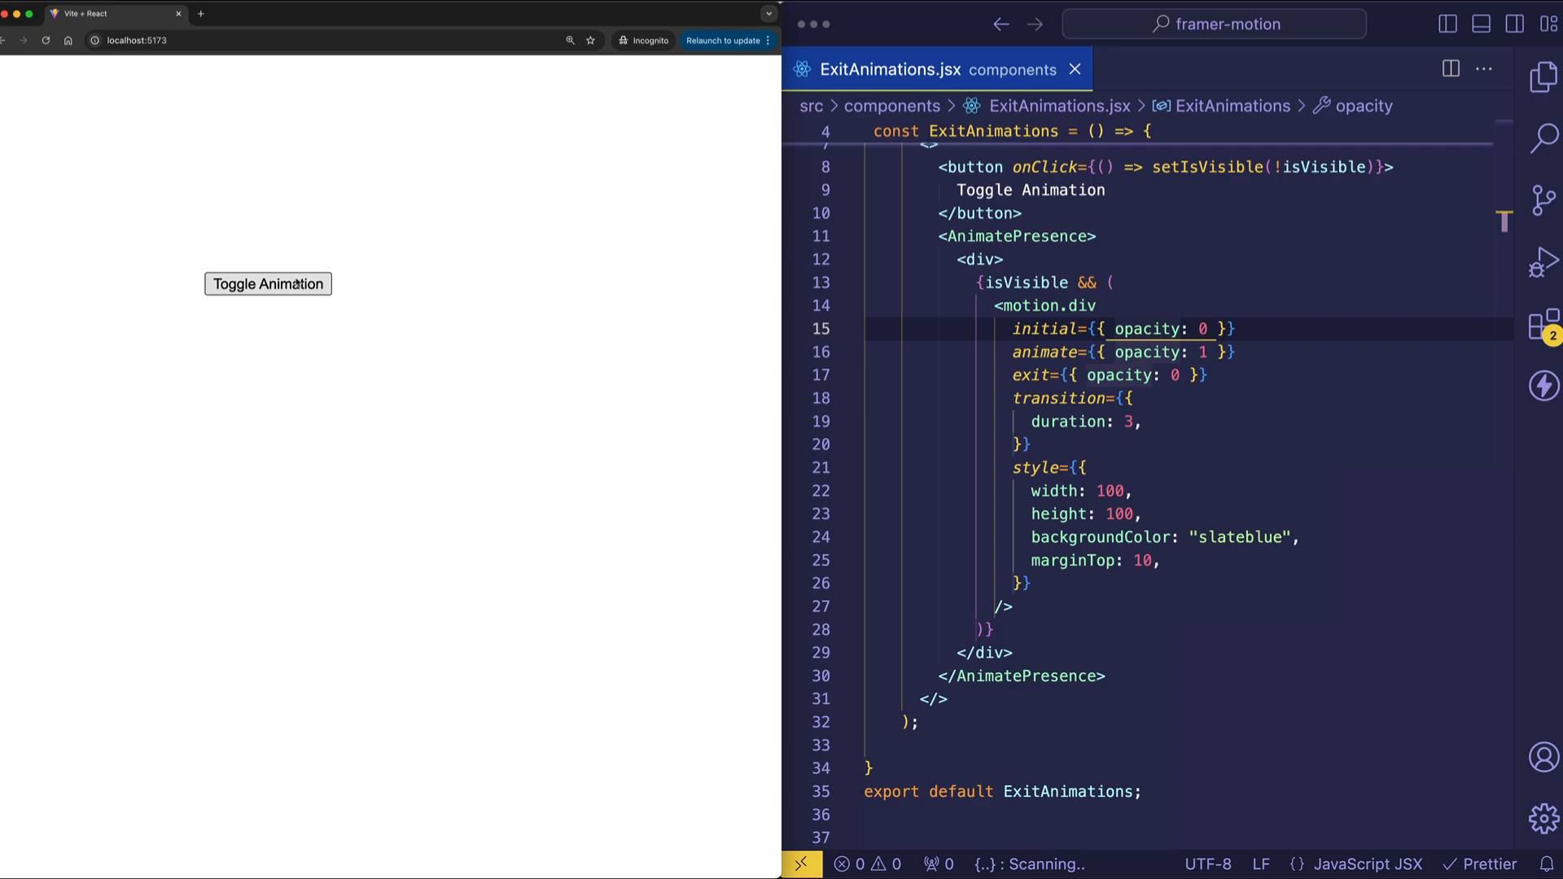
Toggle the slateblue box so it fades out over three seconds and stays hidden
click(267, 283)
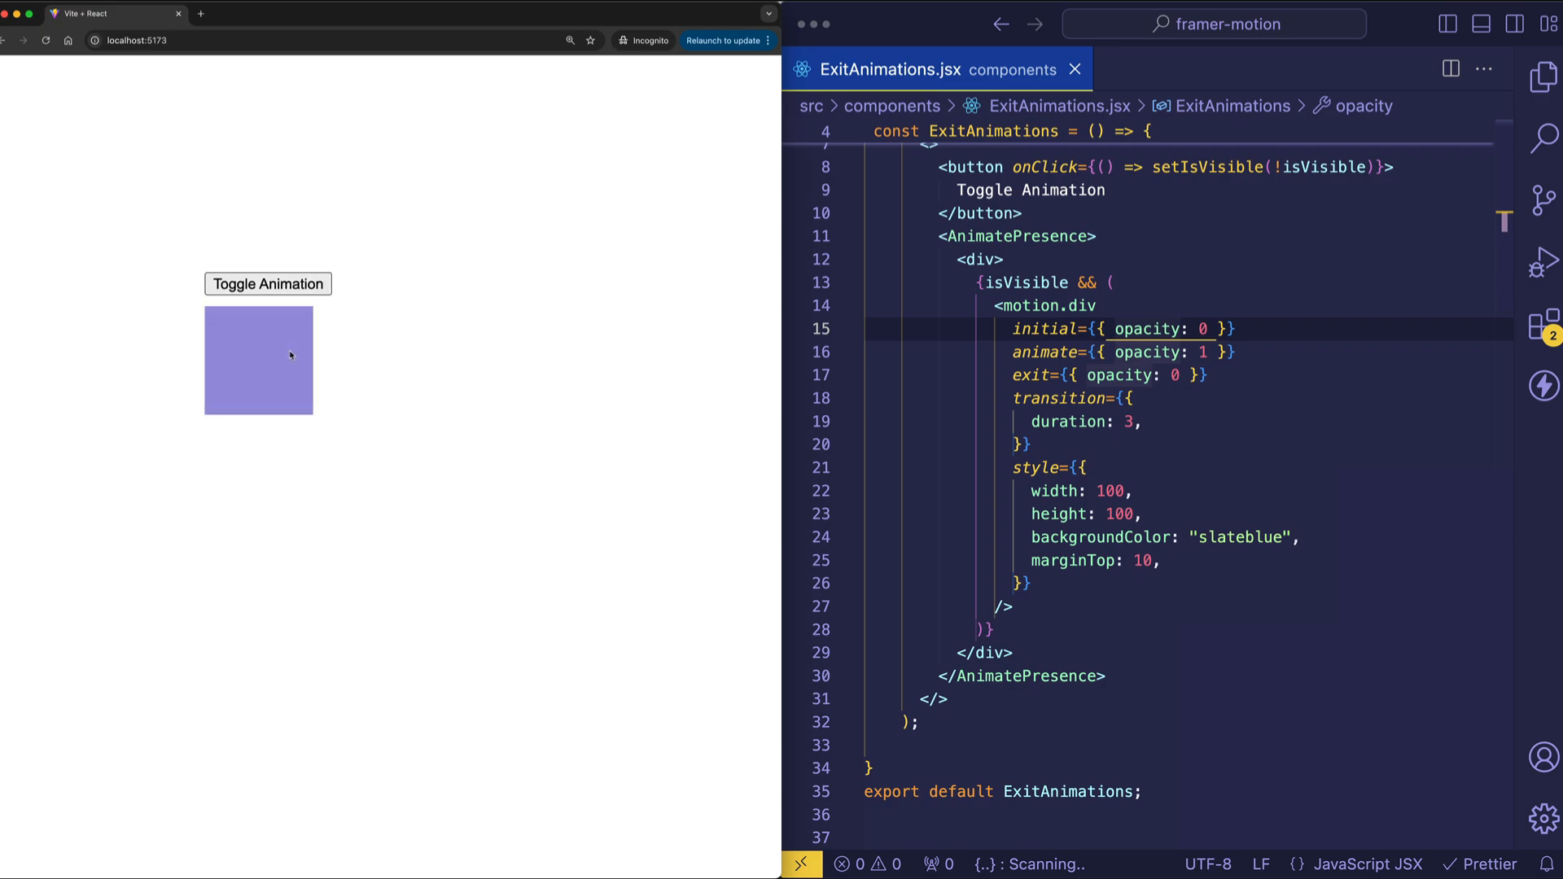
click(267, 283)
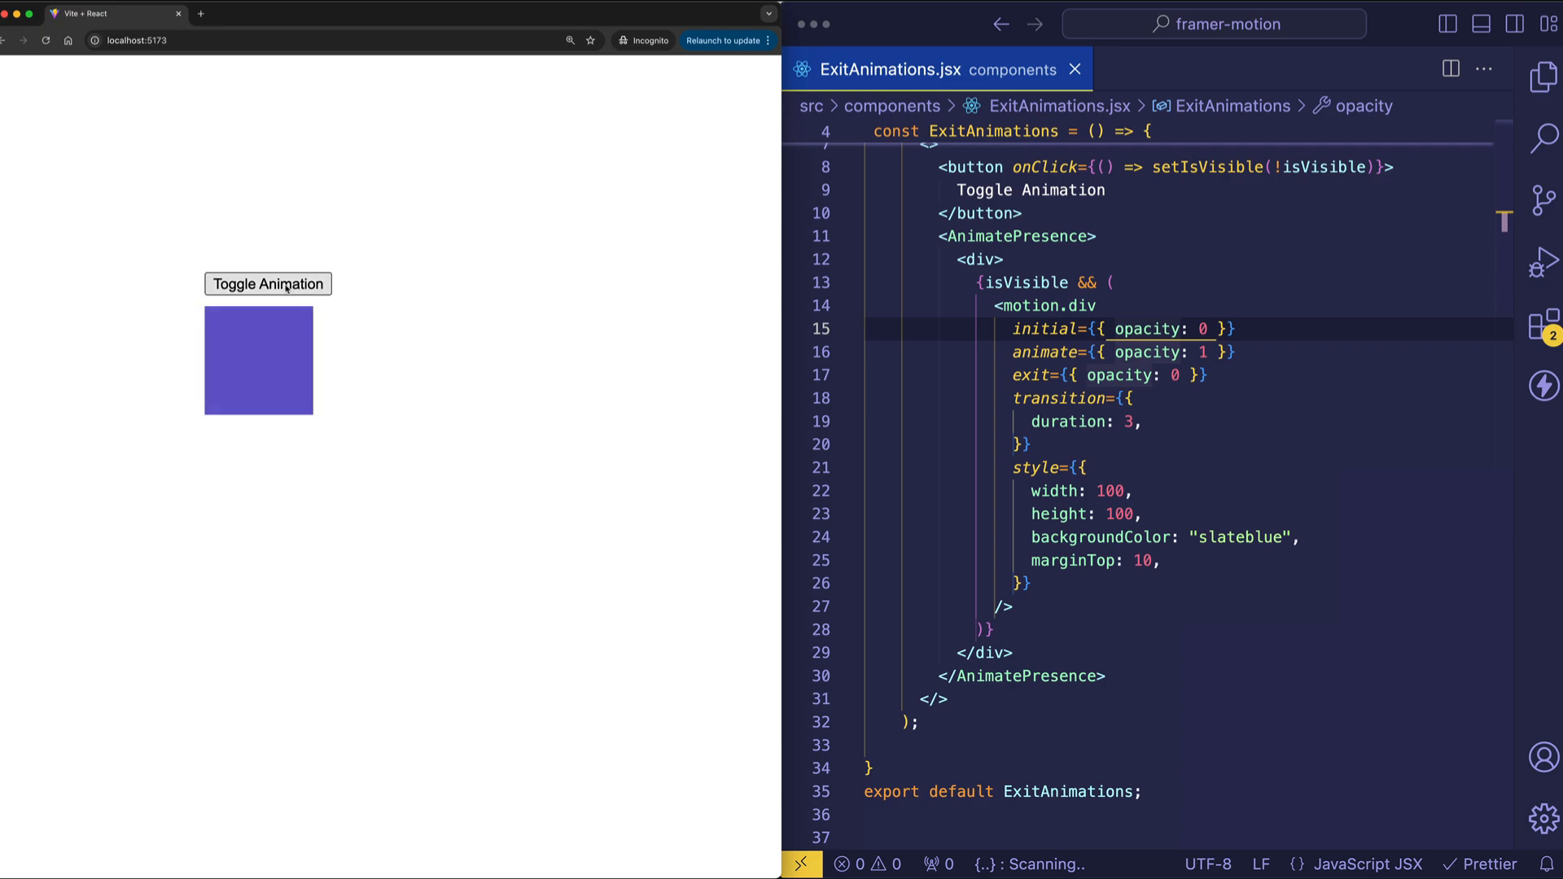
click(267, 283)
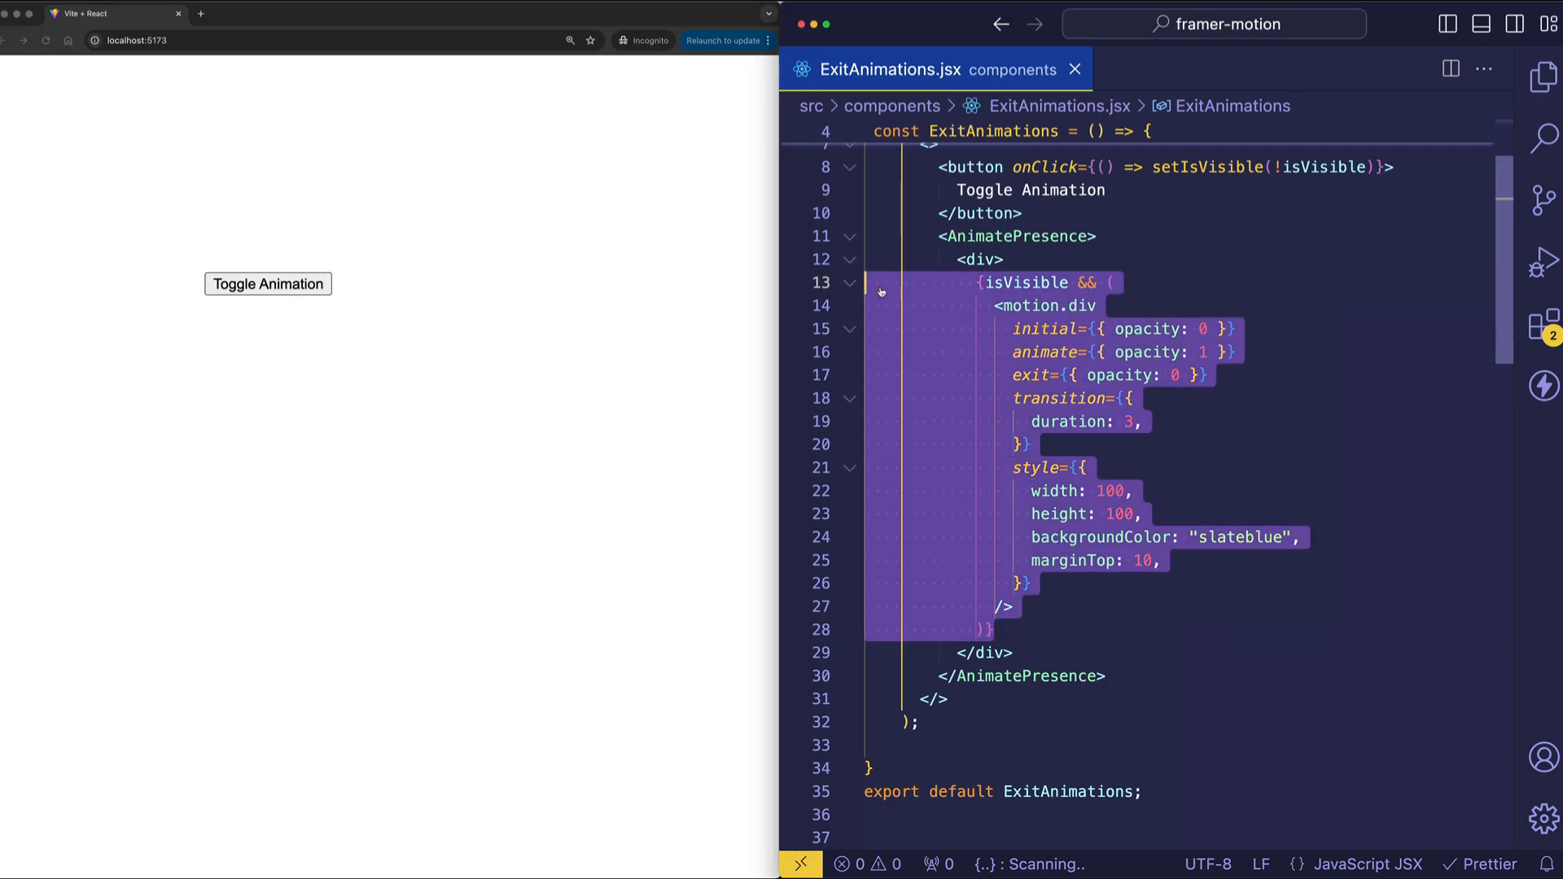
mouse_move(1024, 236)
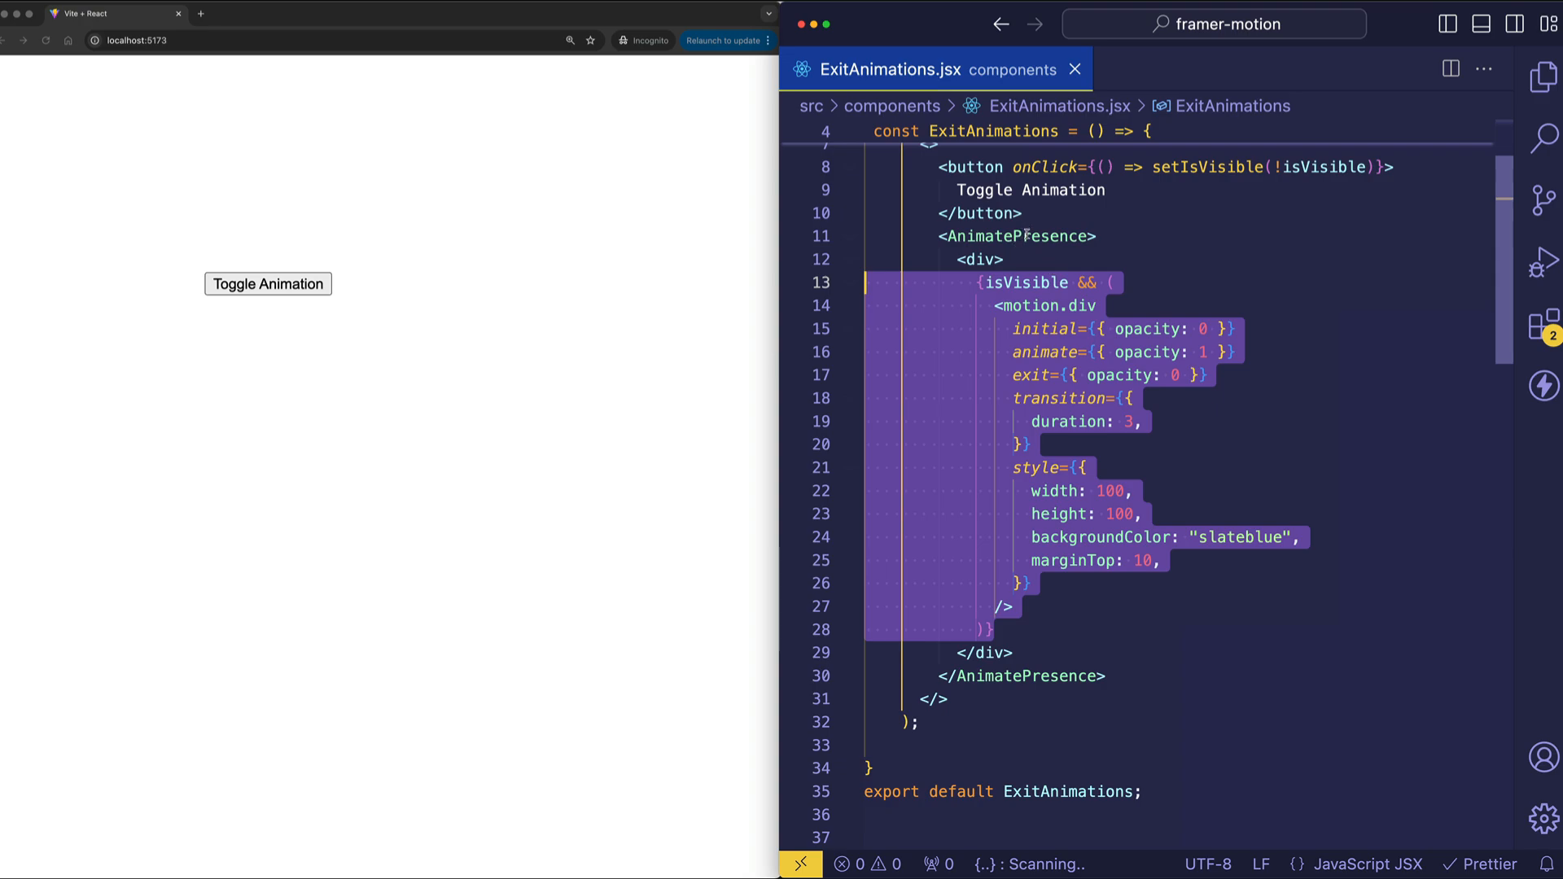
mouse_move(1179, 501)
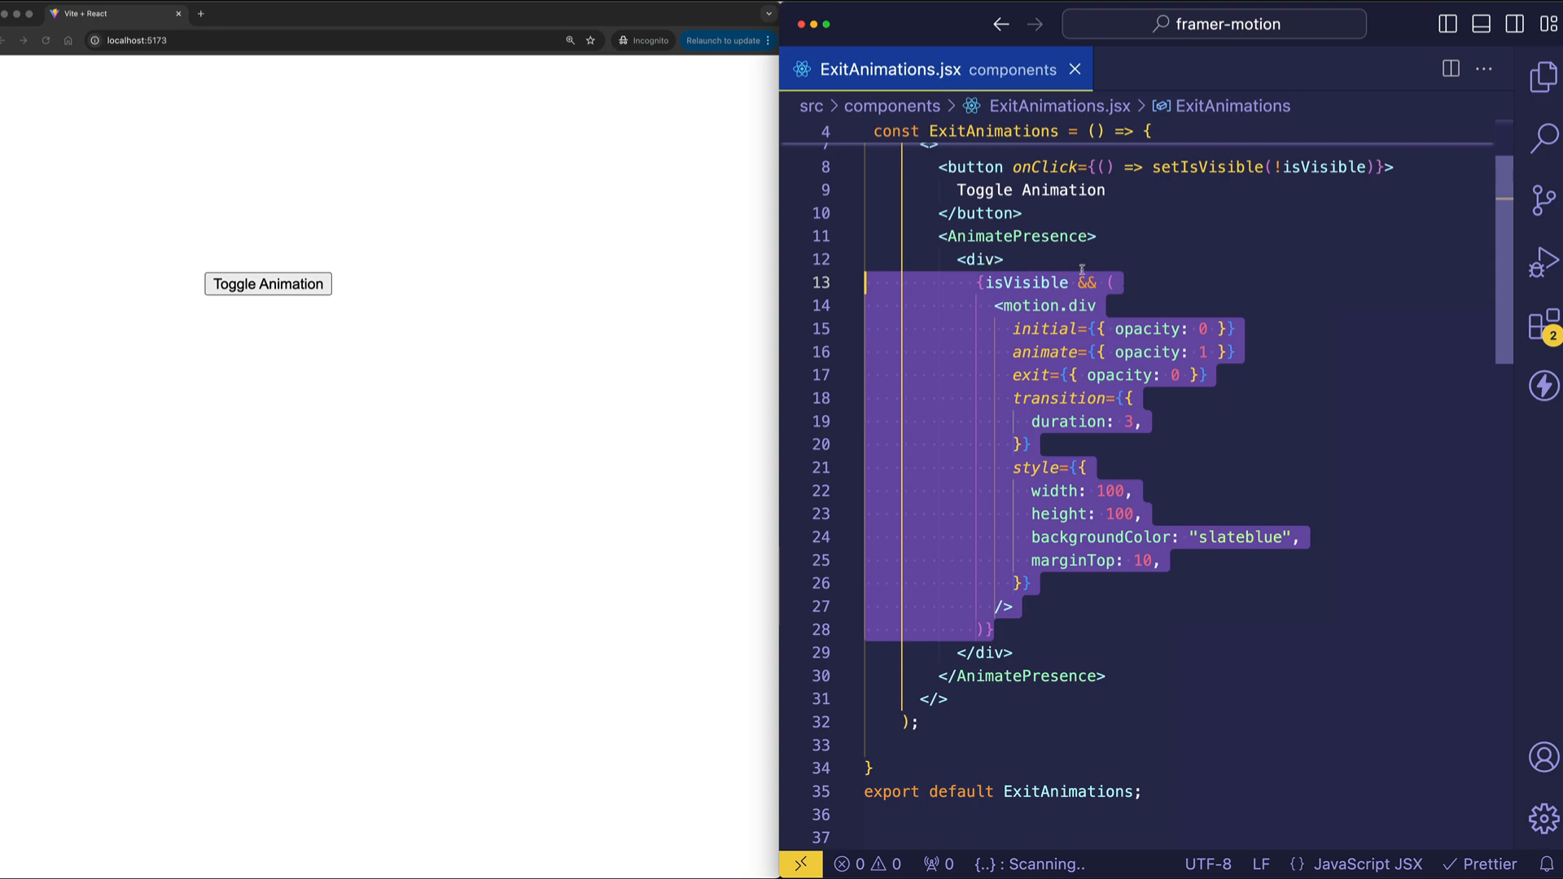
mouse_move(1130, 306)
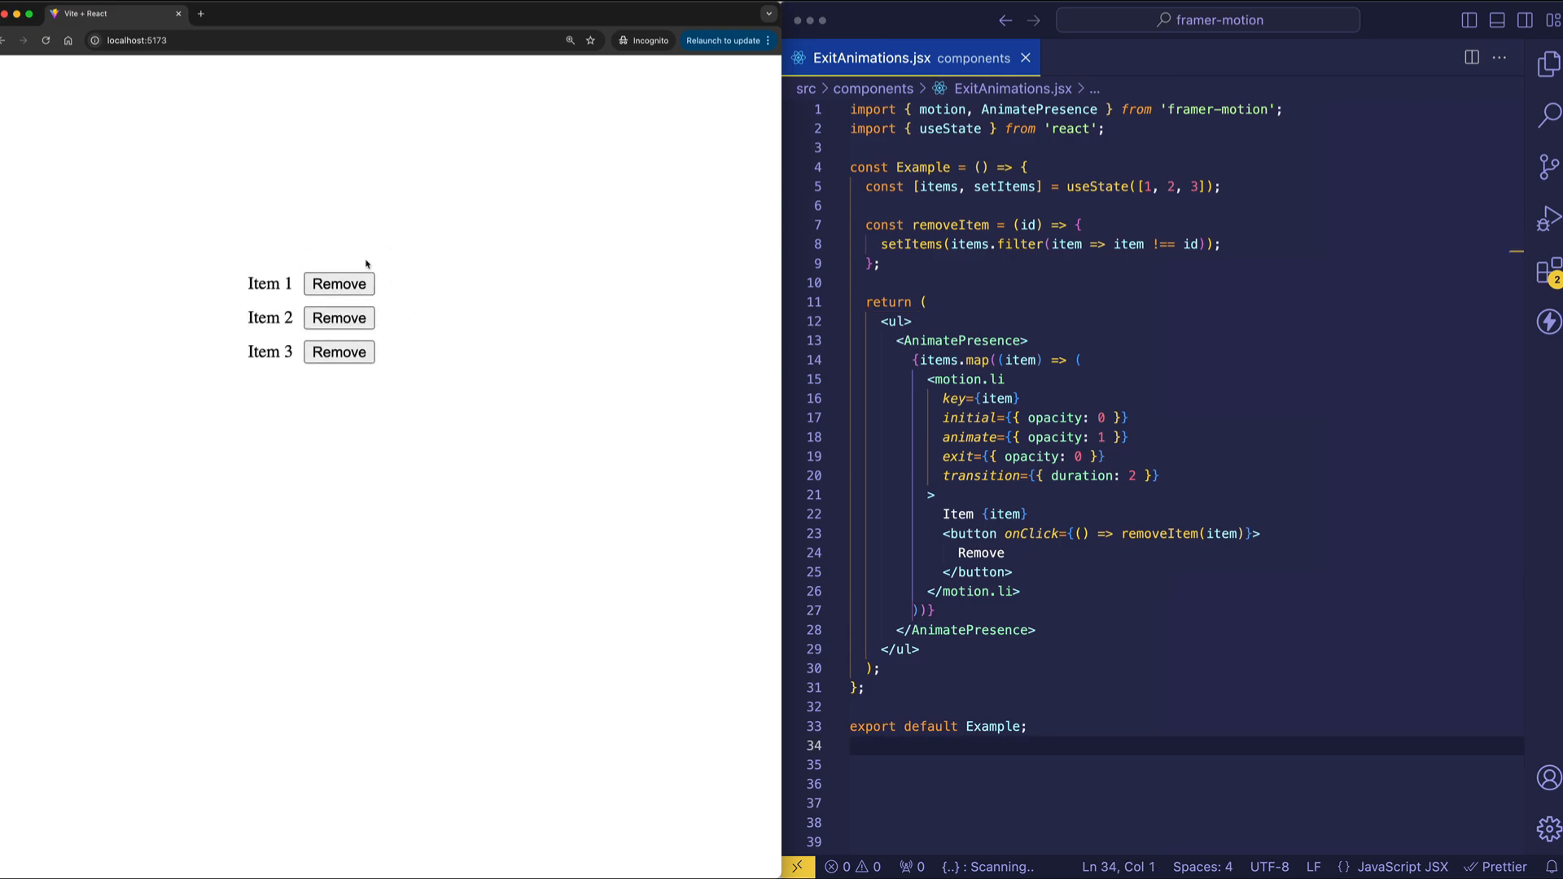
mouse_move(319, 280)
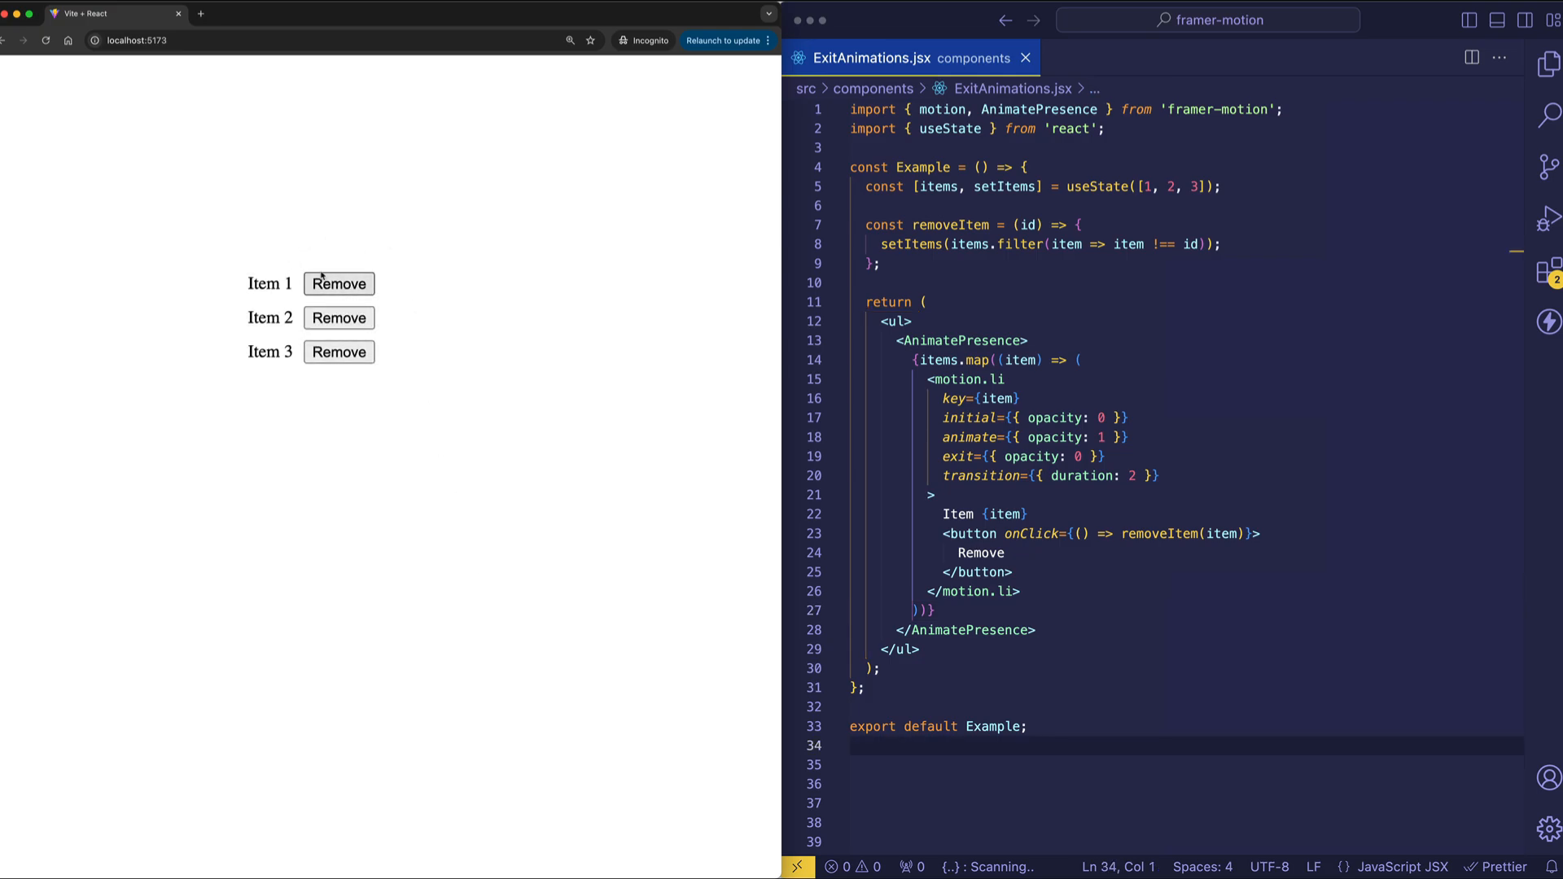
Remove Item 1, Item 2 and the remaining items so each fades out of the list
click(338, 283)
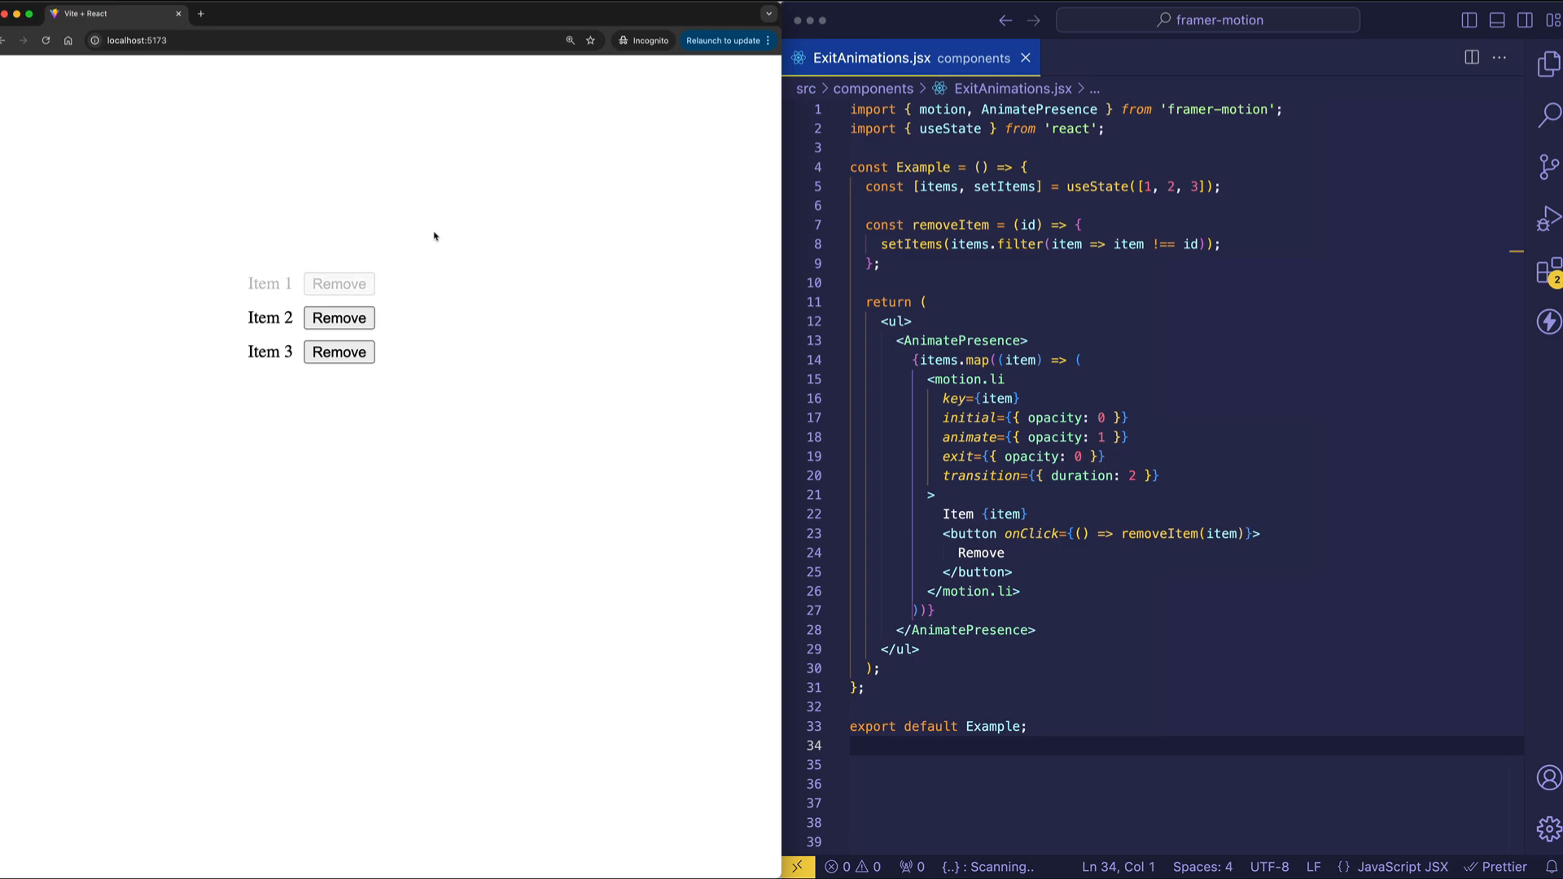
click(339, 284)
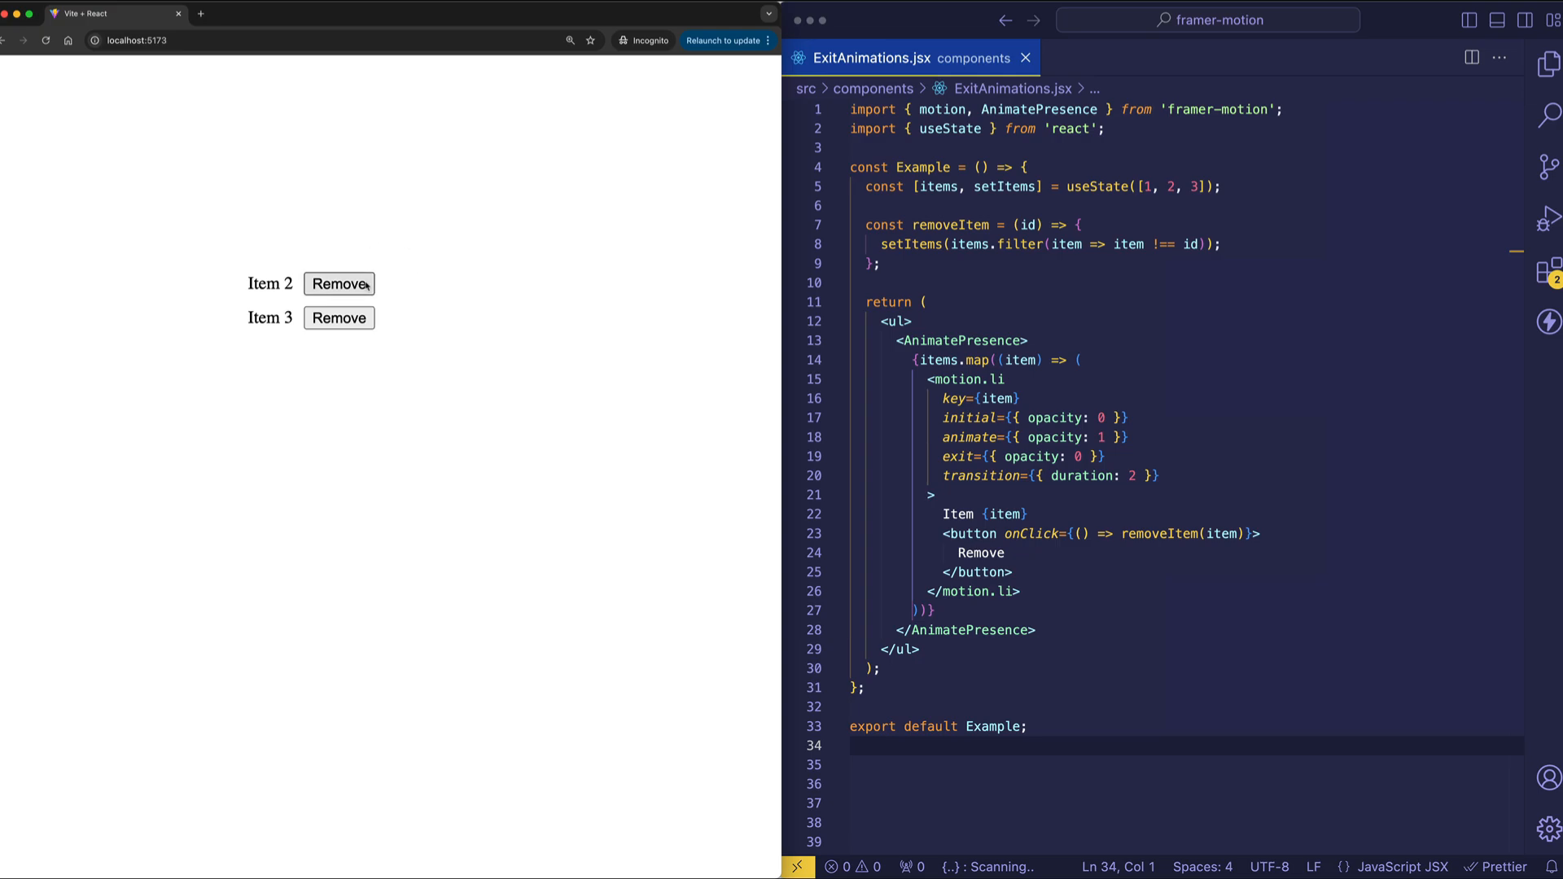
click(338, 283)
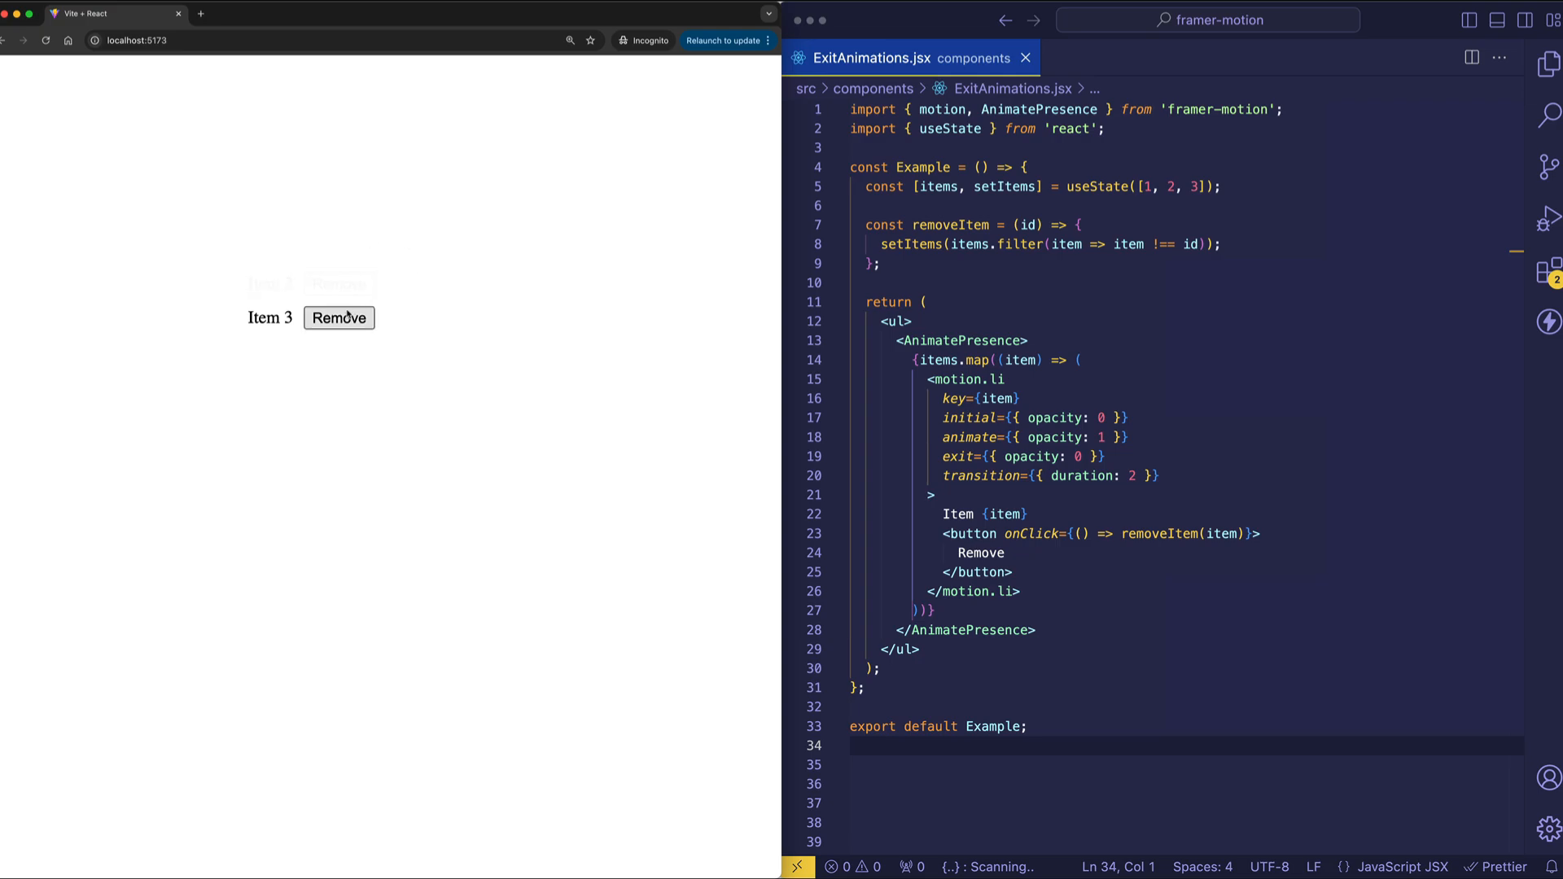
click(339, 318)
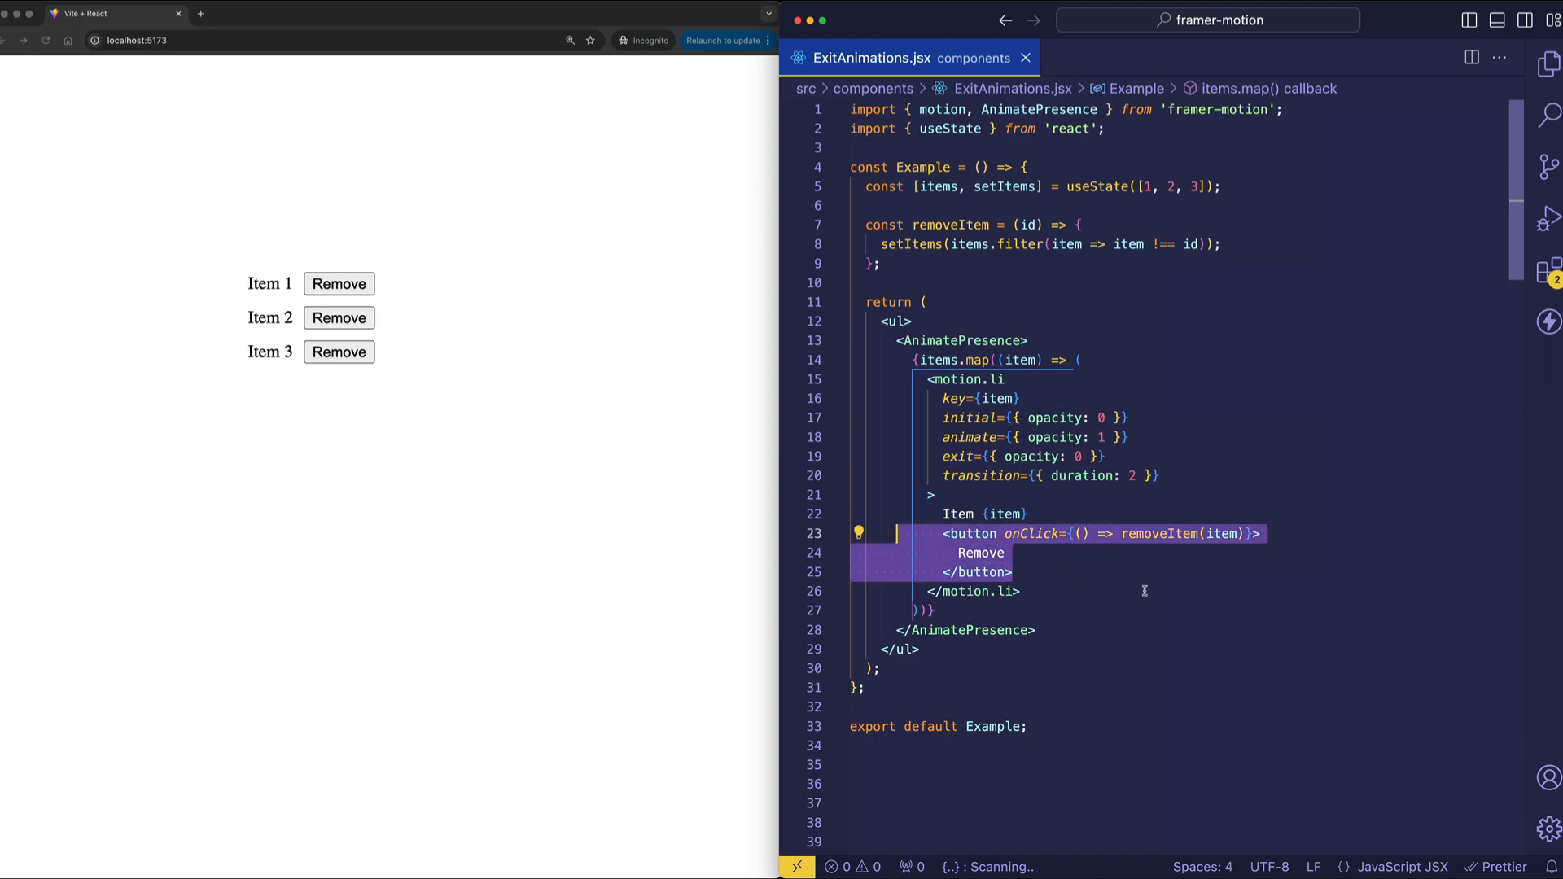
Highlight the removeItem filter comparison and the items.map block to explain them
double_click(1159, 534)
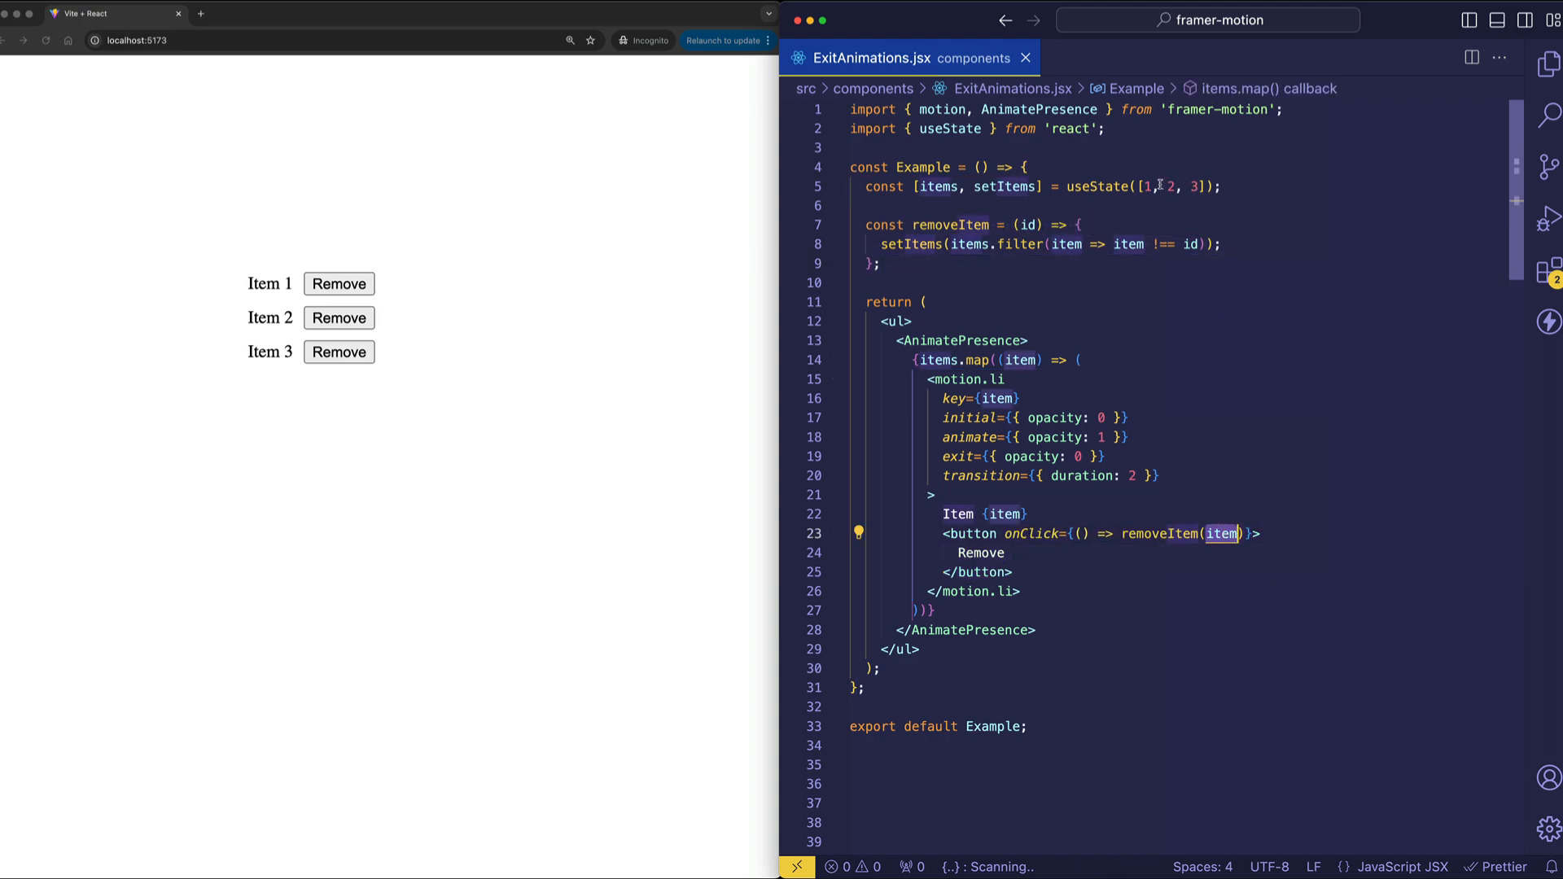
mouse_move(1166, 176)
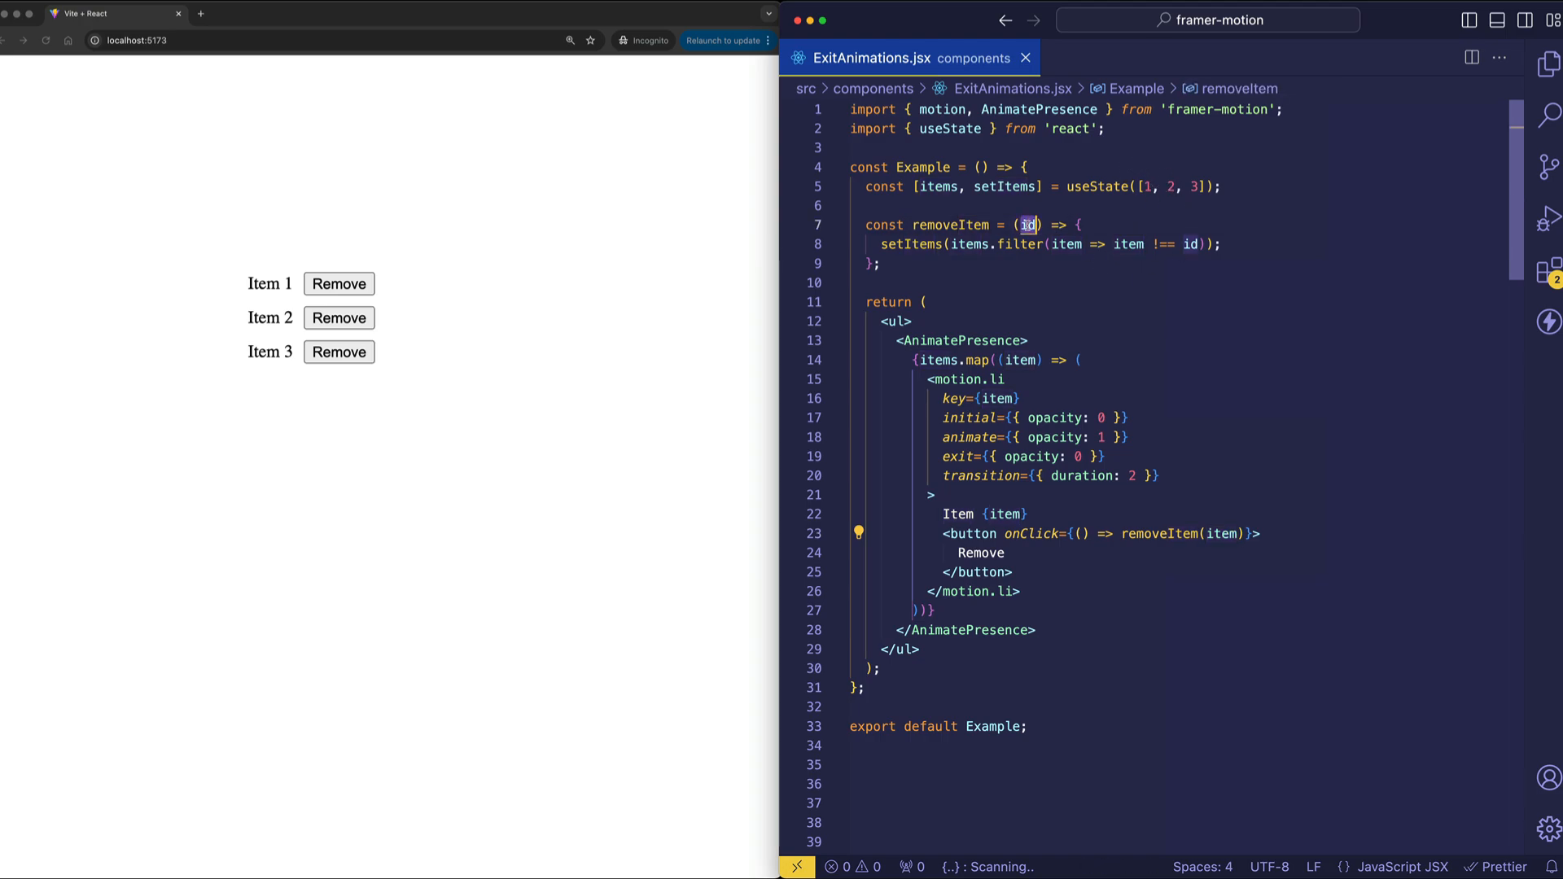
click(790, 244)
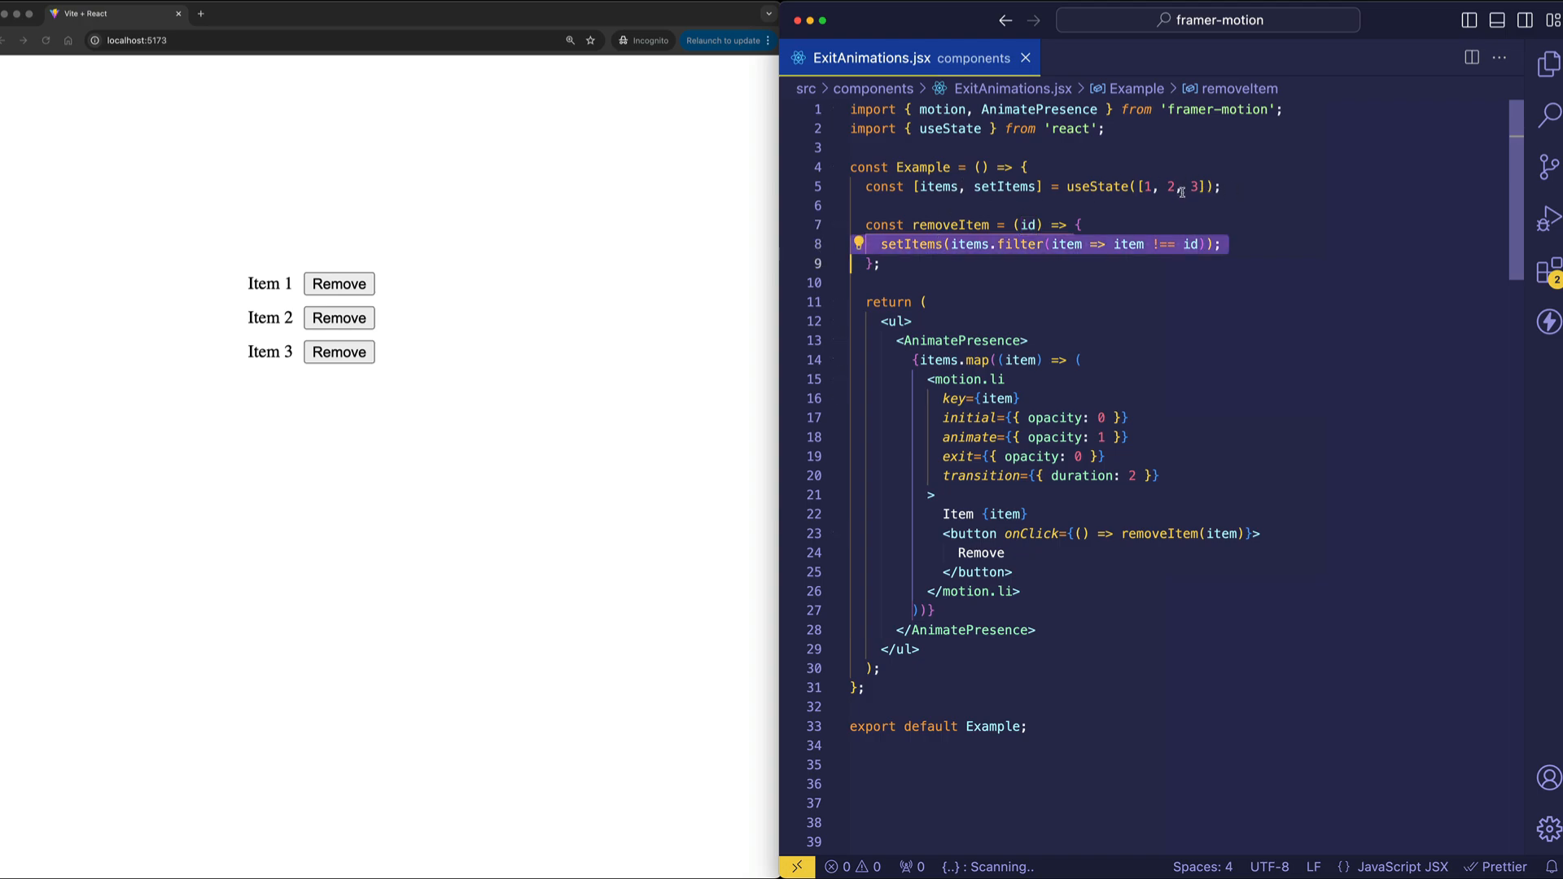
double_click(1019, 244)
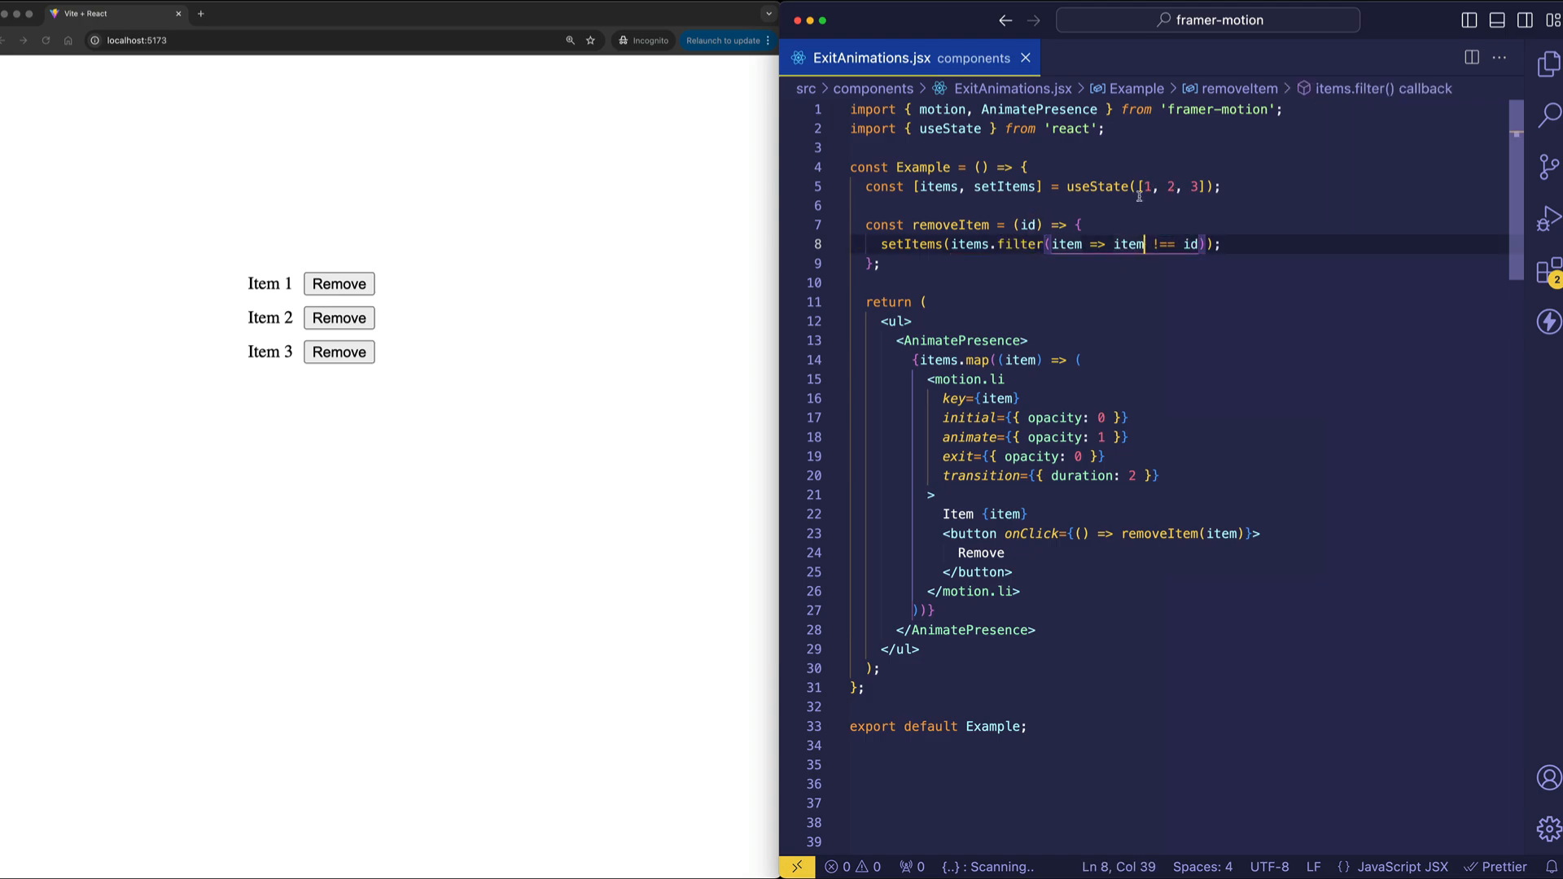
mouse_move(1175, 201)
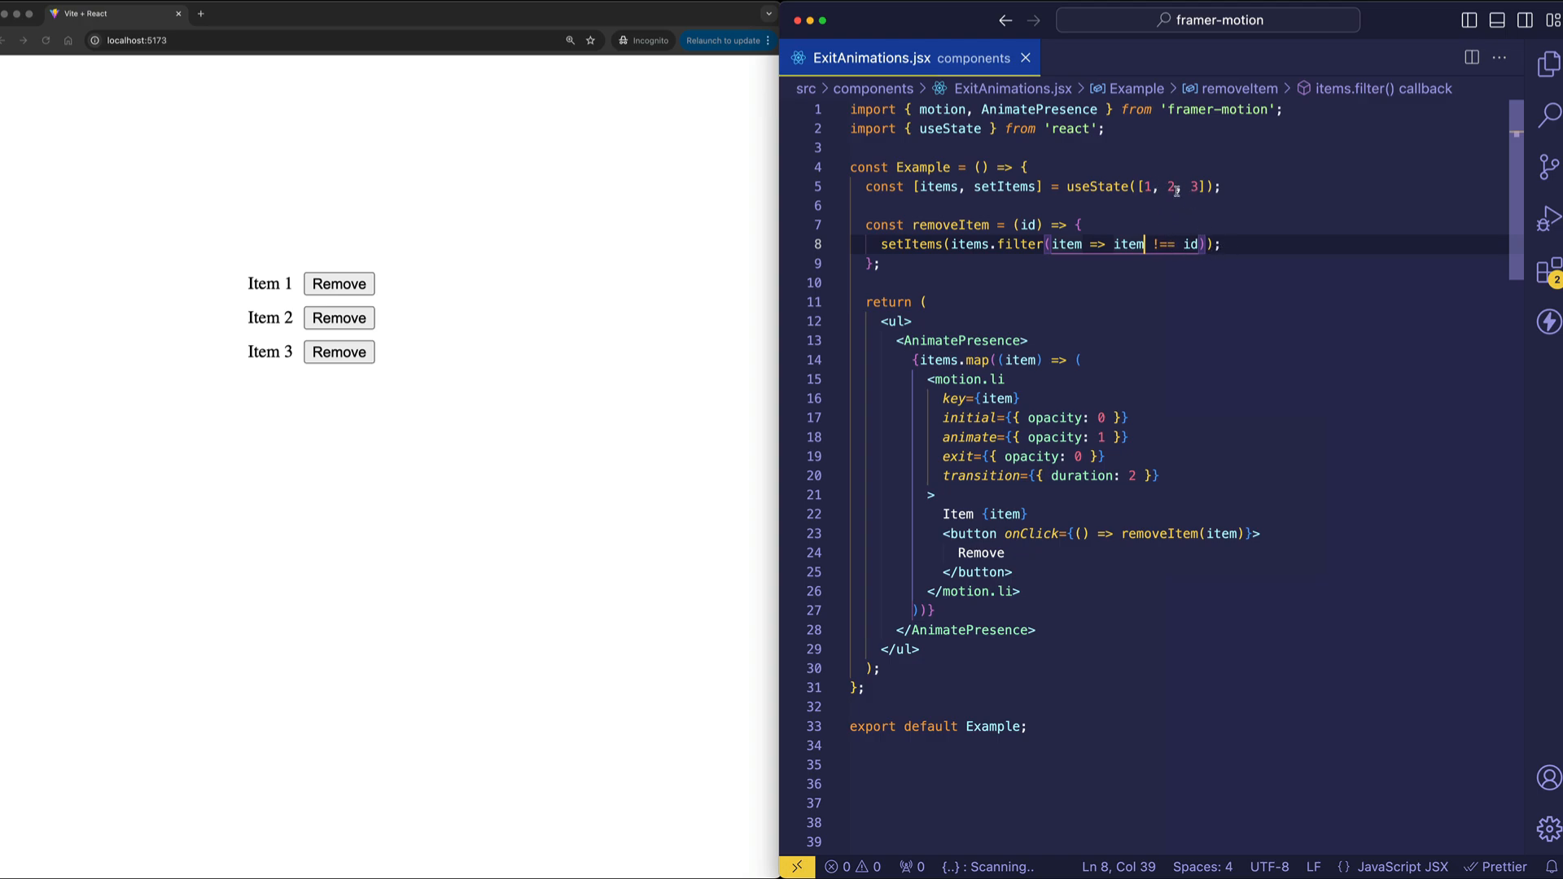
mouse_move(1158, 204)
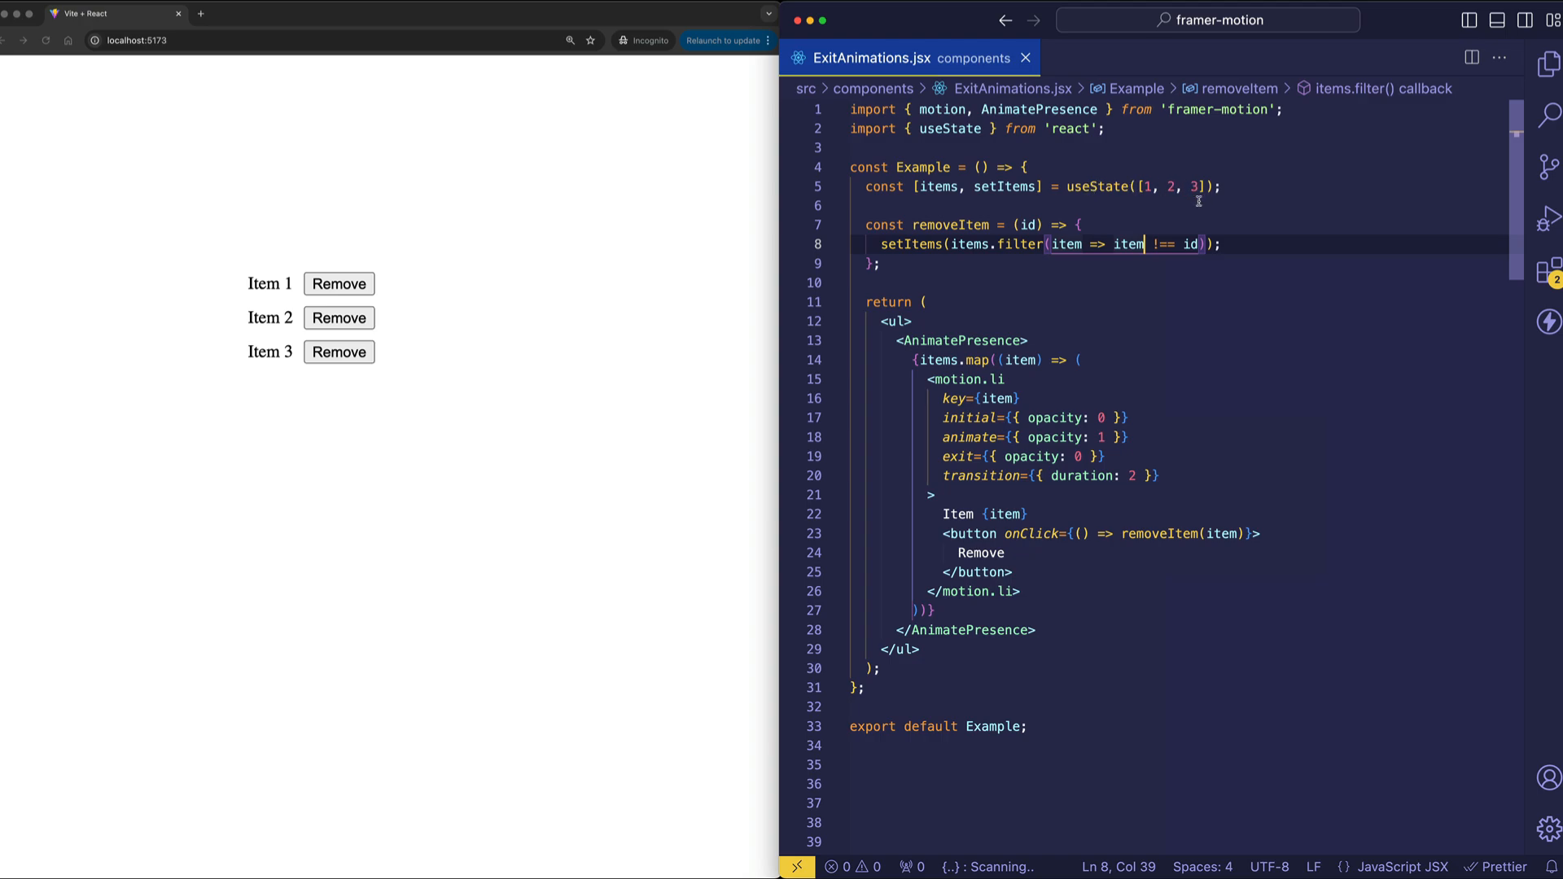
mouse_move(1173, 192)
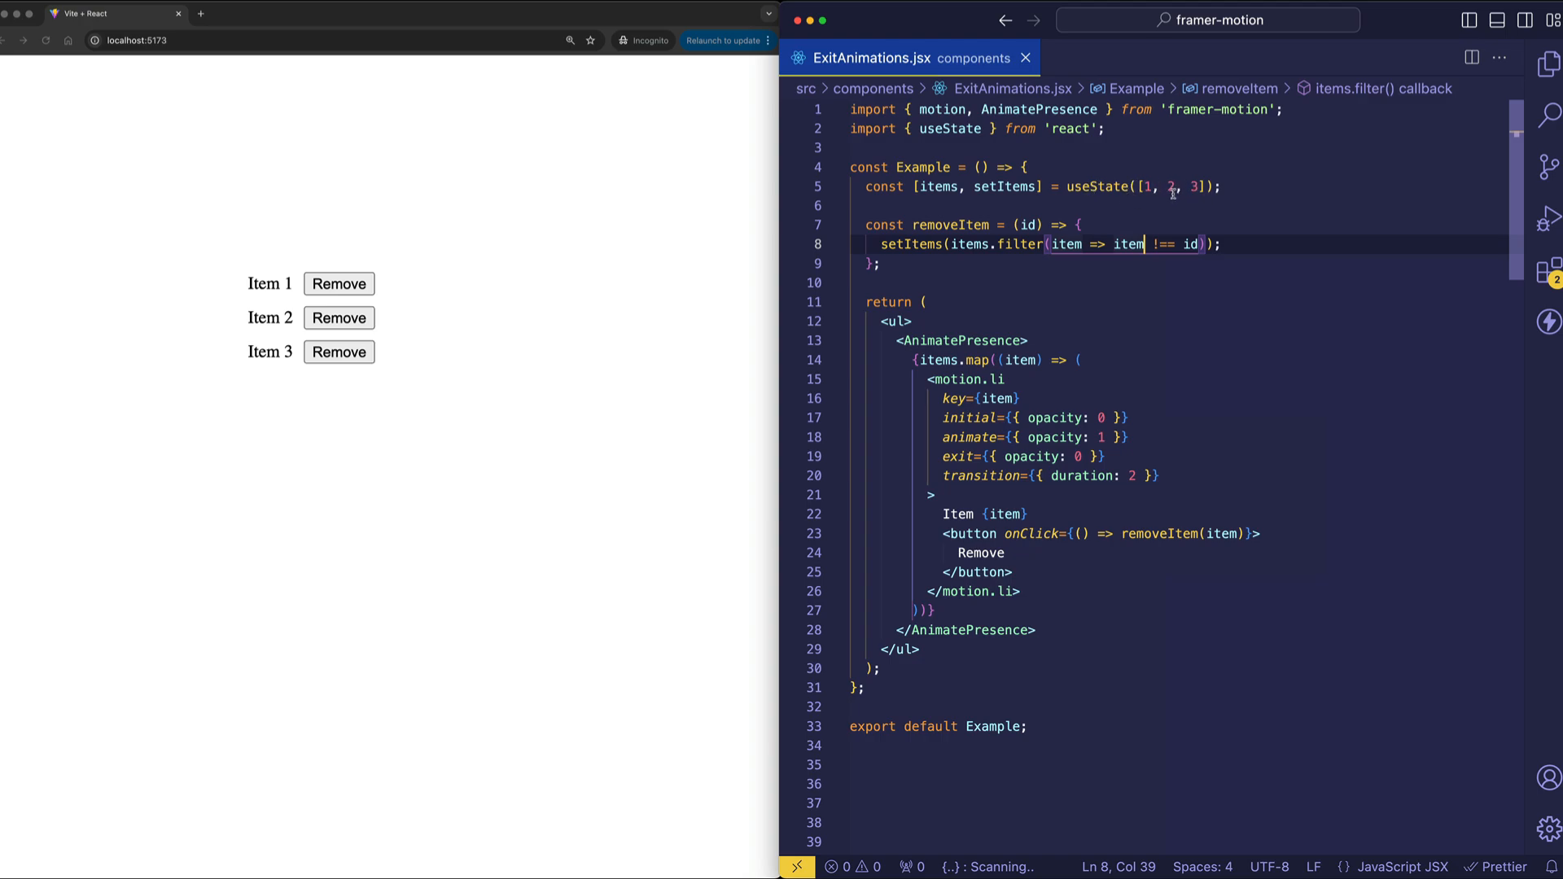
click(1065, 416)
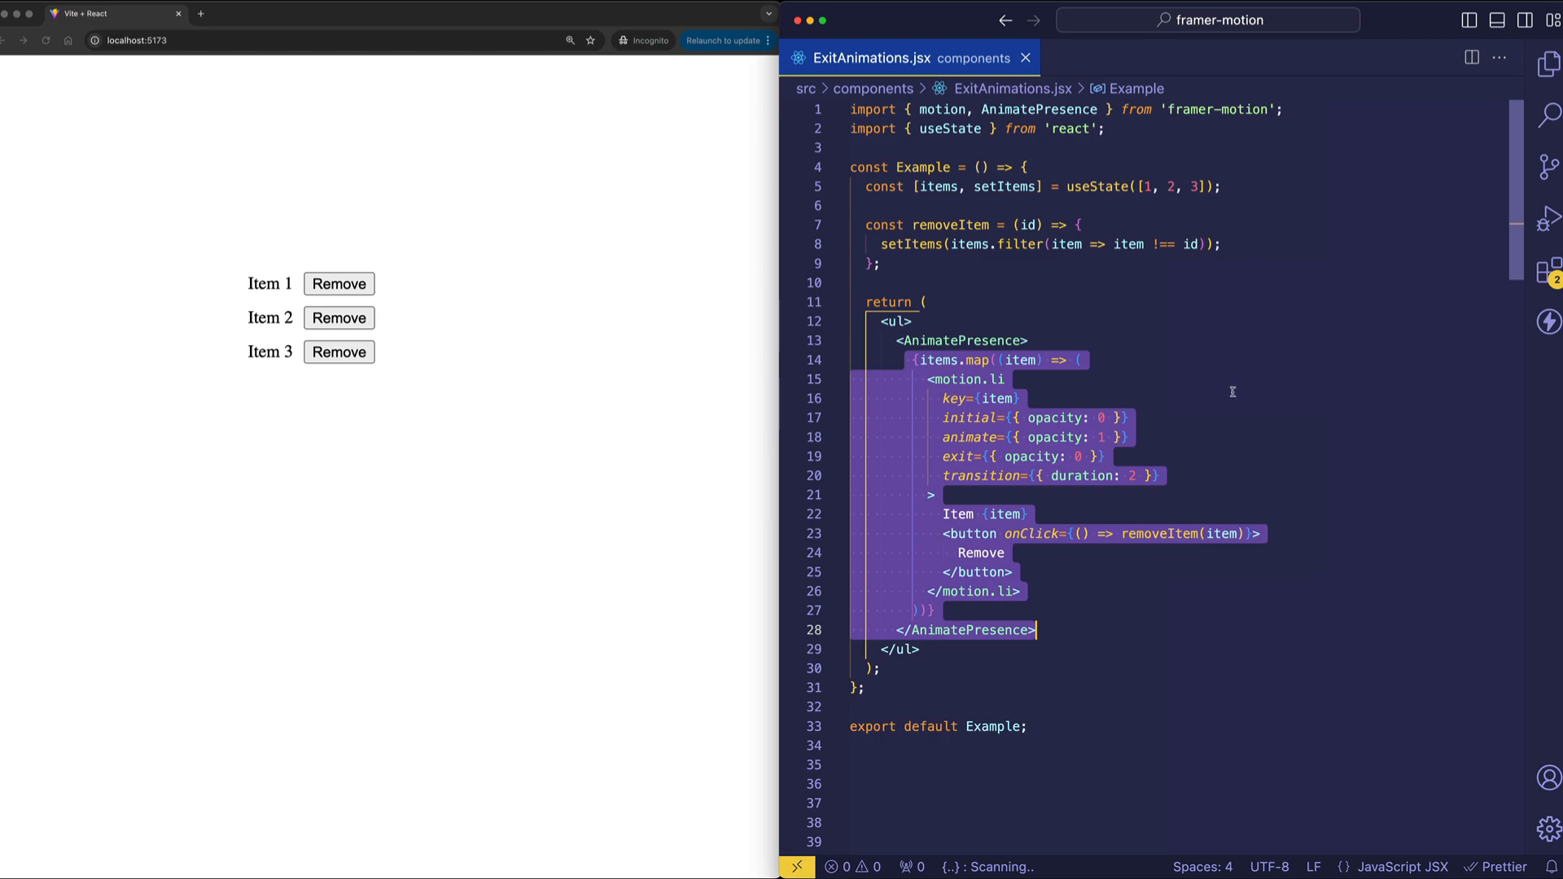
click(1130, 417)
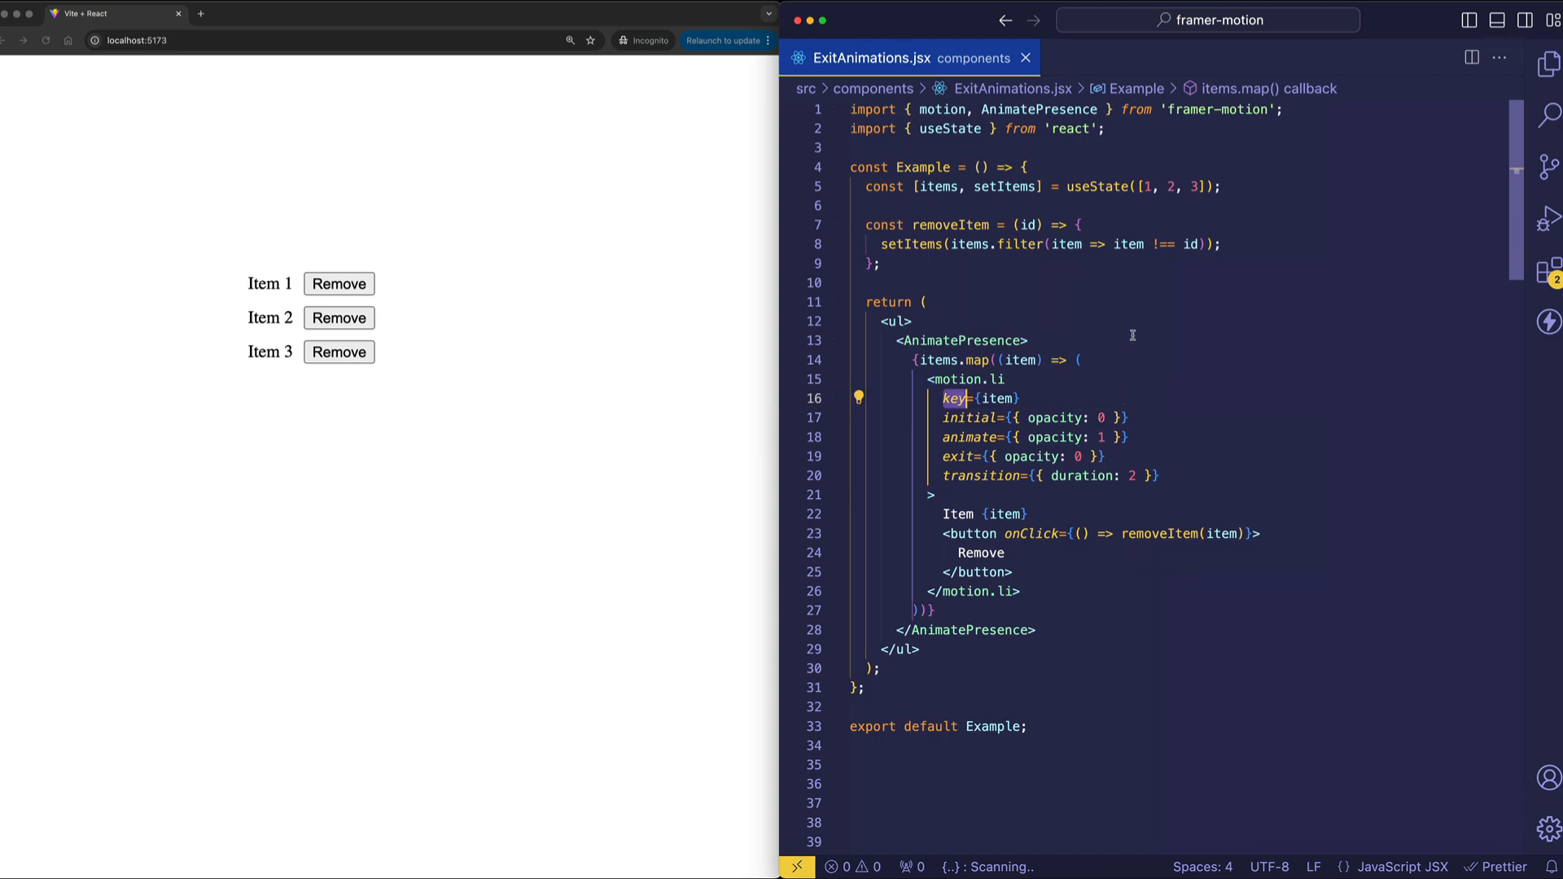
click(963, 380)
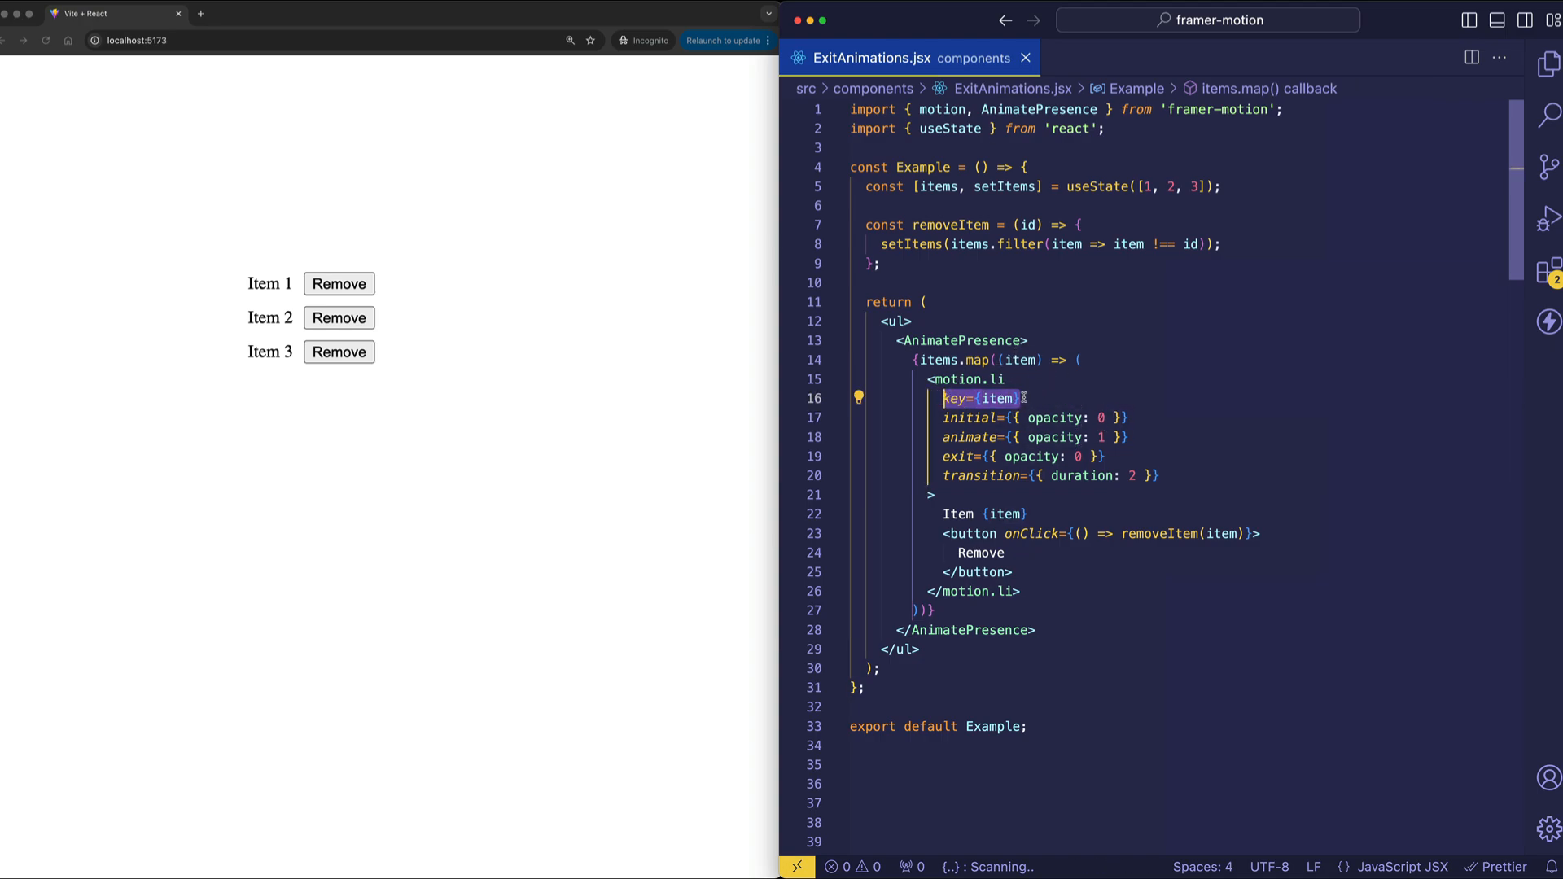
click(1045, 417)
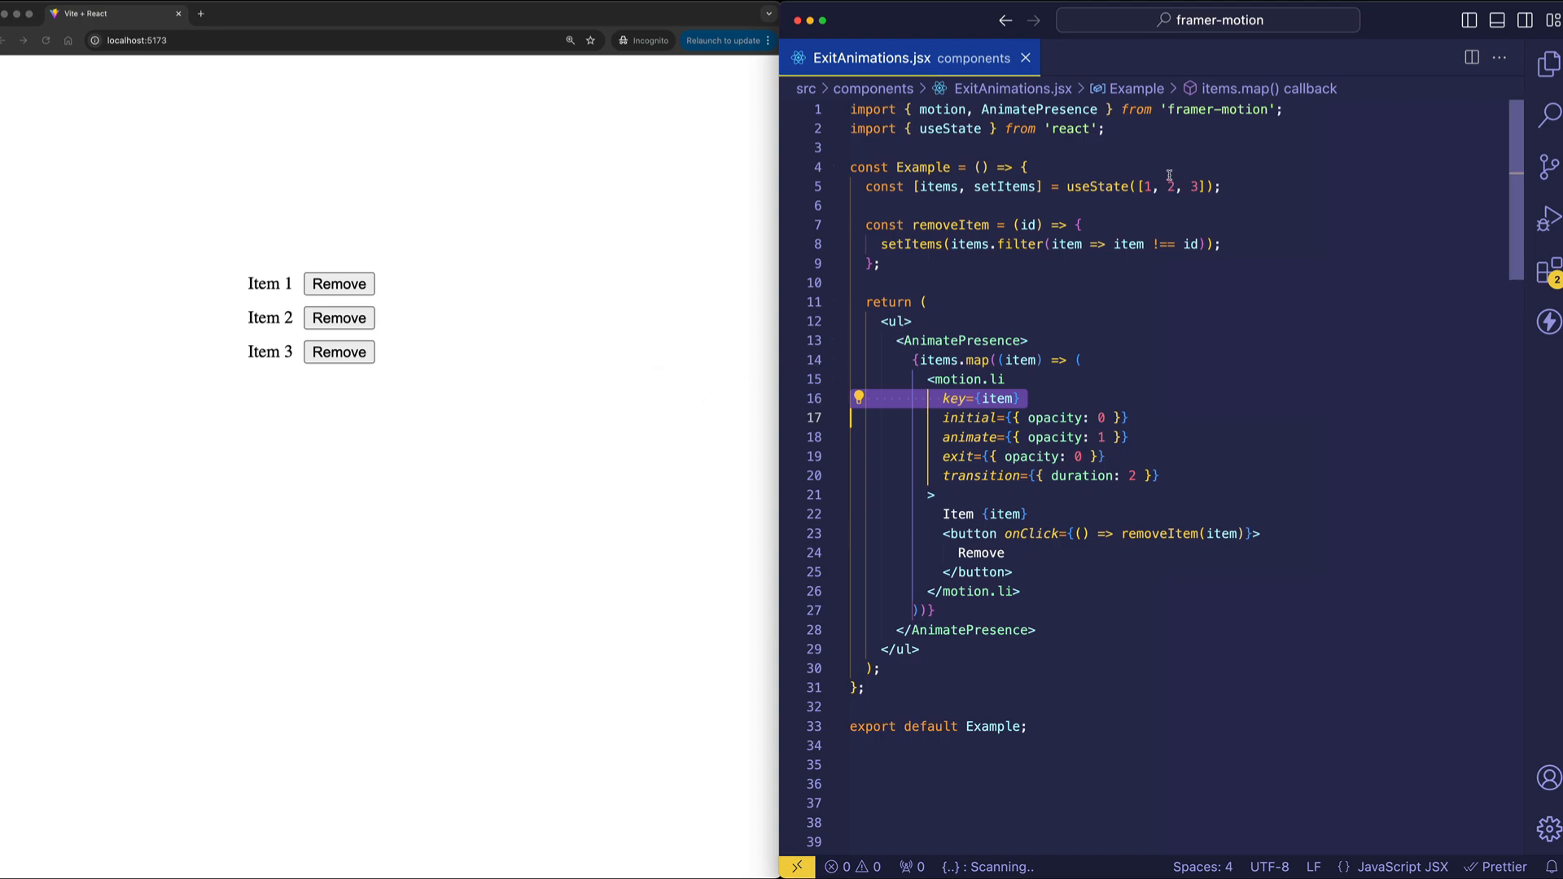
mouse_move(1220, 143)
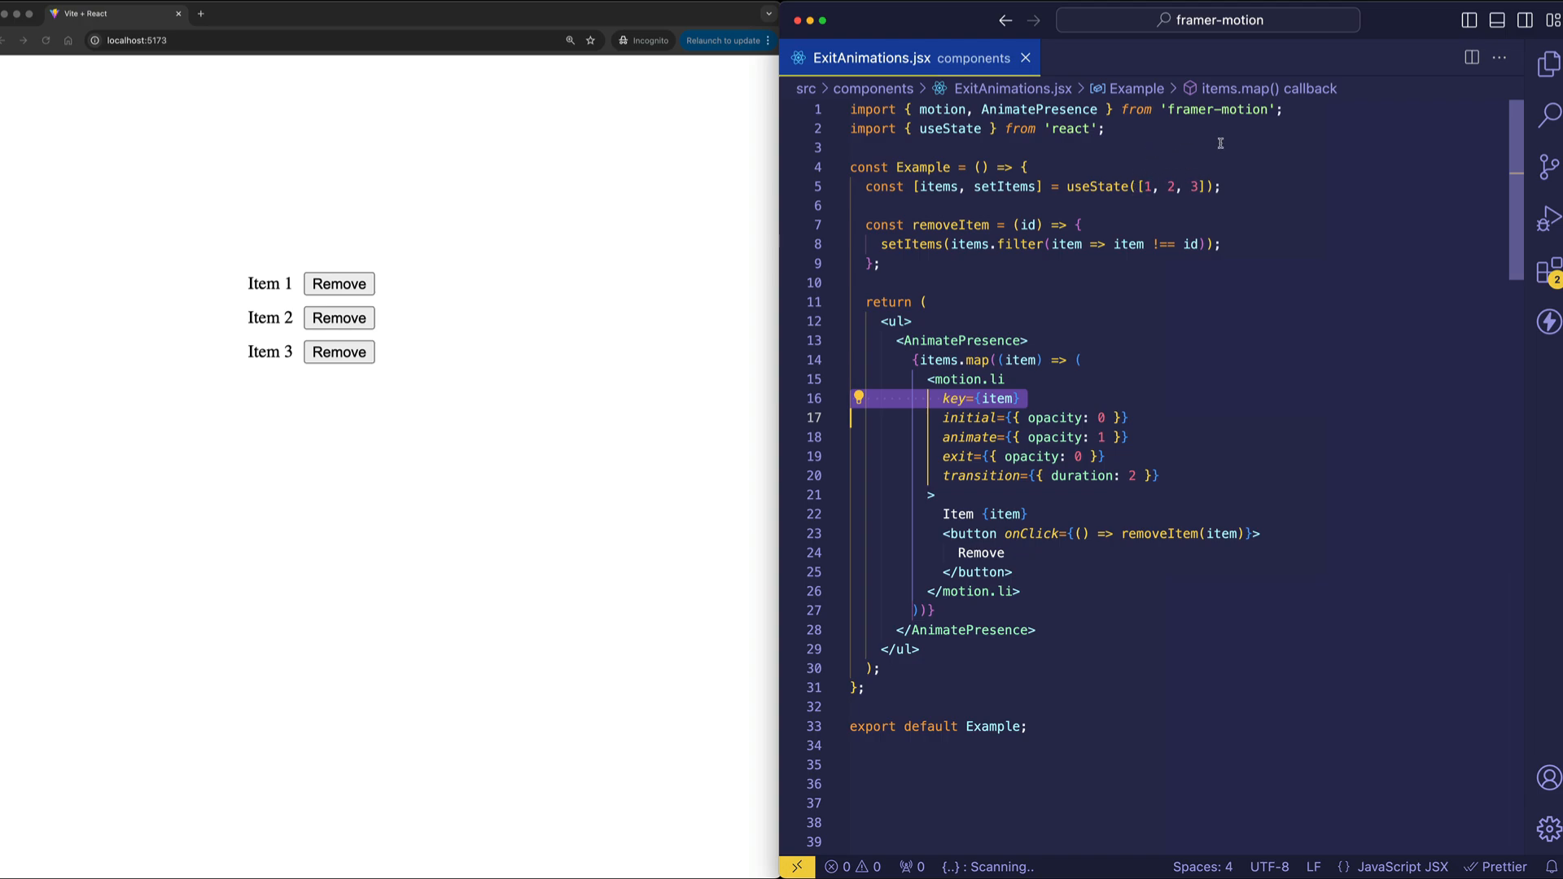
mouse_move(1178, 357)
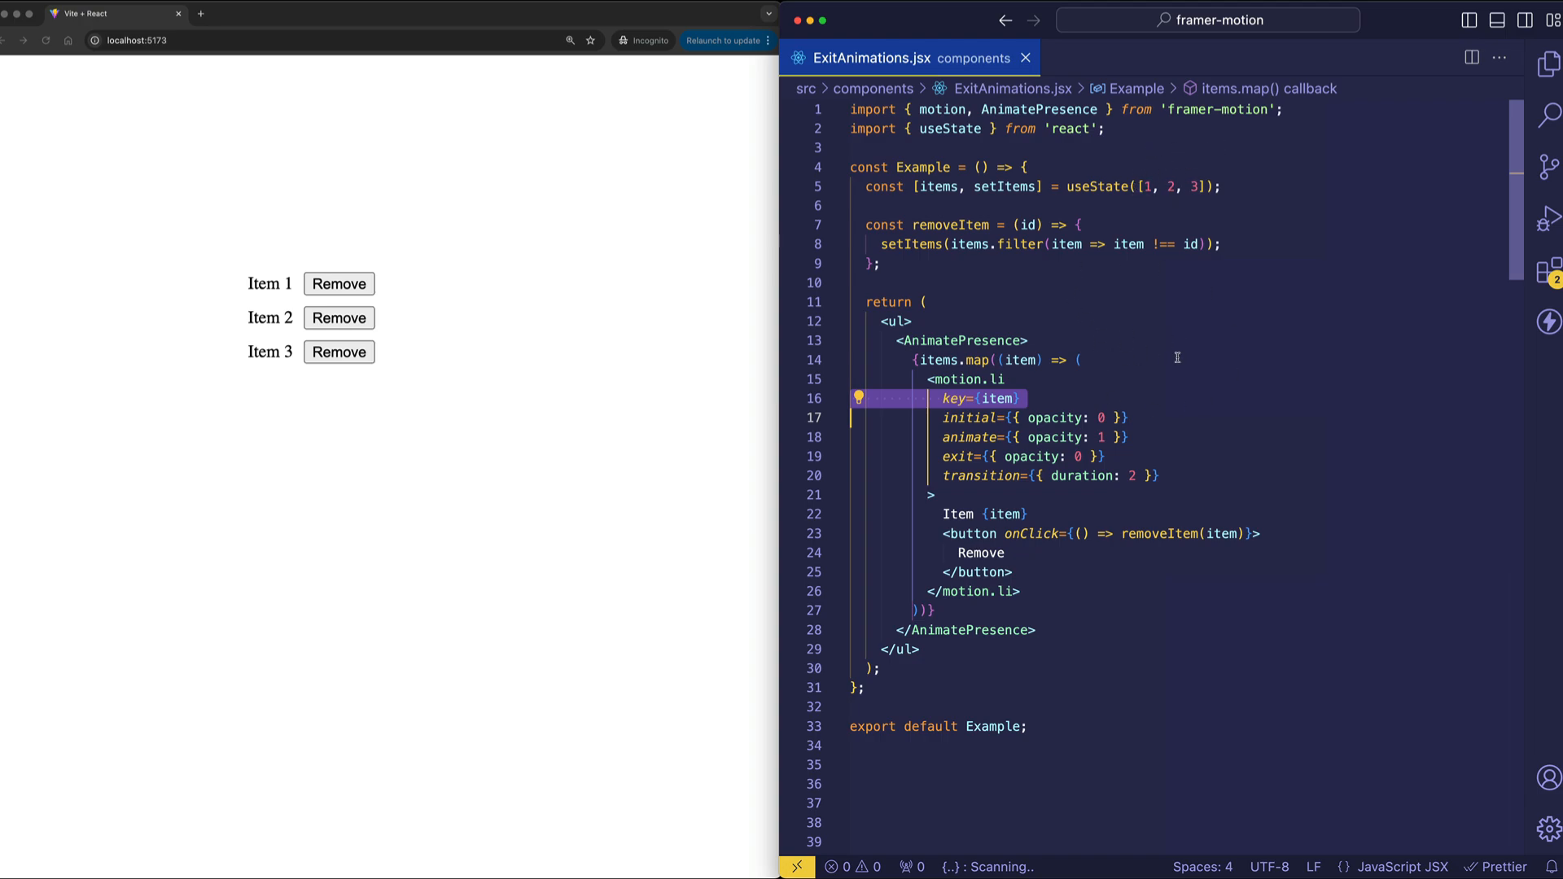
mouse_move(1160, 287)
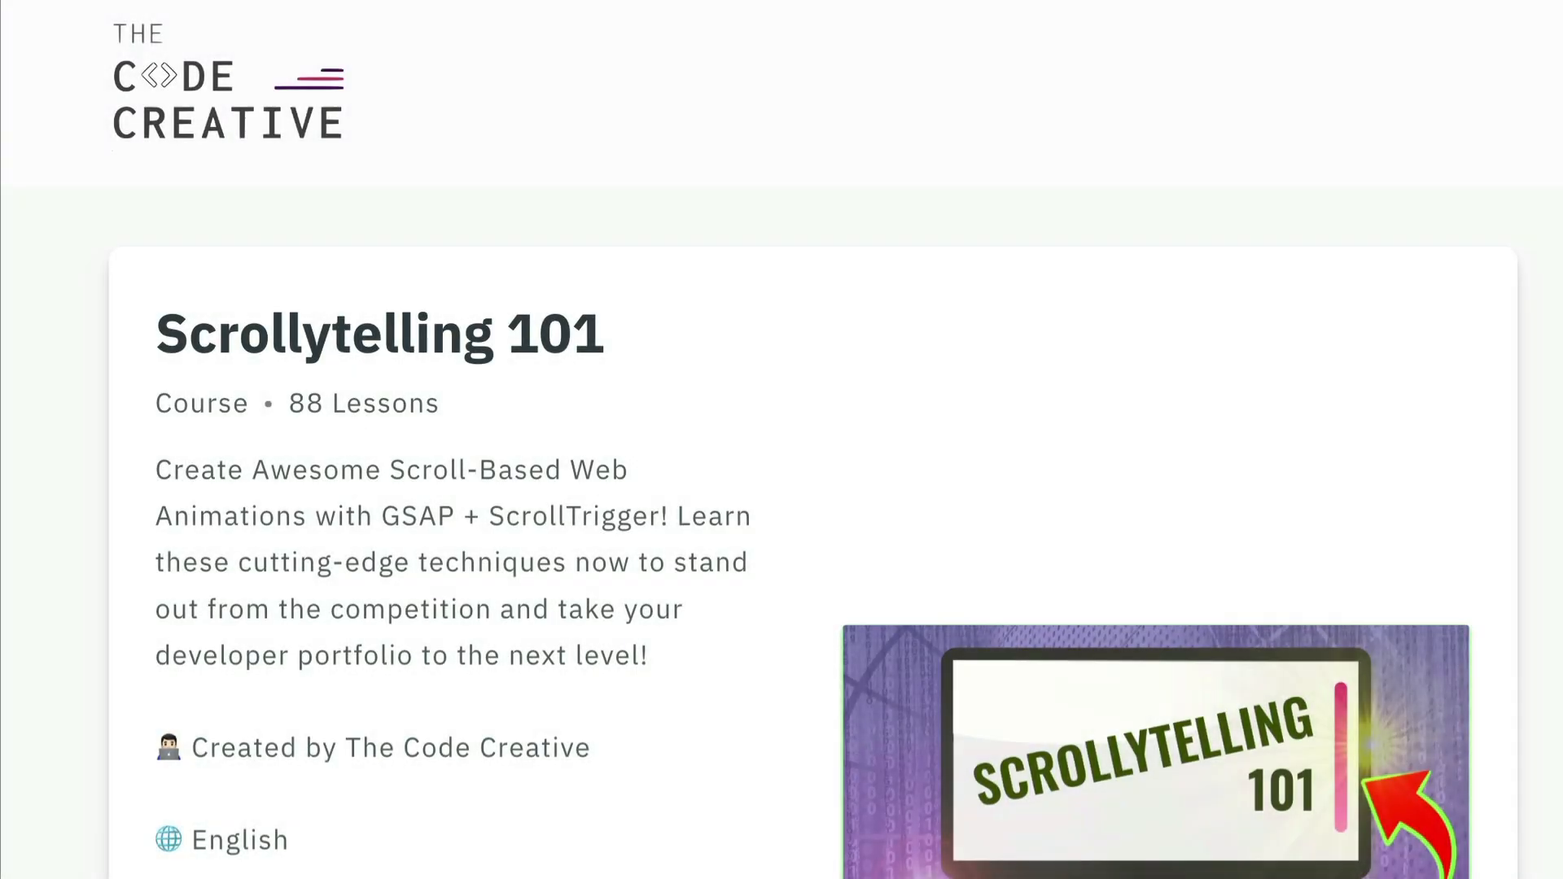
Scroll down the Scrollytelling 101 page to its contents through section 12
scroll(down, 3)
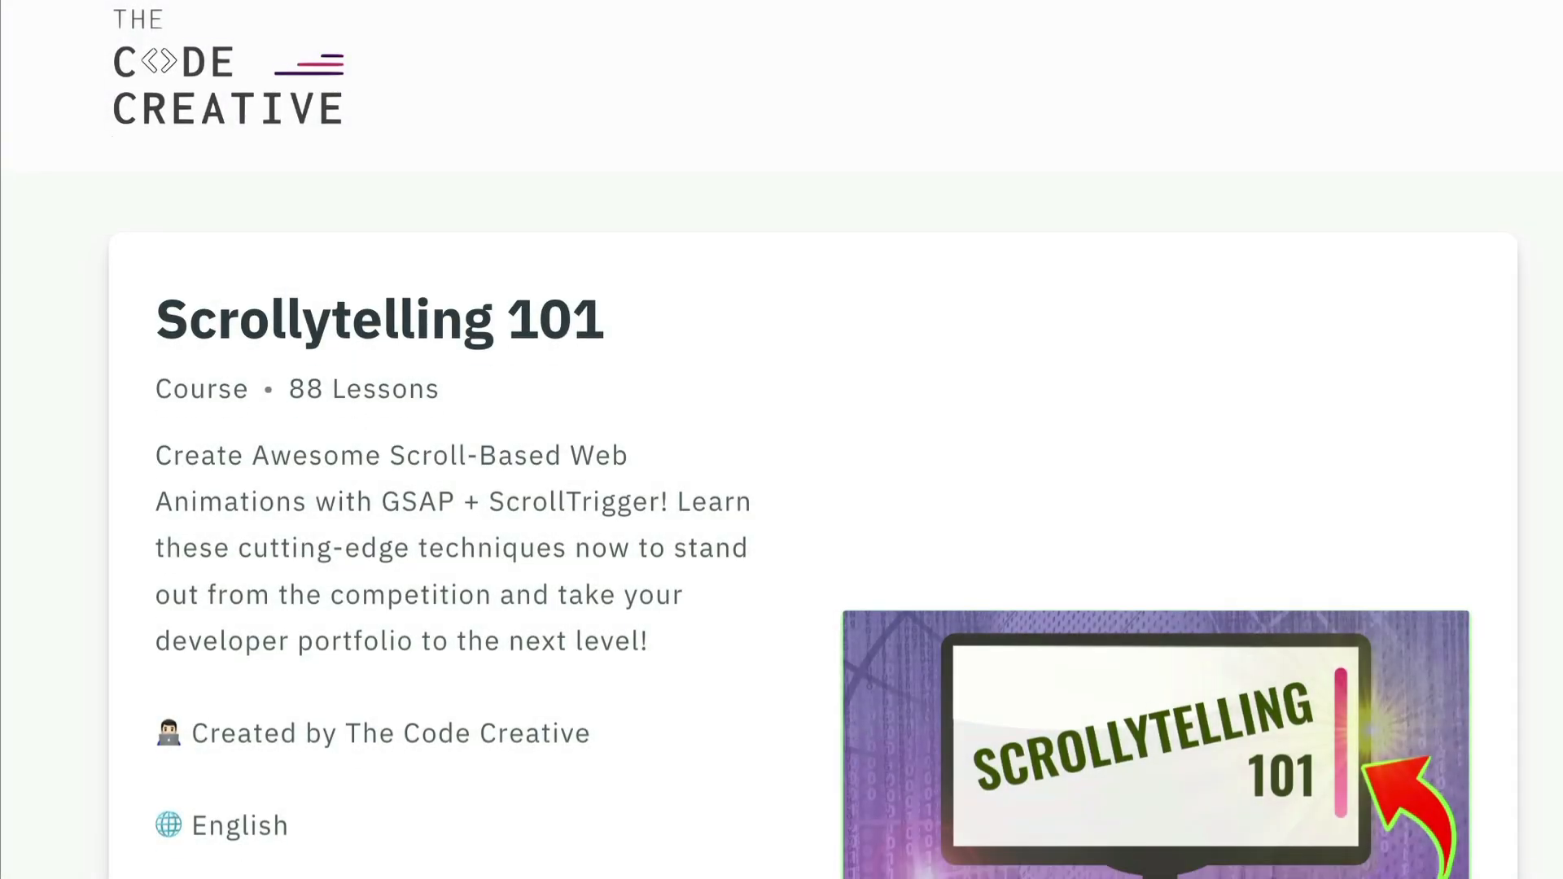
scroll(down, 3)
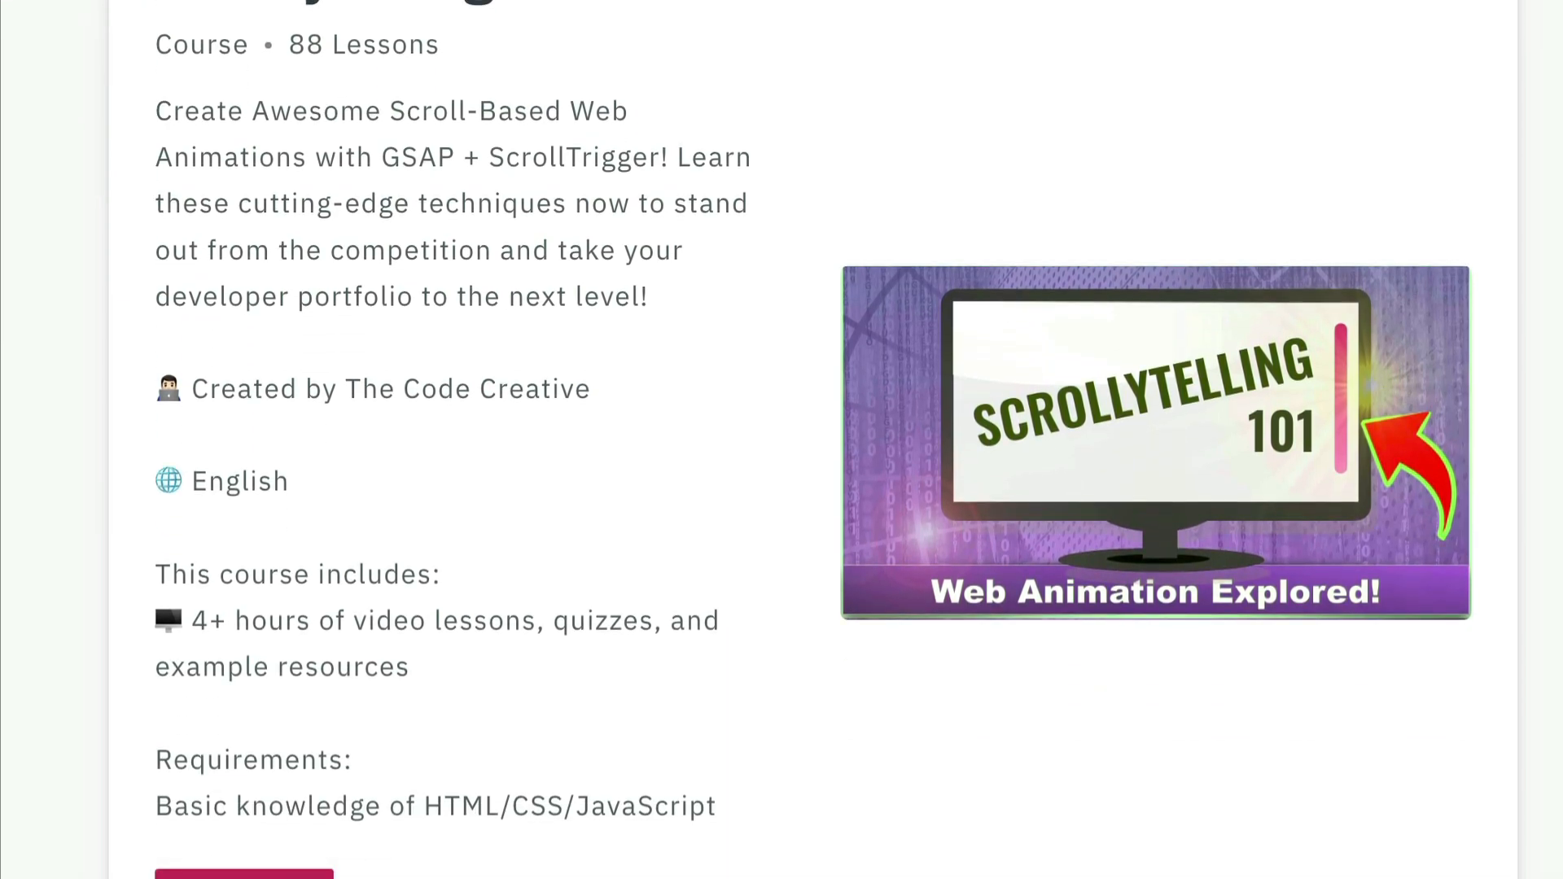
scroll(down, 3)
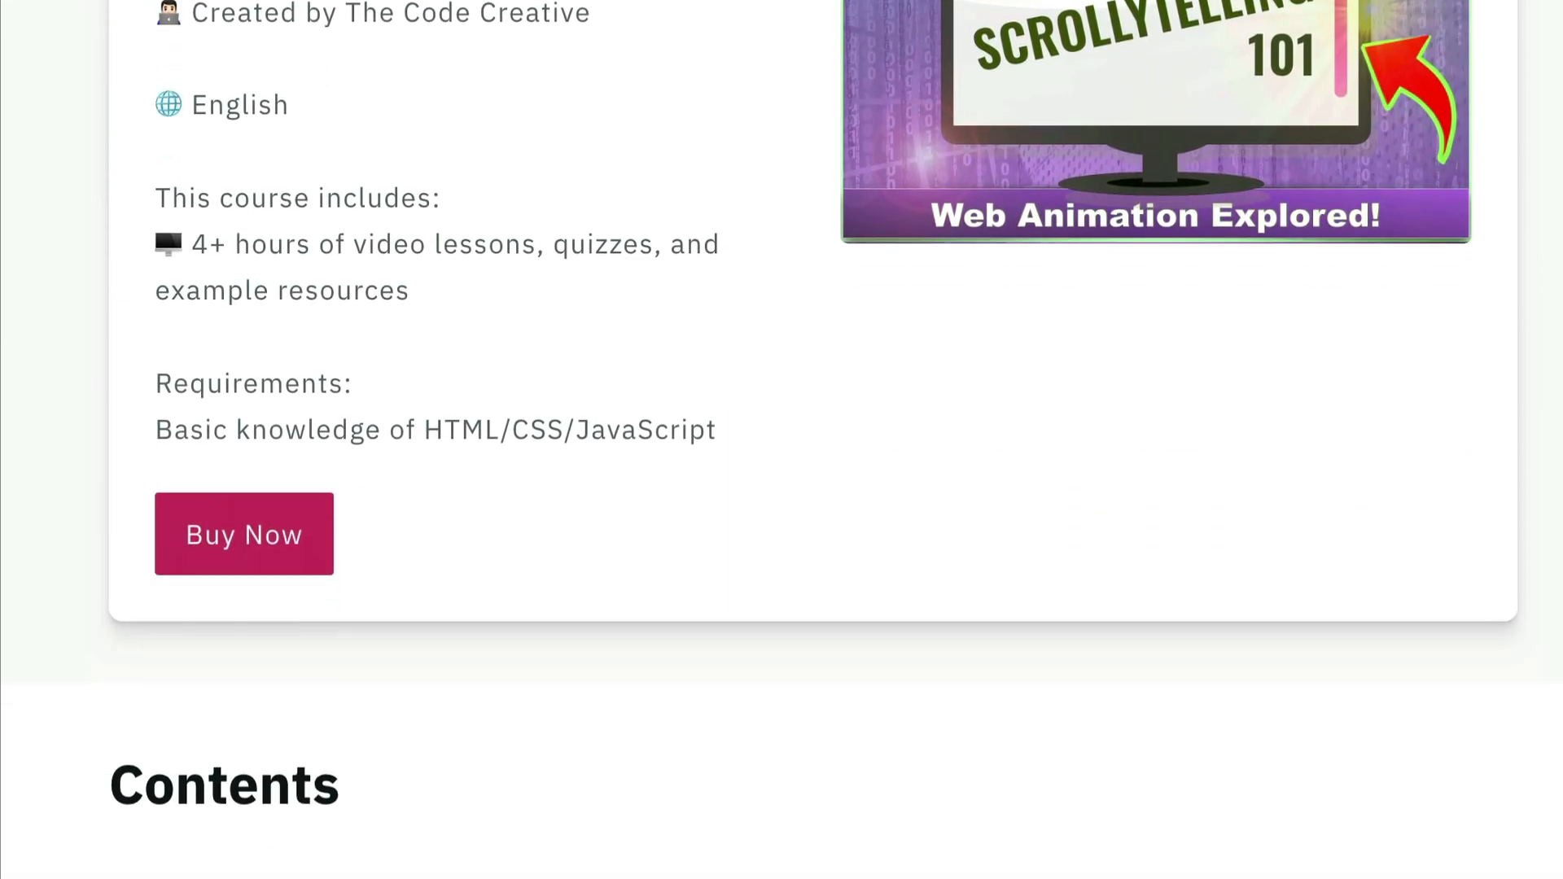
scroll(down, 3)
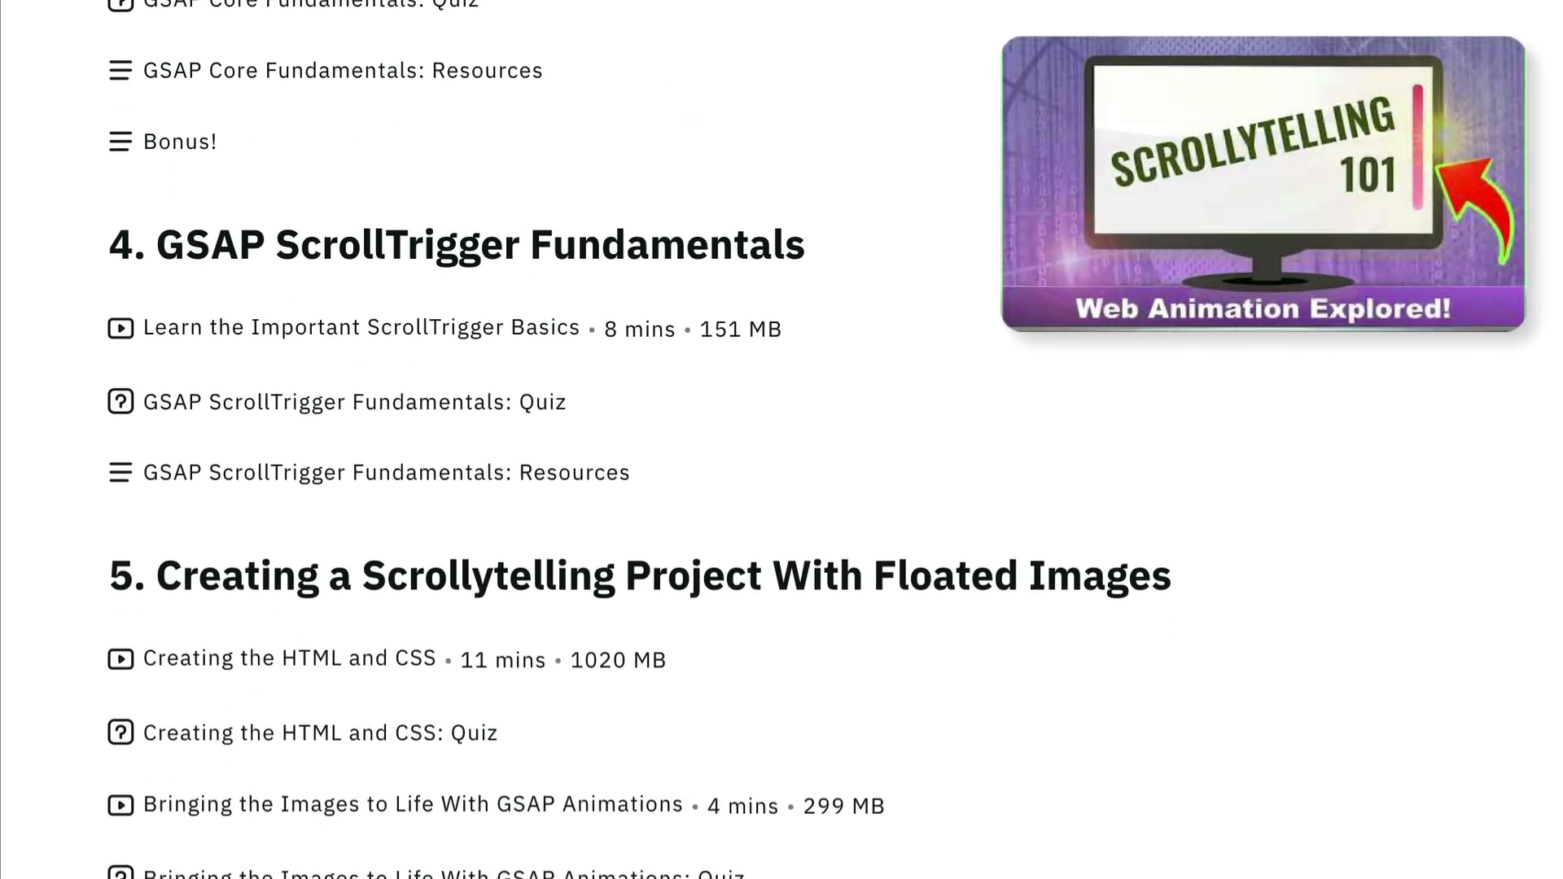
scroll(down, 3)
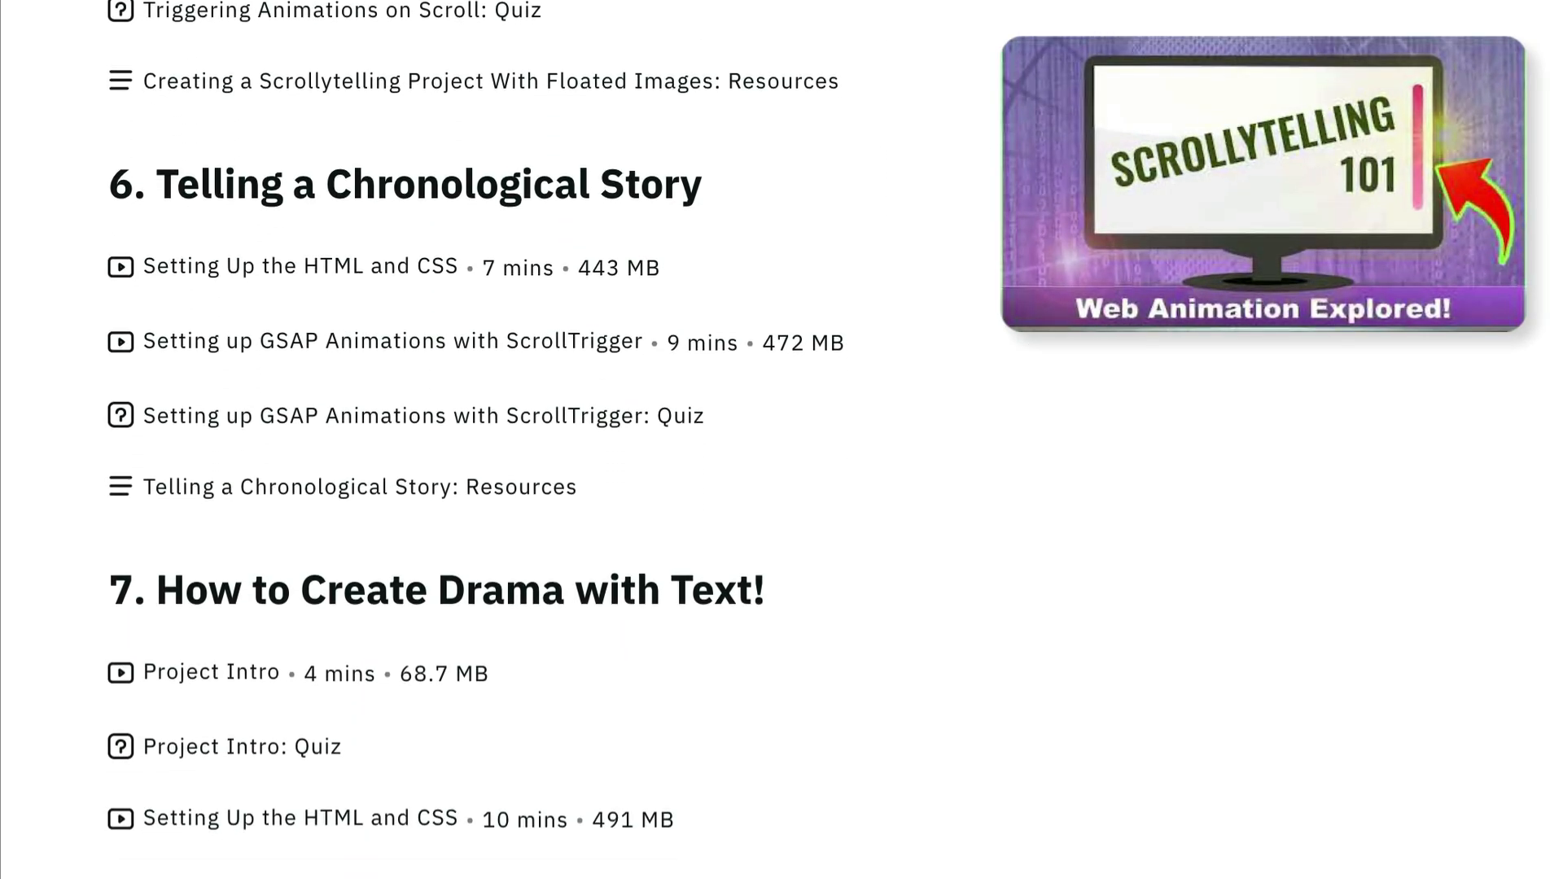
scroll(down, 3)
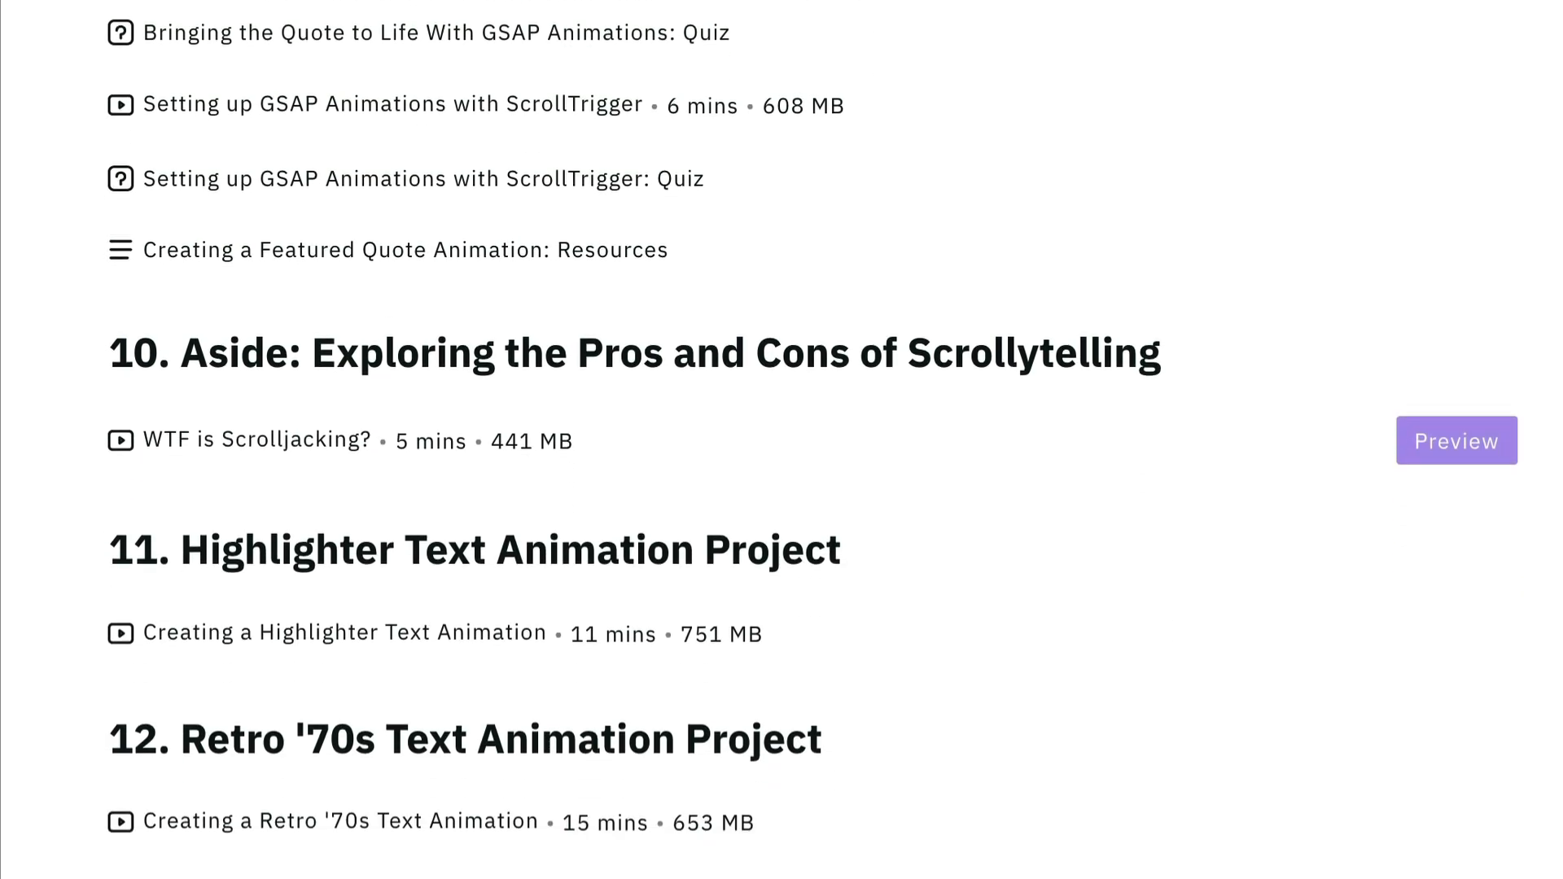